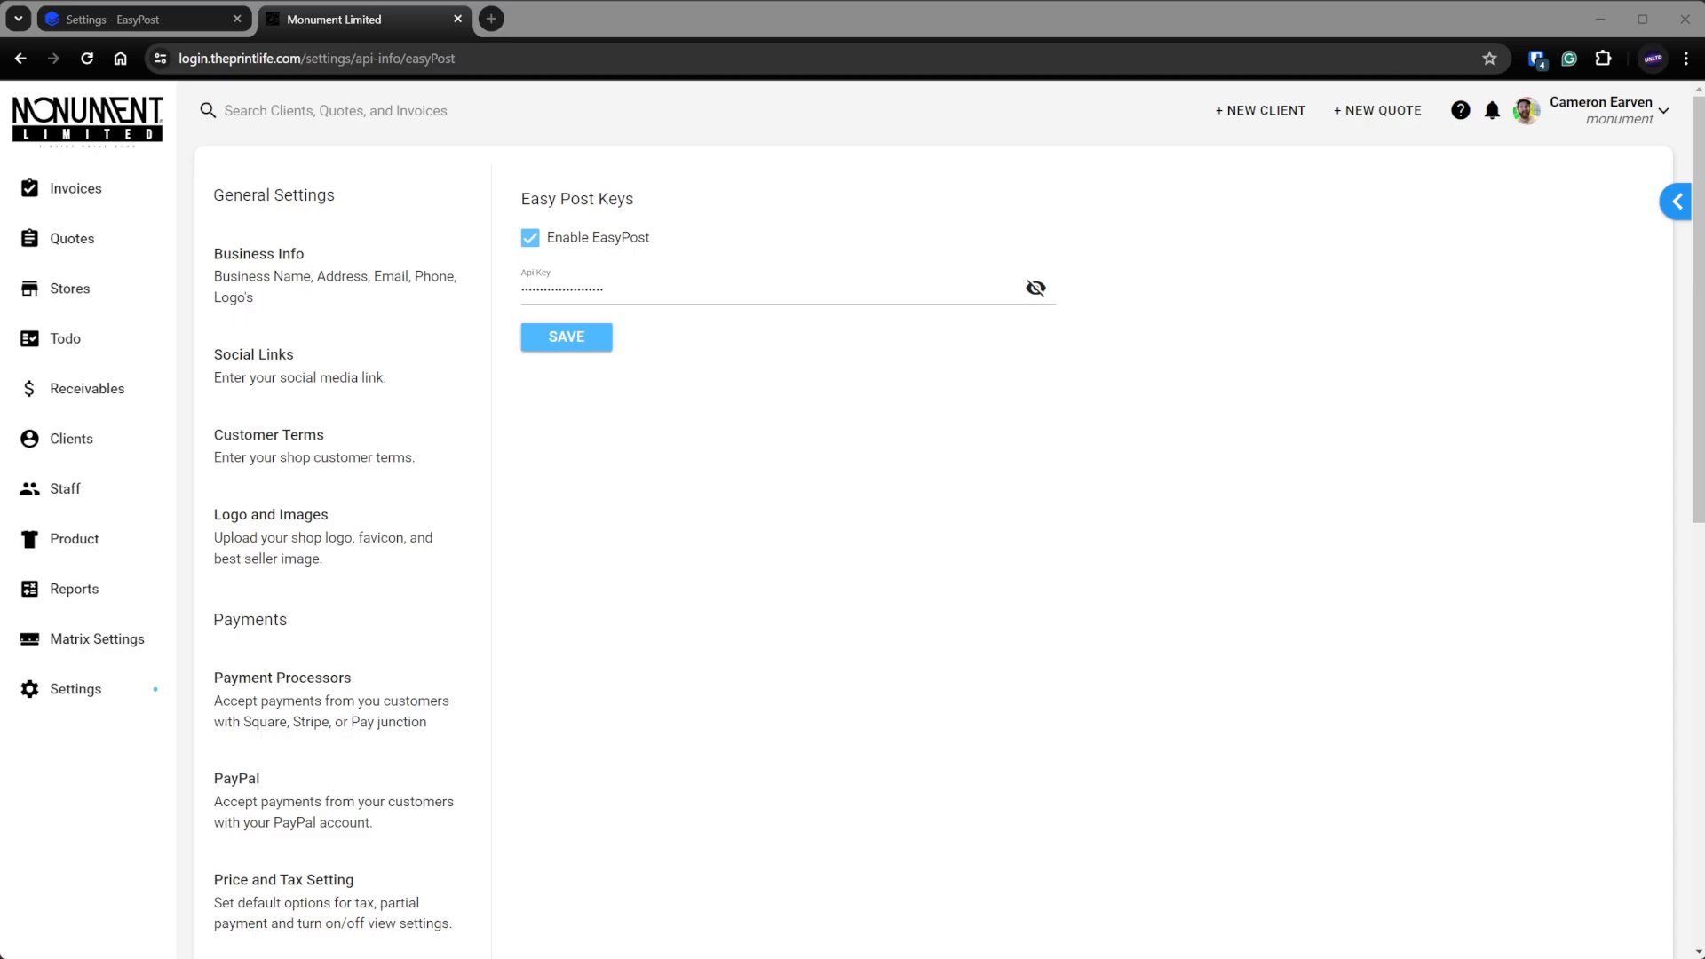
- Reach the EasyPost shipping settings under Business Info and tick Enable EasyPost
left_click(259, 268)
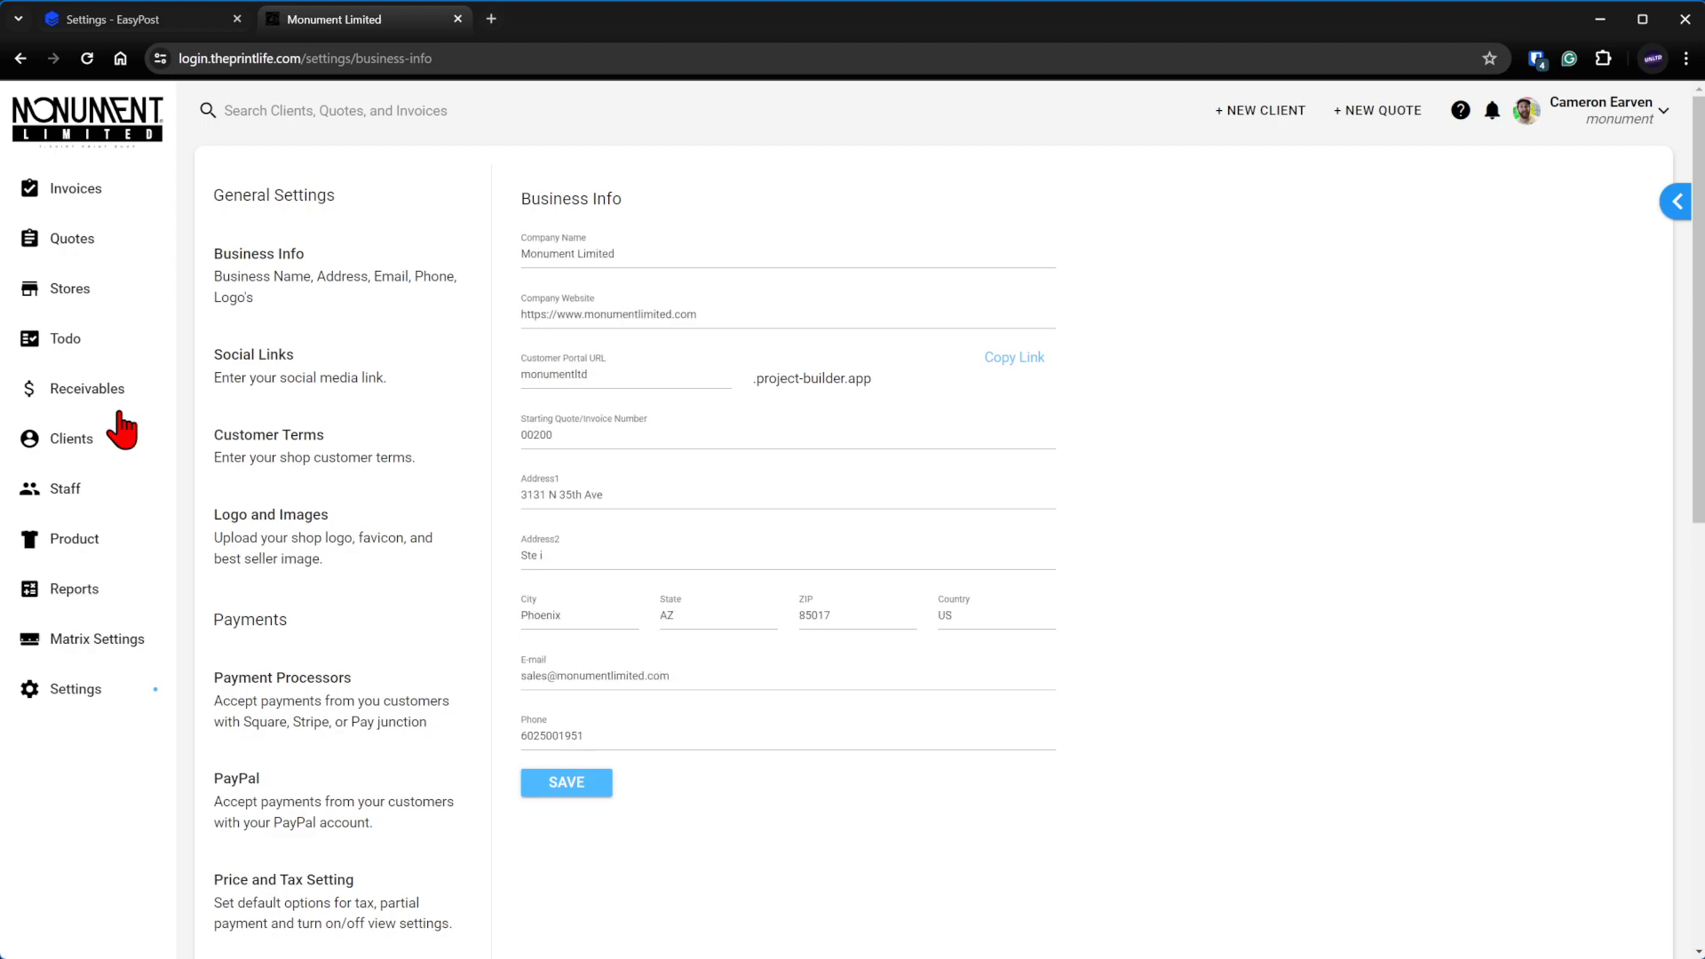
scroll("down", 3)
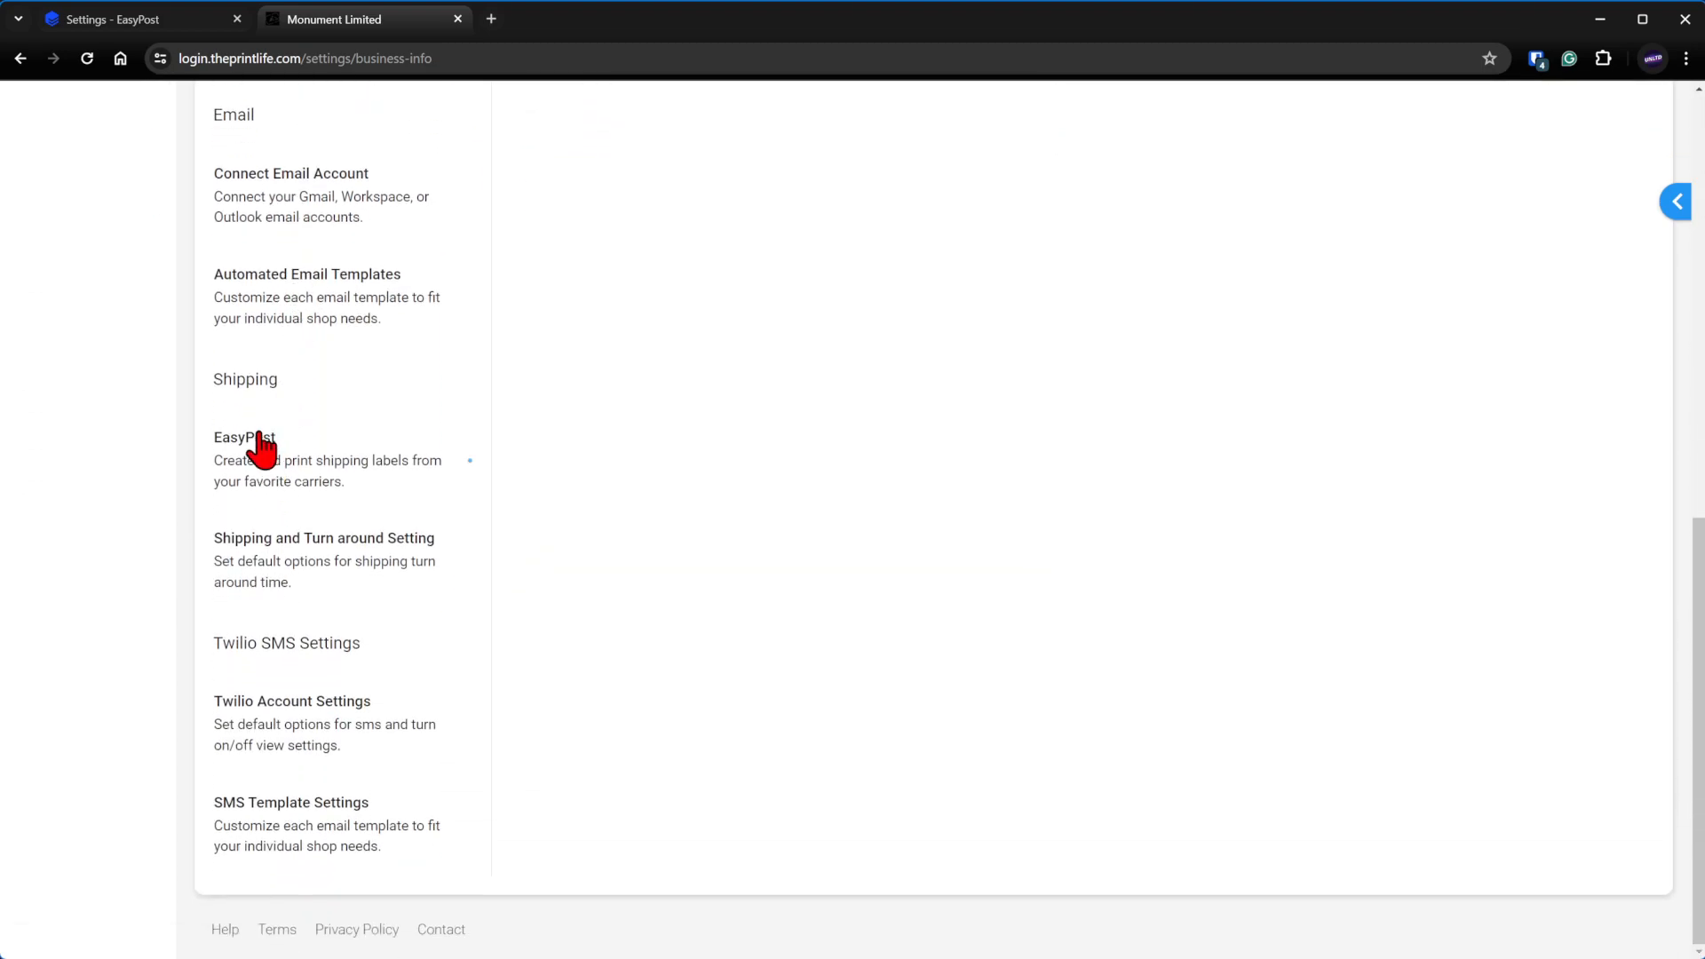
left_click(245, 437)
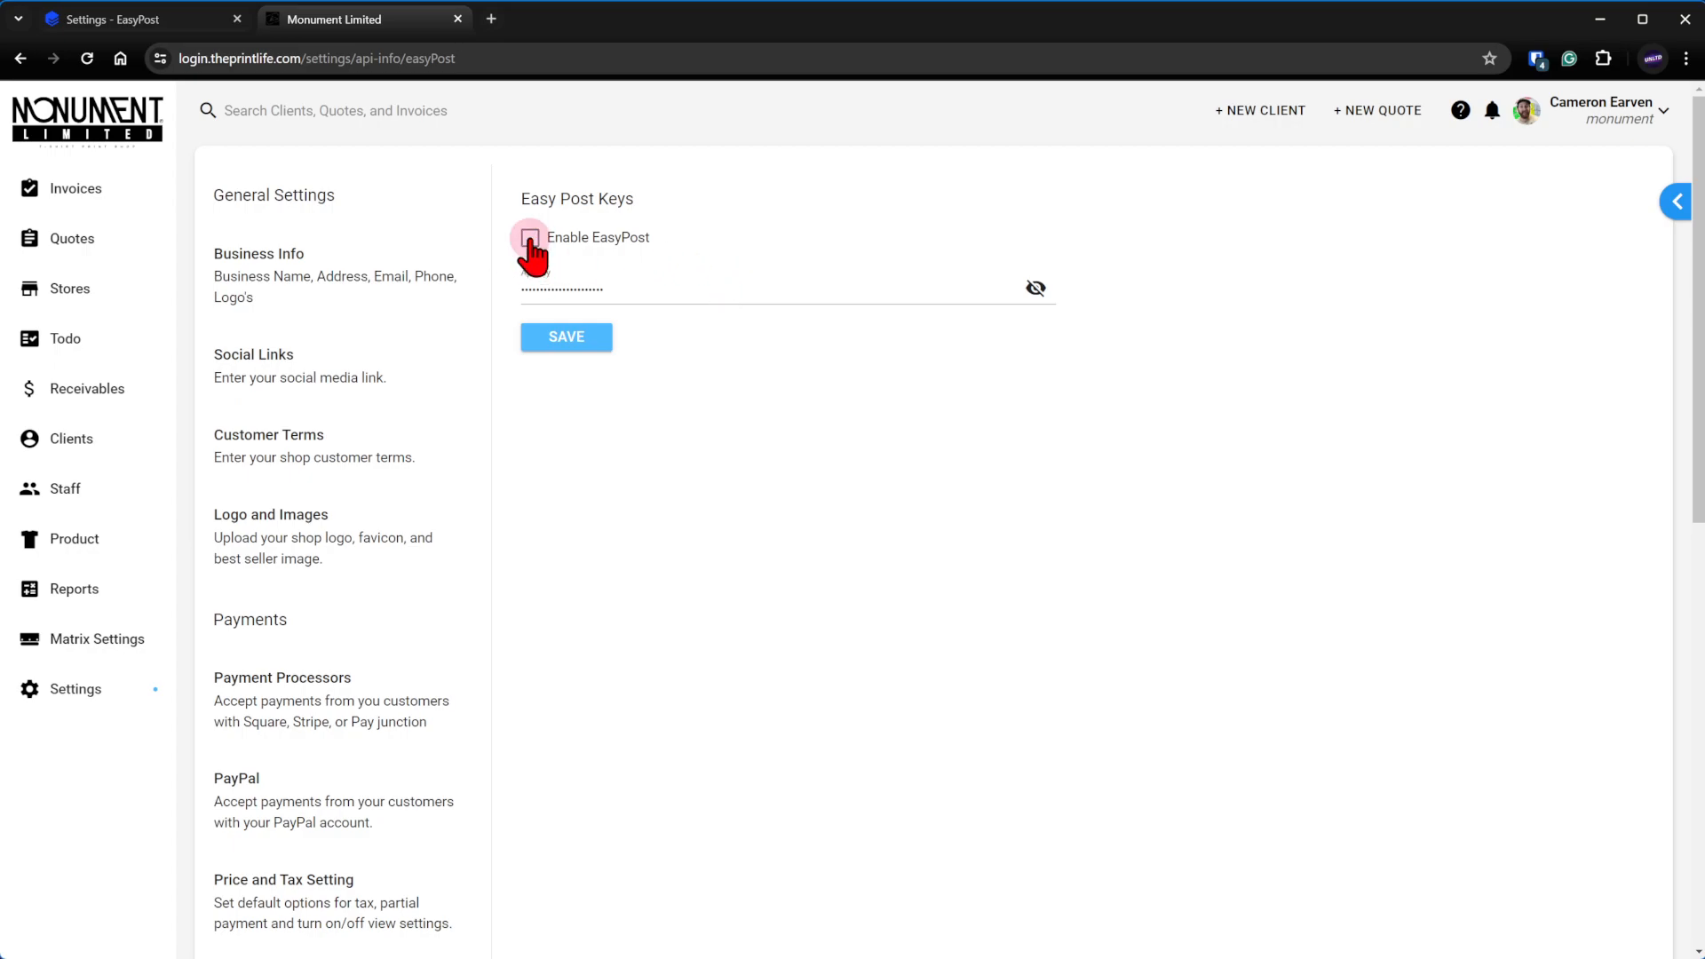
left_click(531, 238)
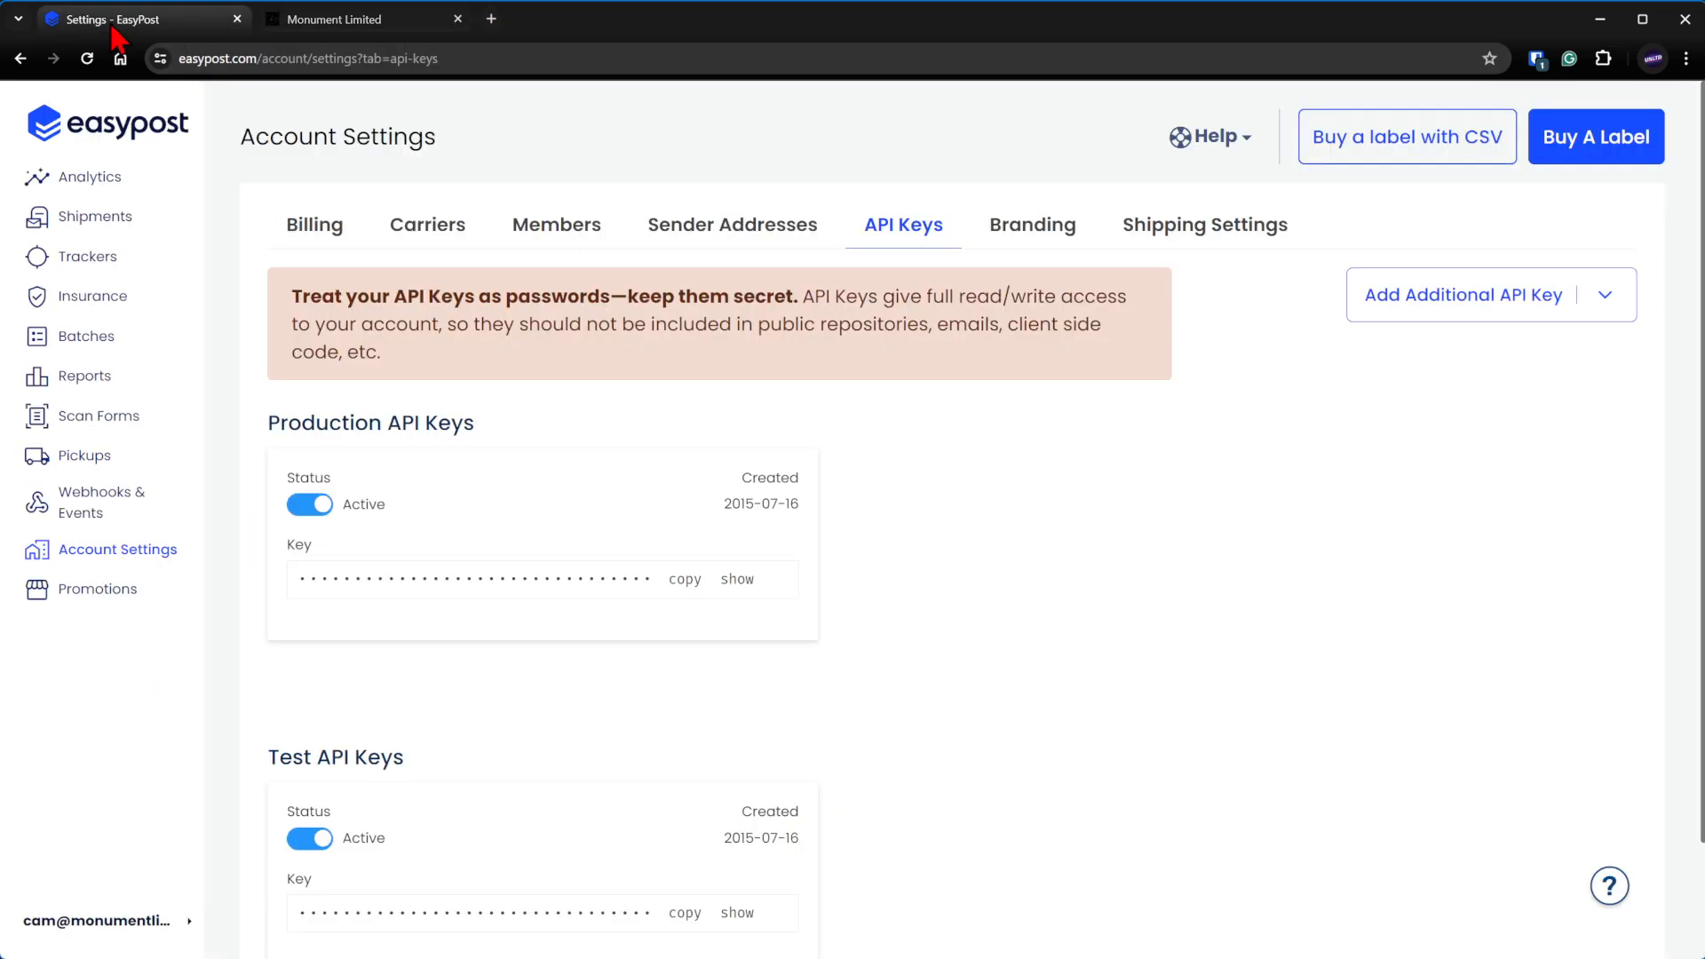
mouse_move(315, 226)
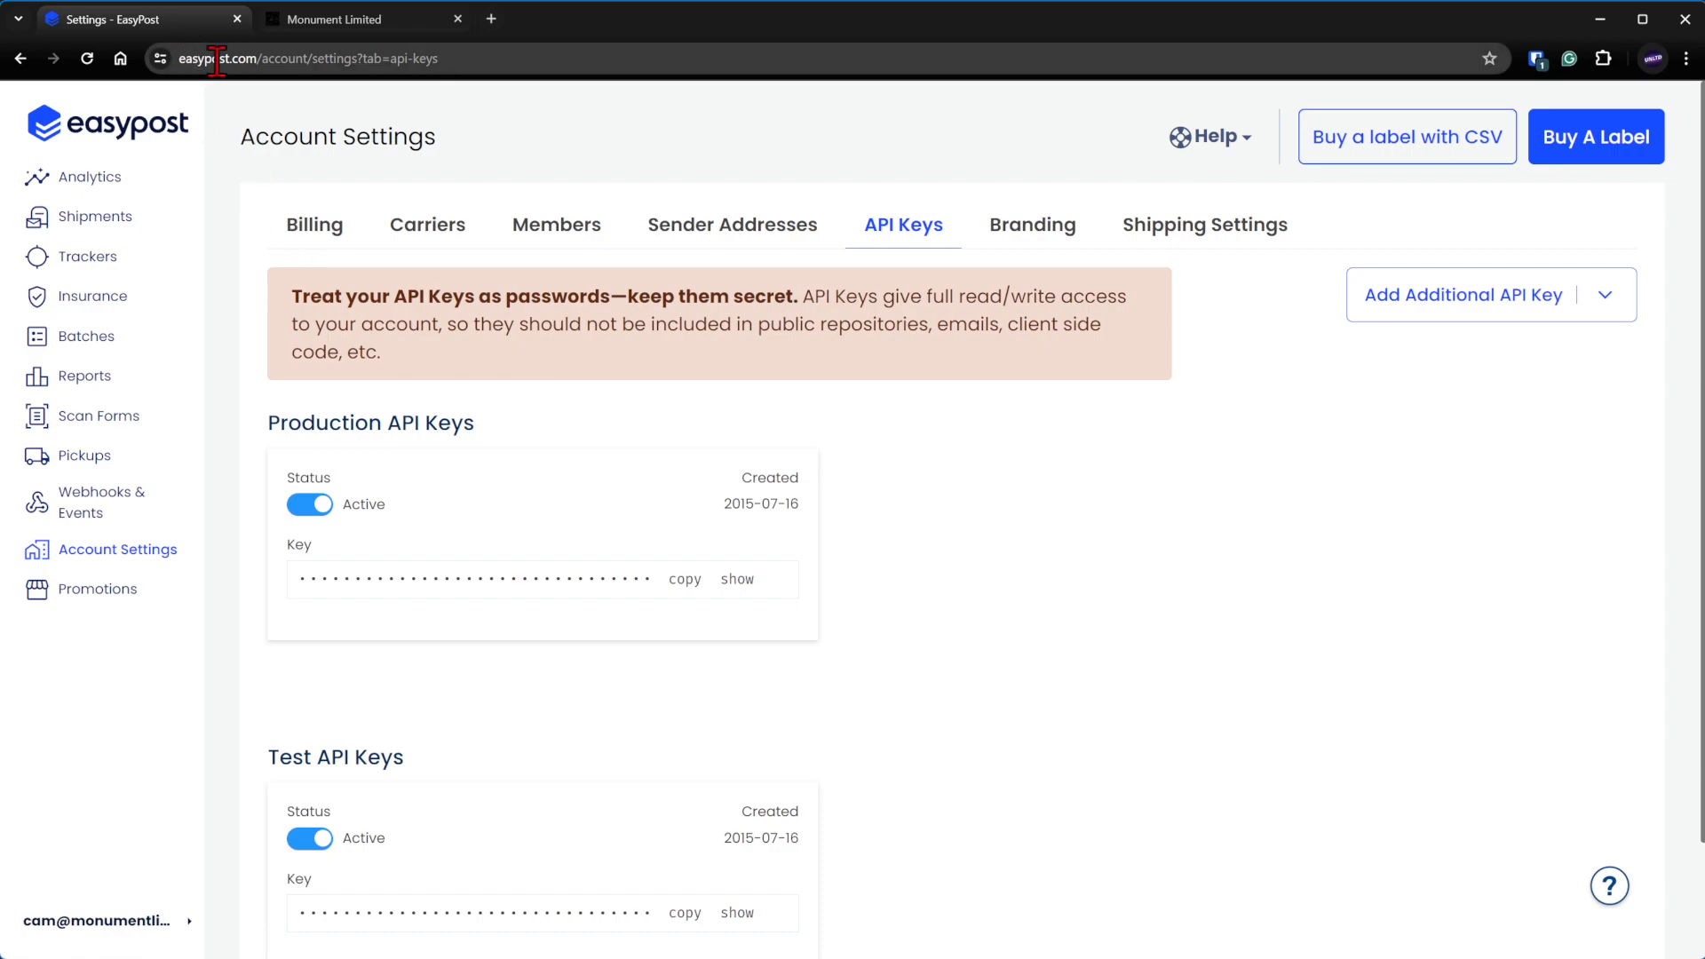
mouse_move(464, 245)
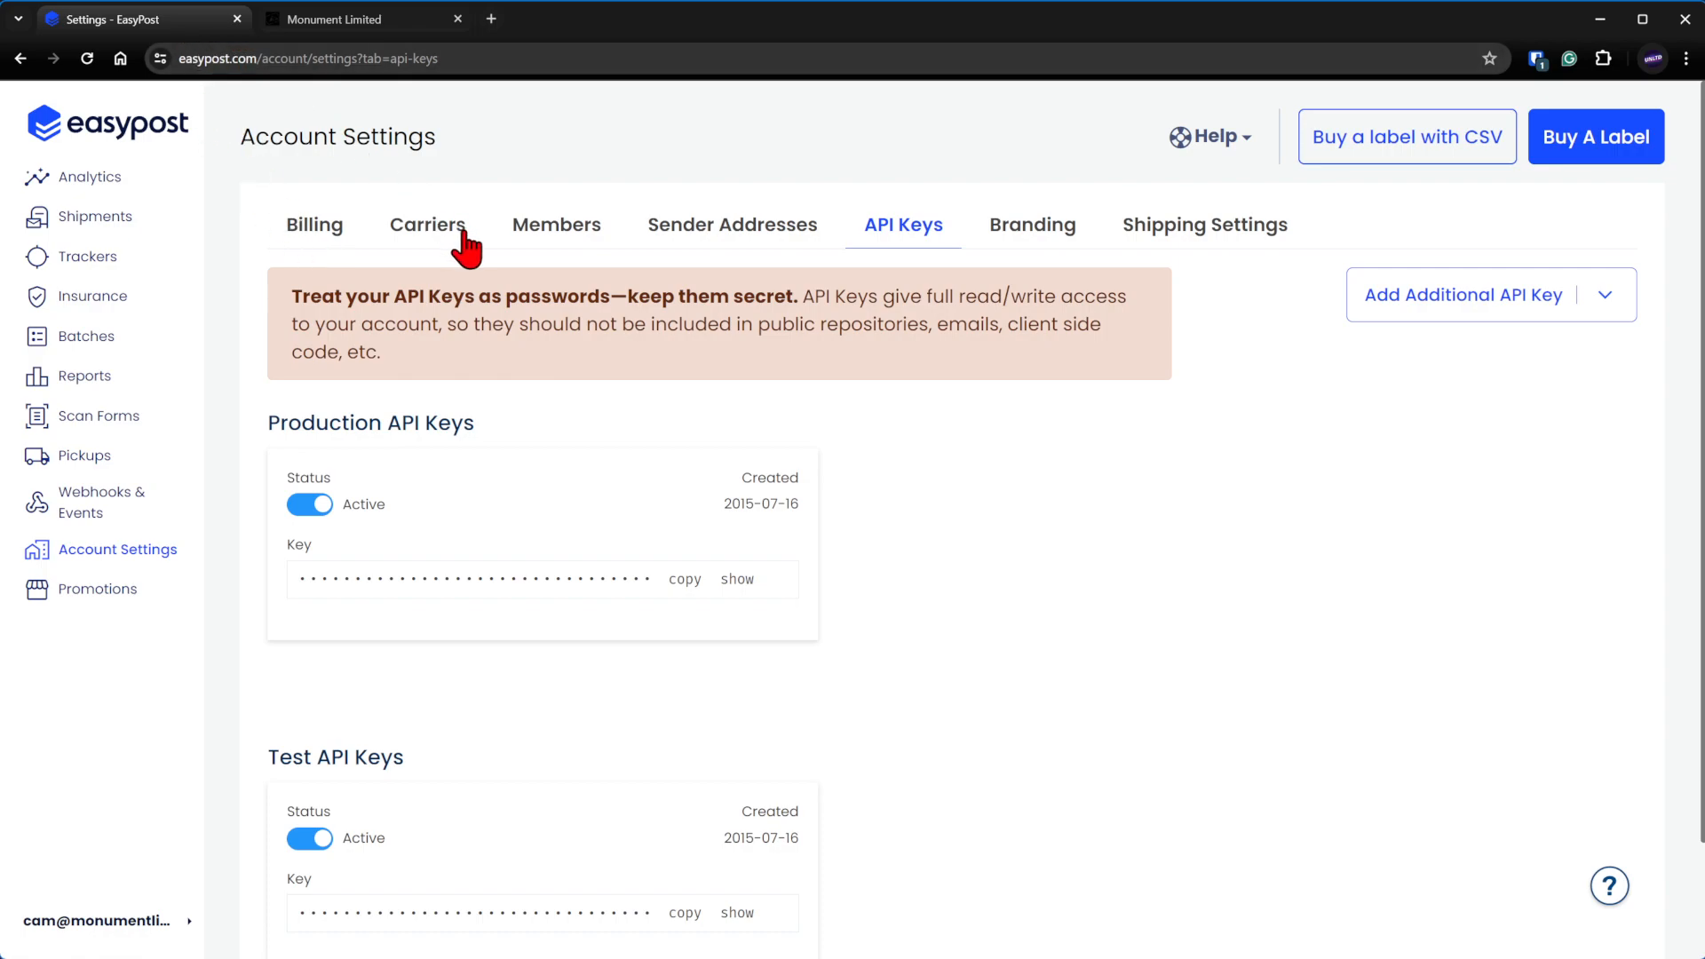
mouse_move(82, 200)
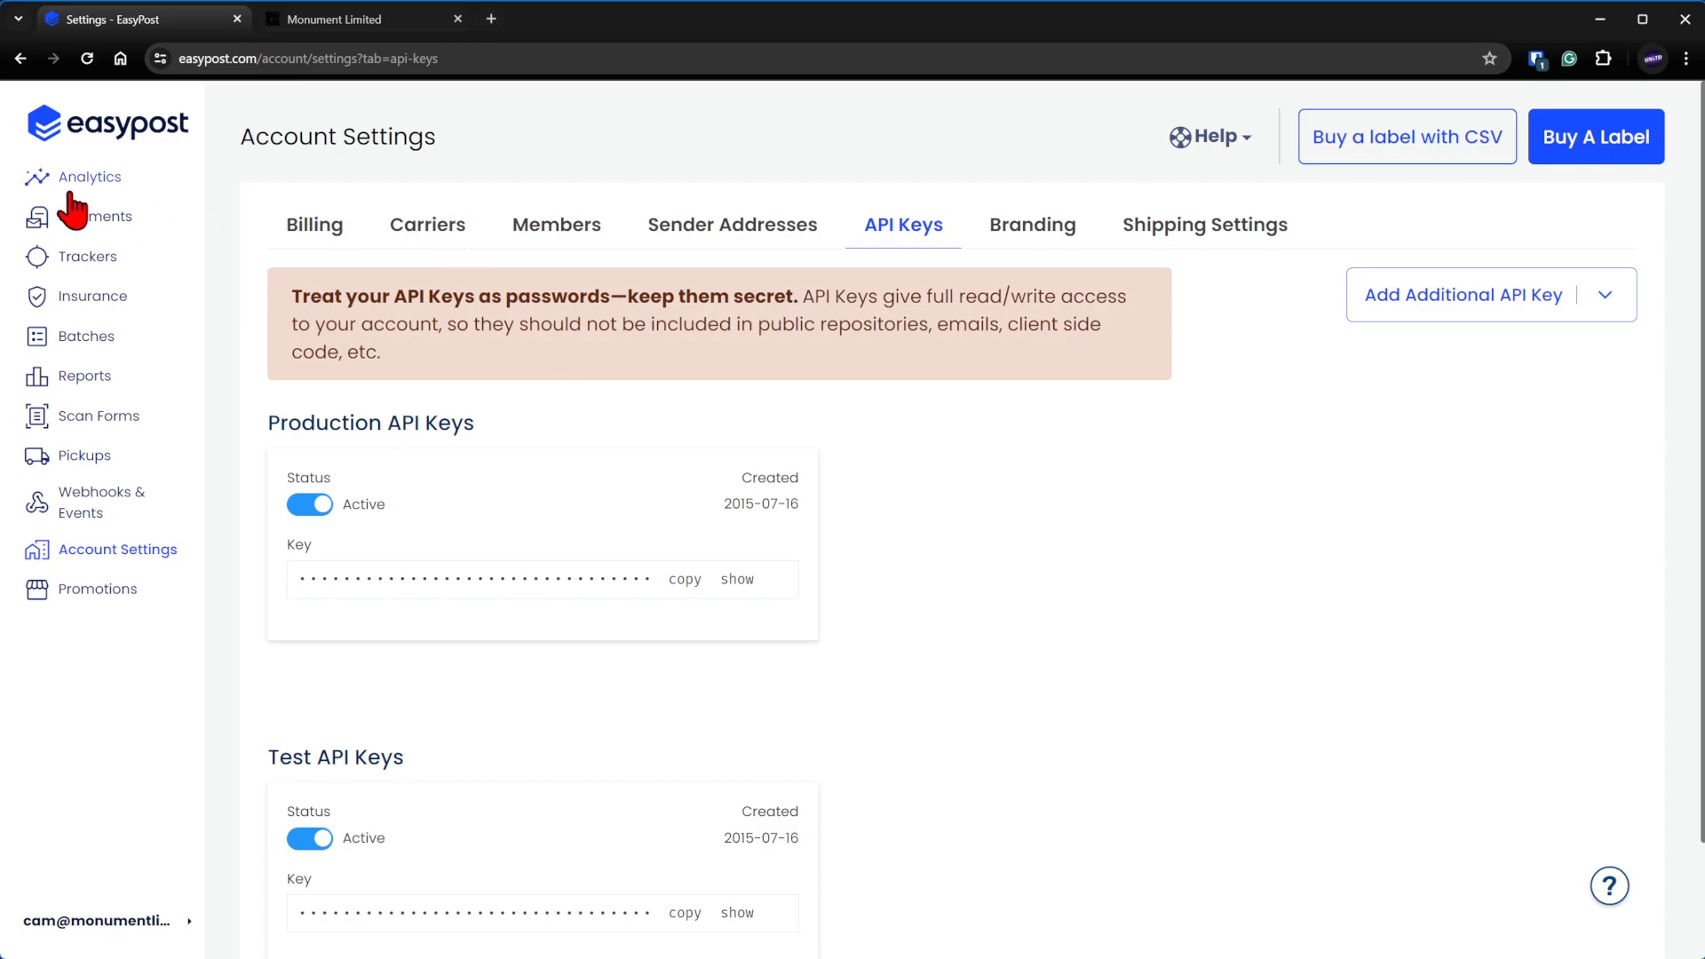
- View the EasyPost Analytics overview showing zero labels and $0 total cost
left_click(89, 176)
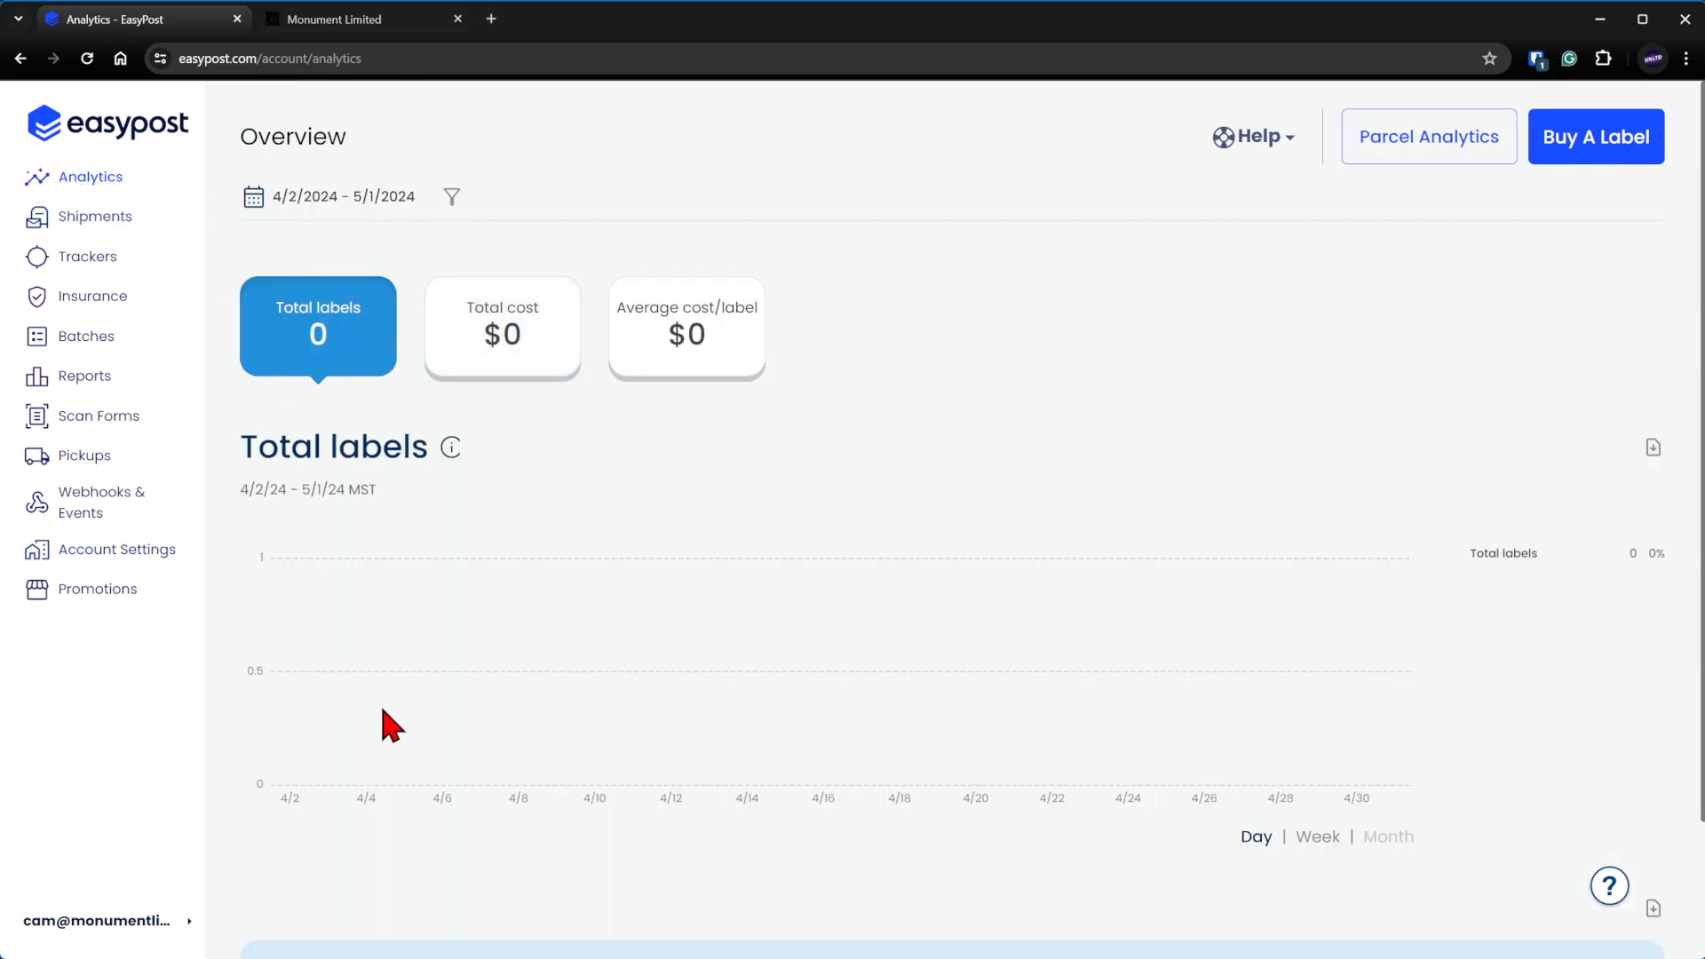
mouse_move(805, 292)
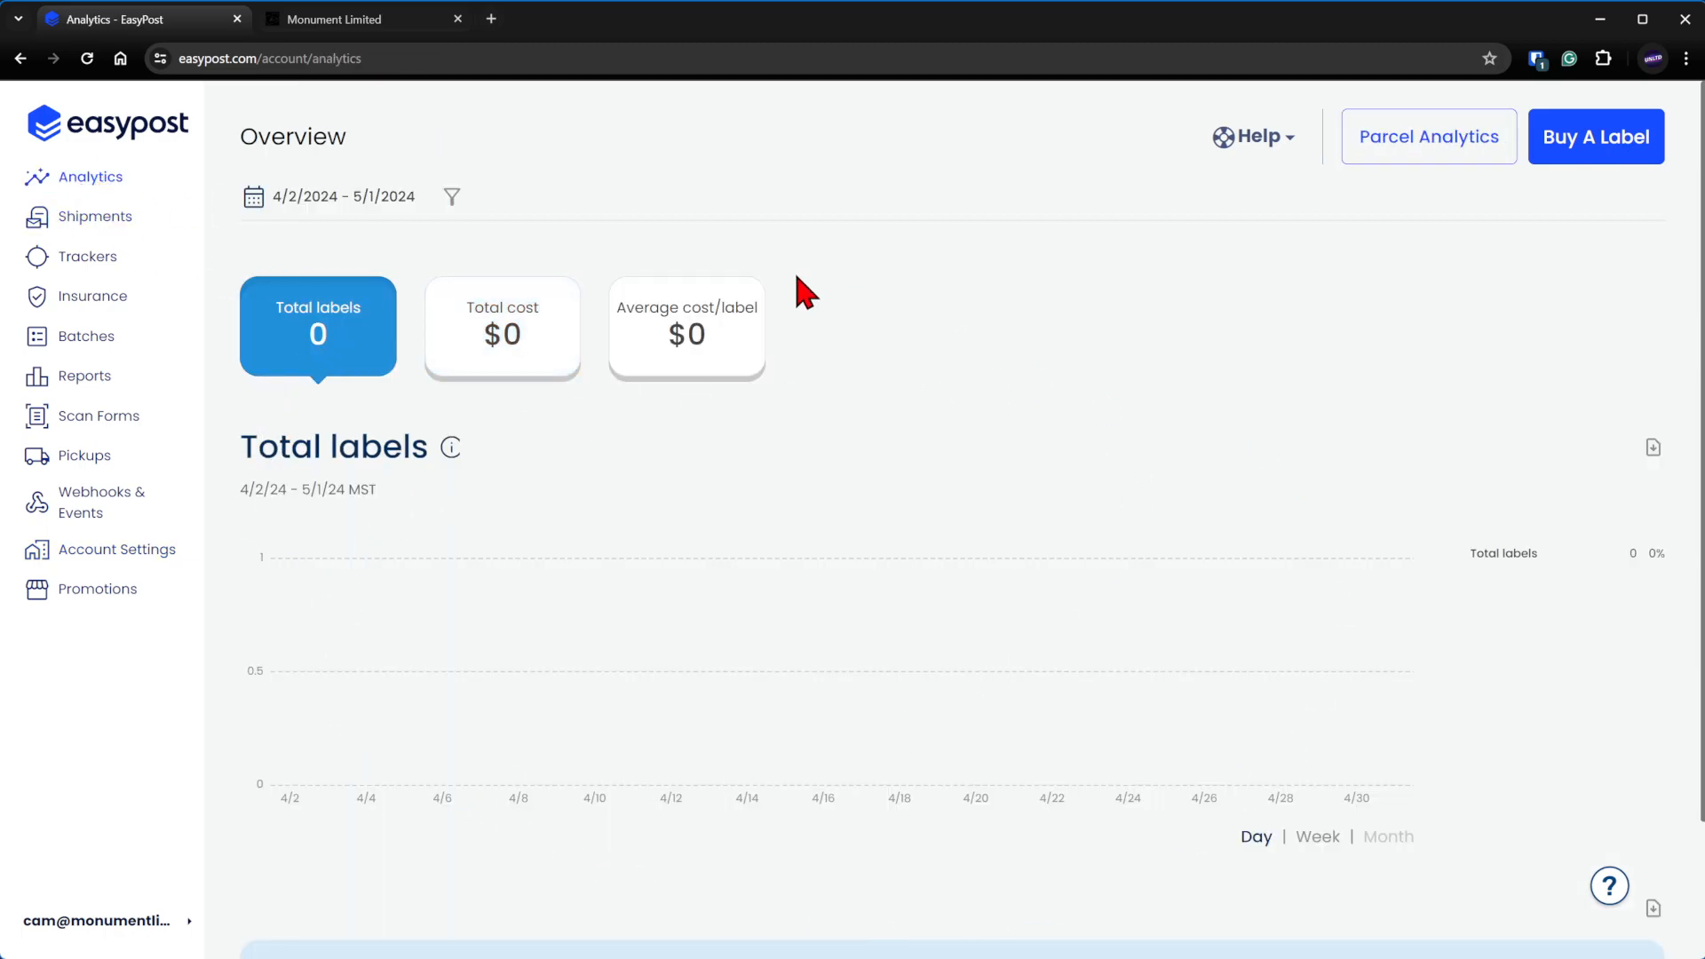
scroll("down", 3)
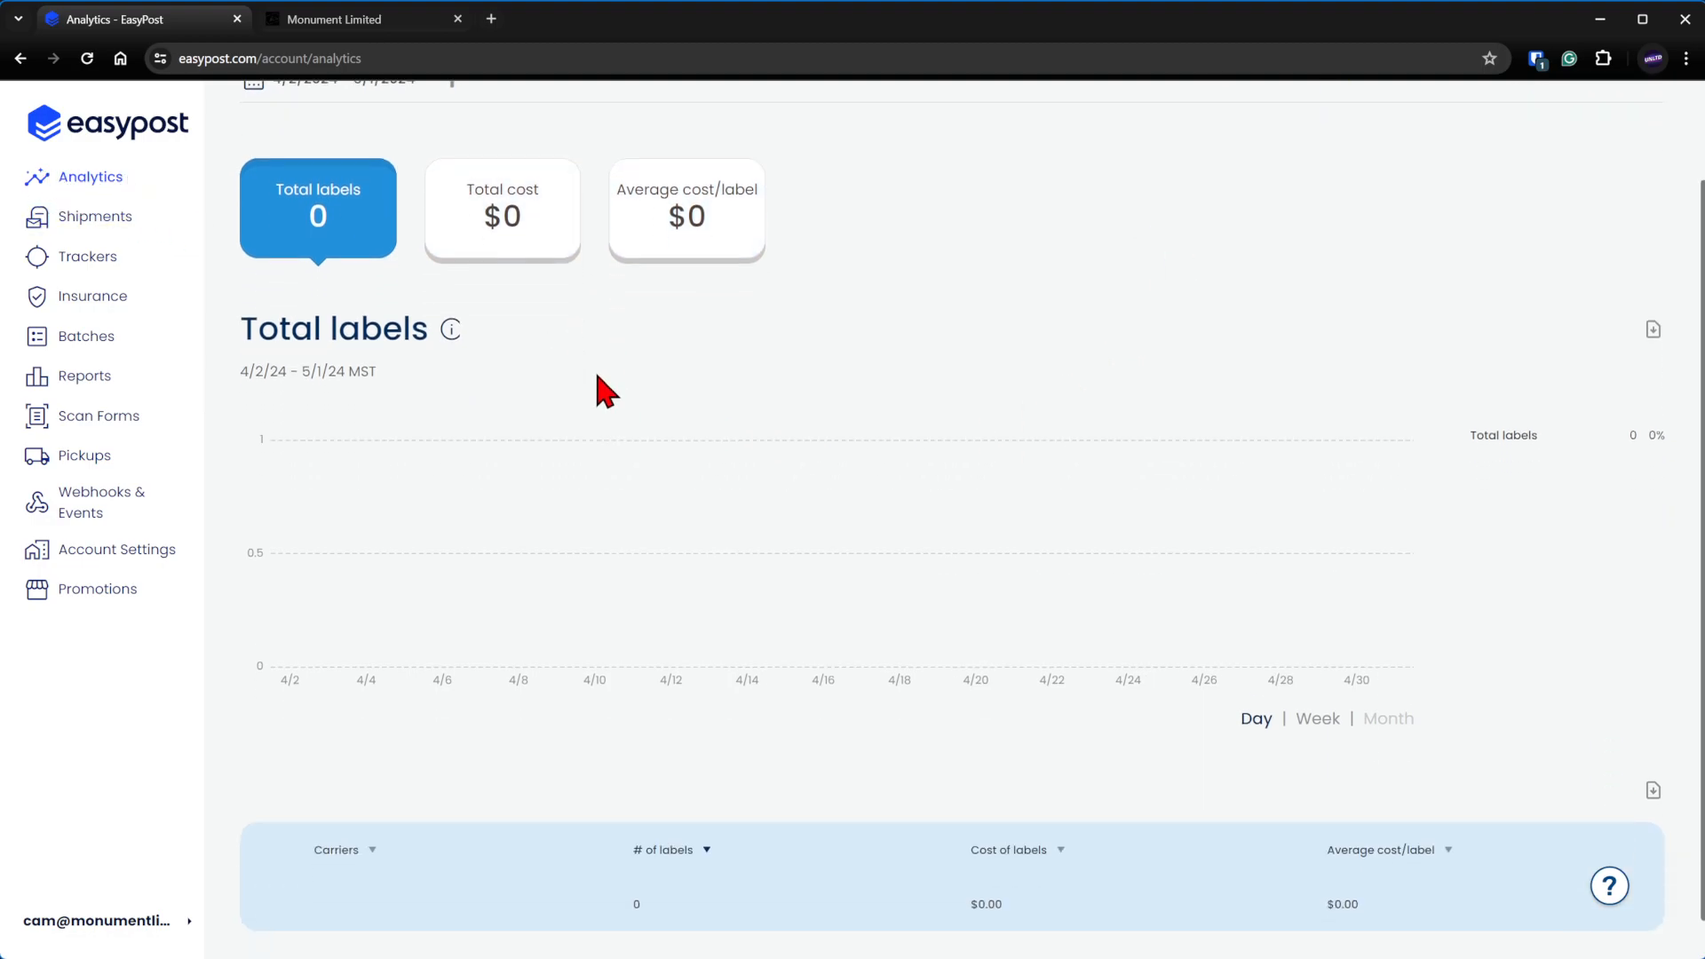
scroll("up", 3)
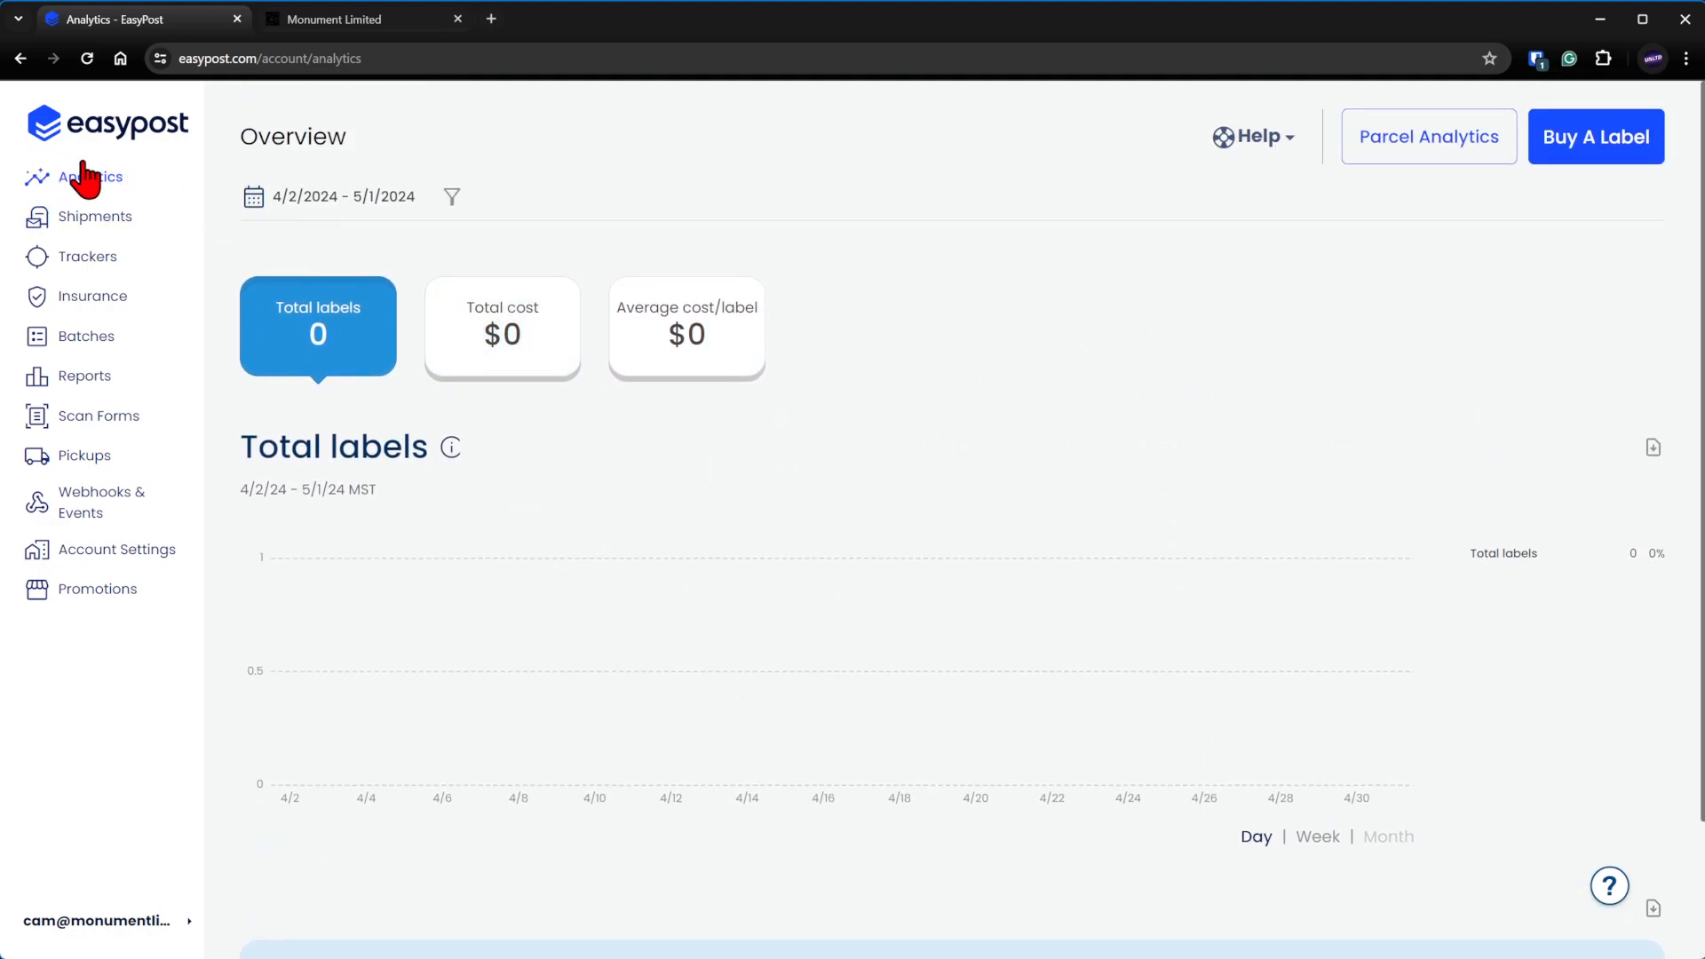
mouse_move(85, 423)
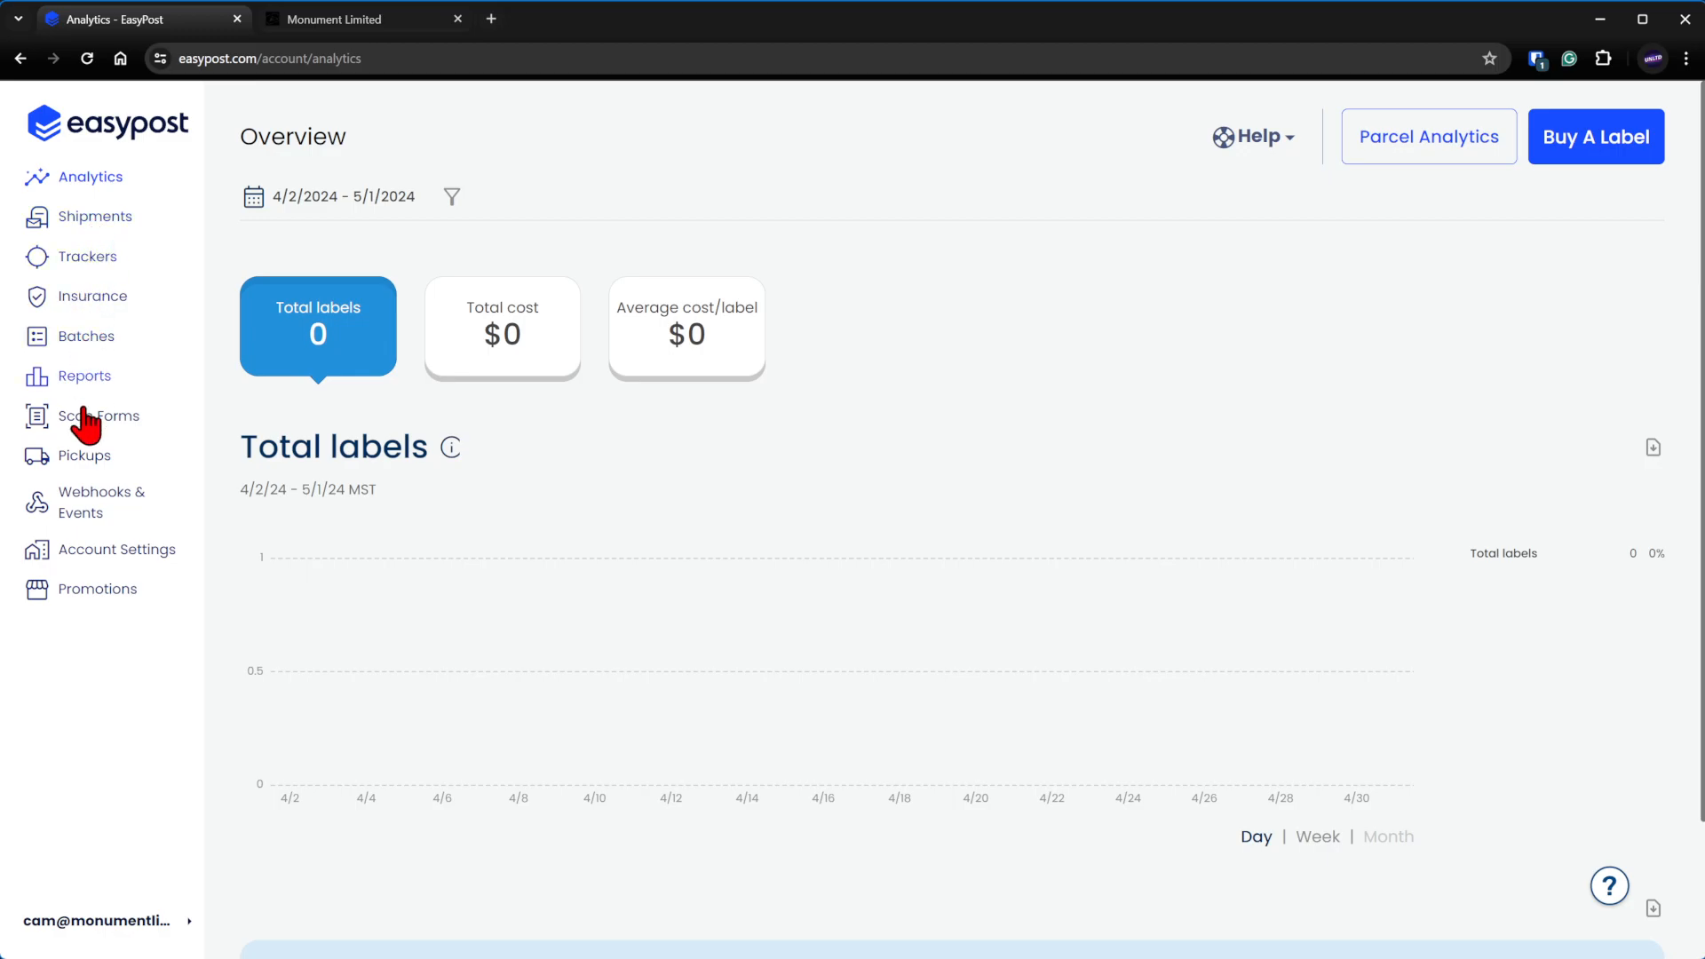
- Return to EasyPost account settings to see the billing page with $195.39 wallet funds
left_click(117, 548)
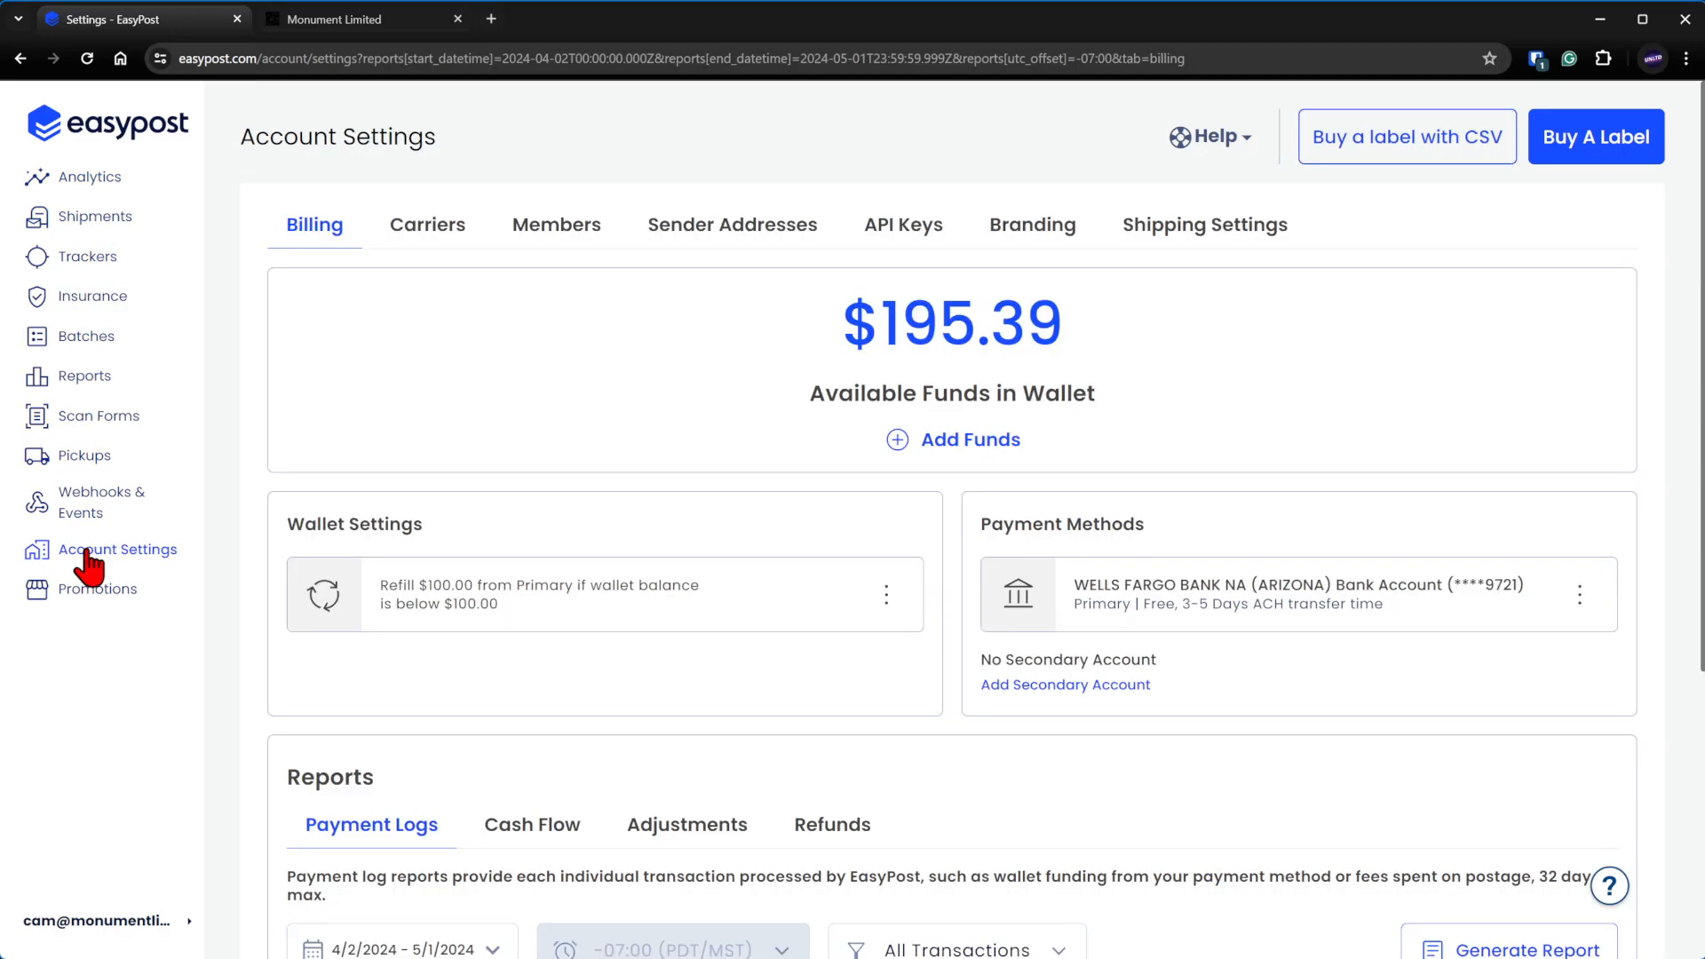
mouse_move(346, 212)
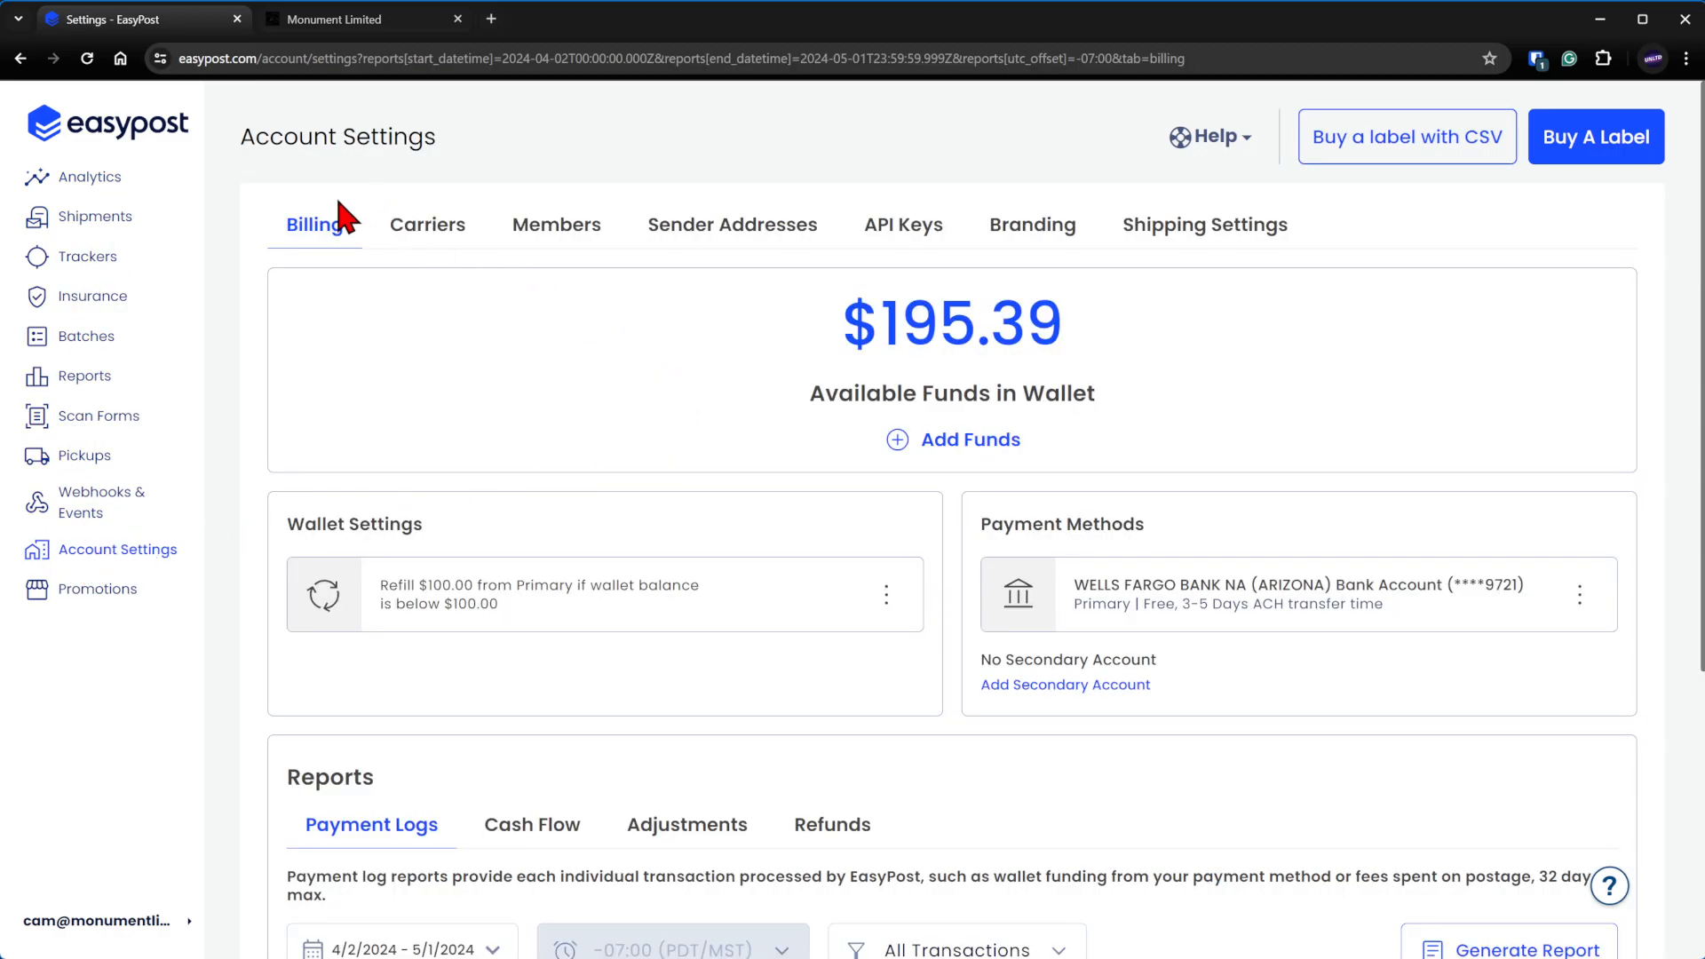
mouse_move(369, 297)
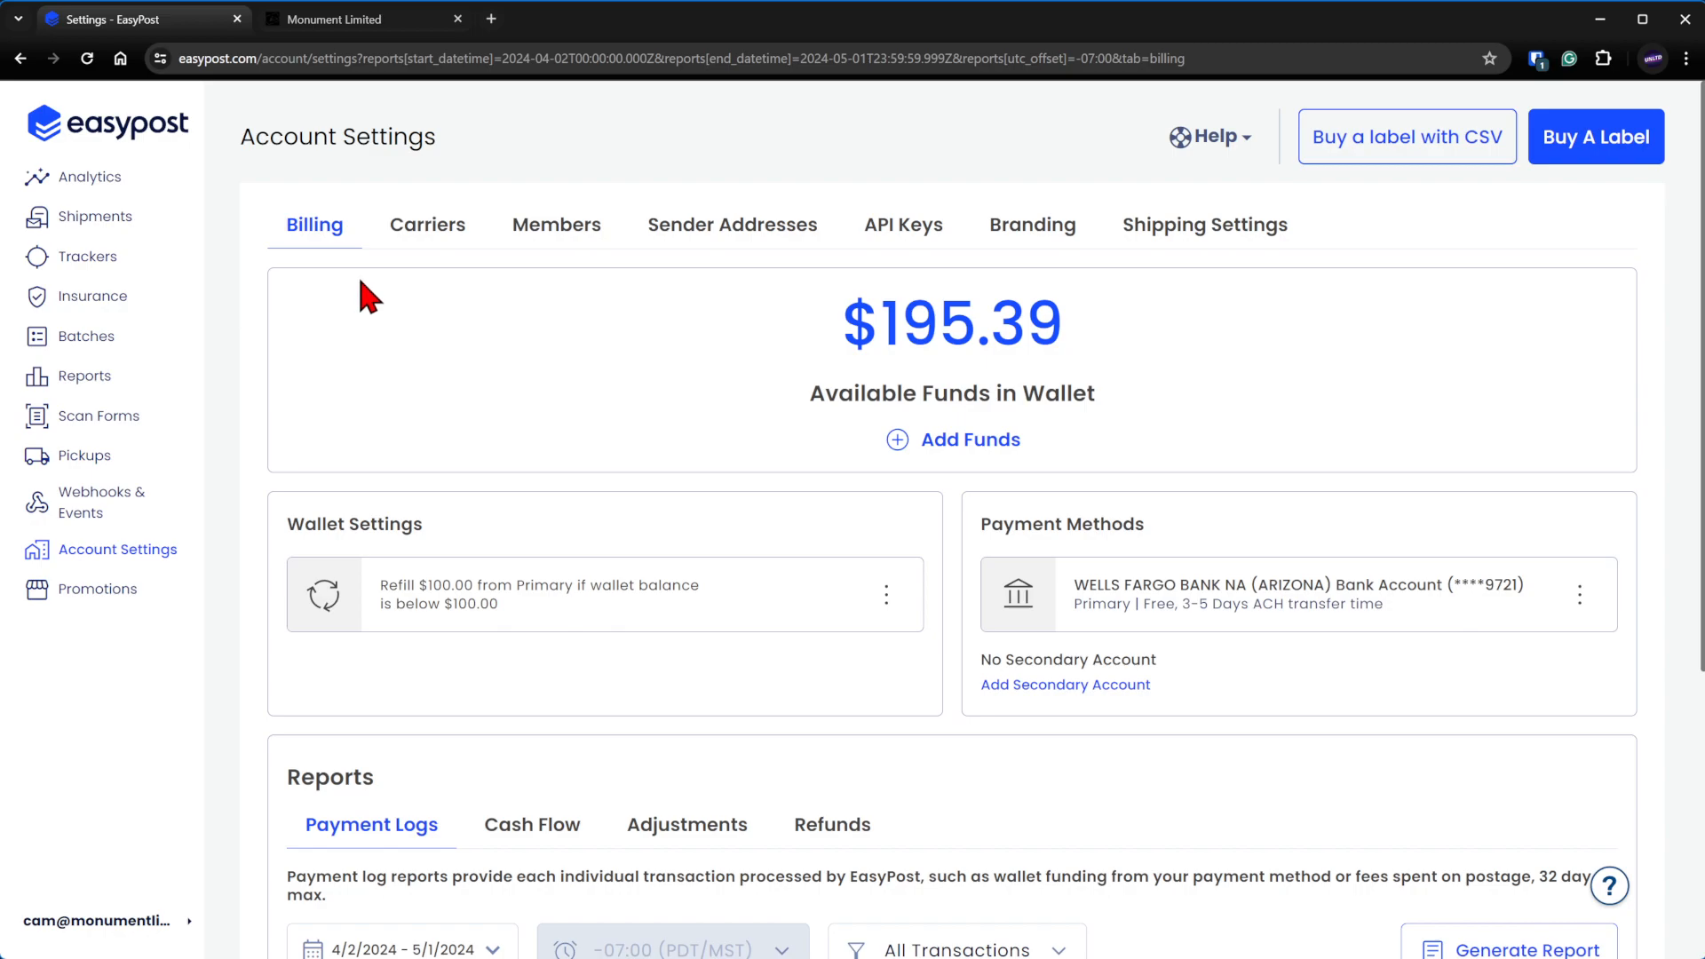
mouse_move(338, 275)
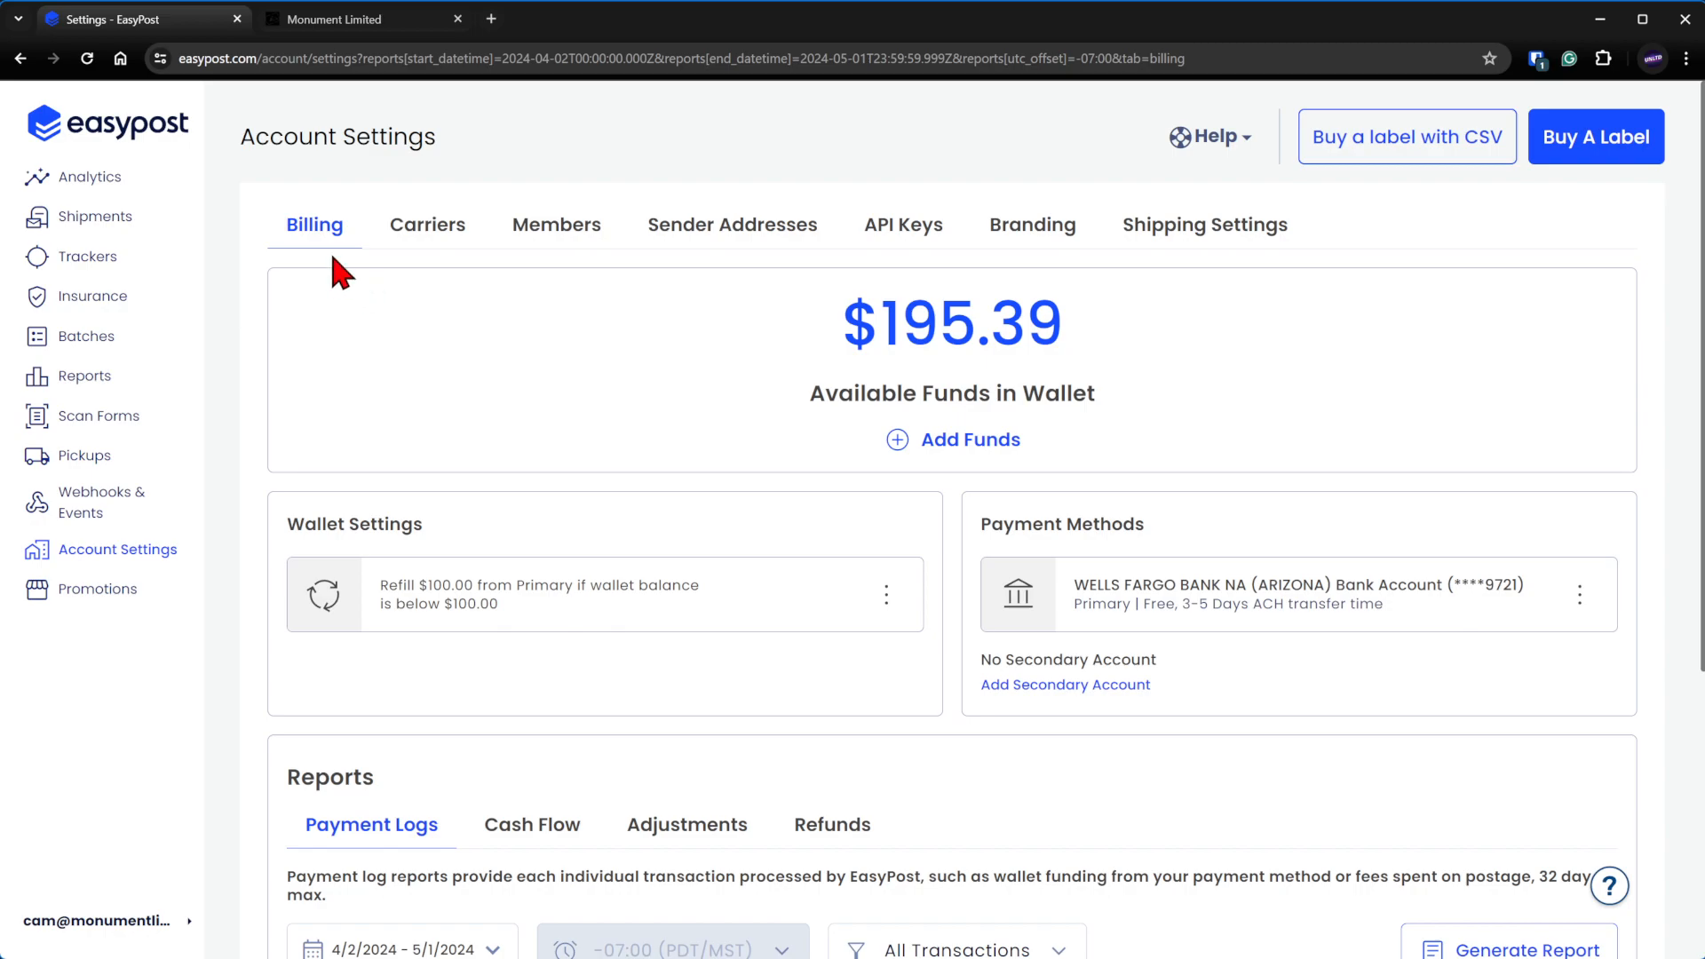
mouse_move(1102, 574)
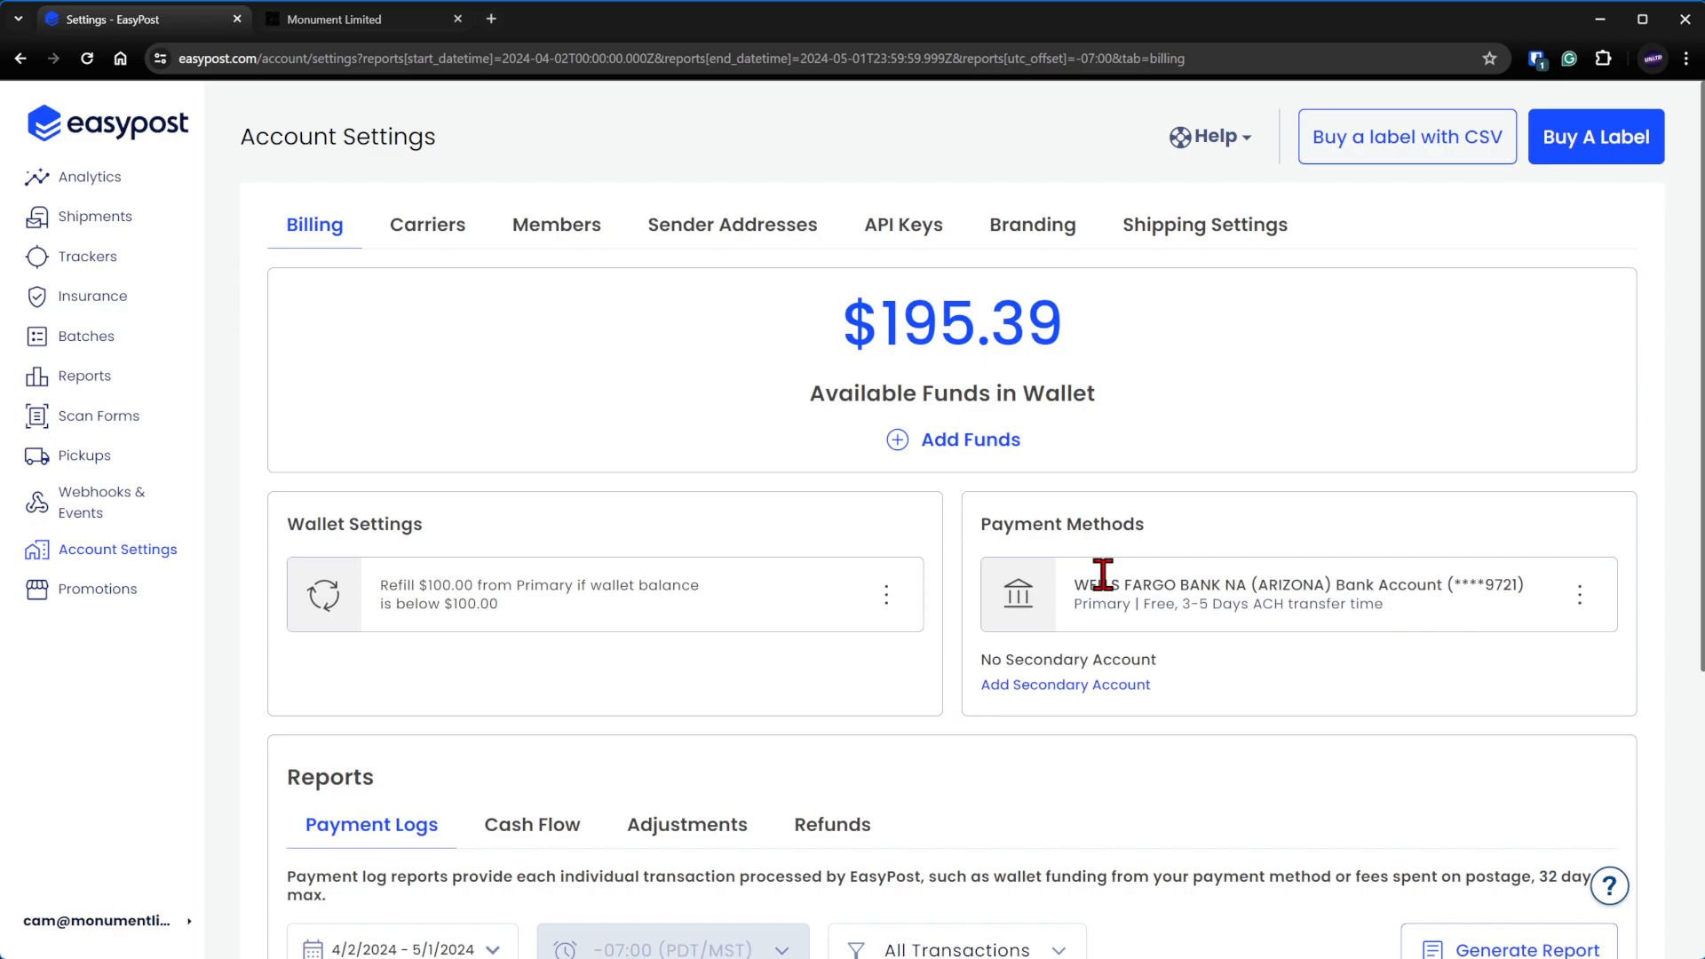
mouse_move(1124, 582)
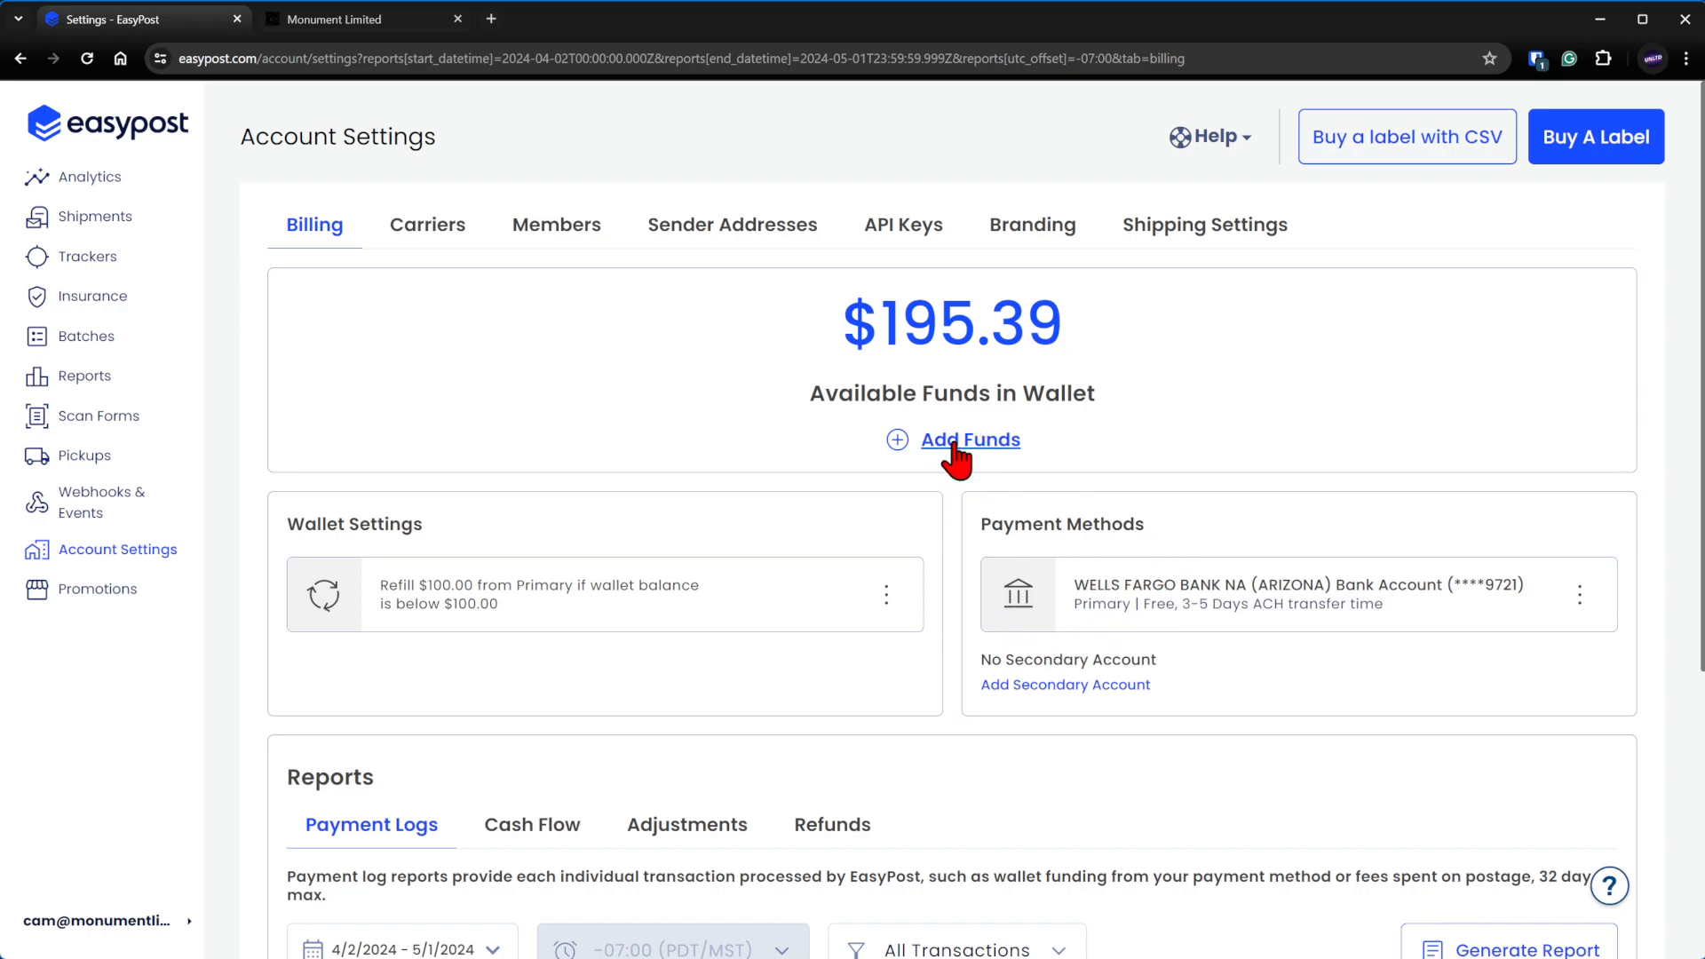
mouse_move(731, 393)
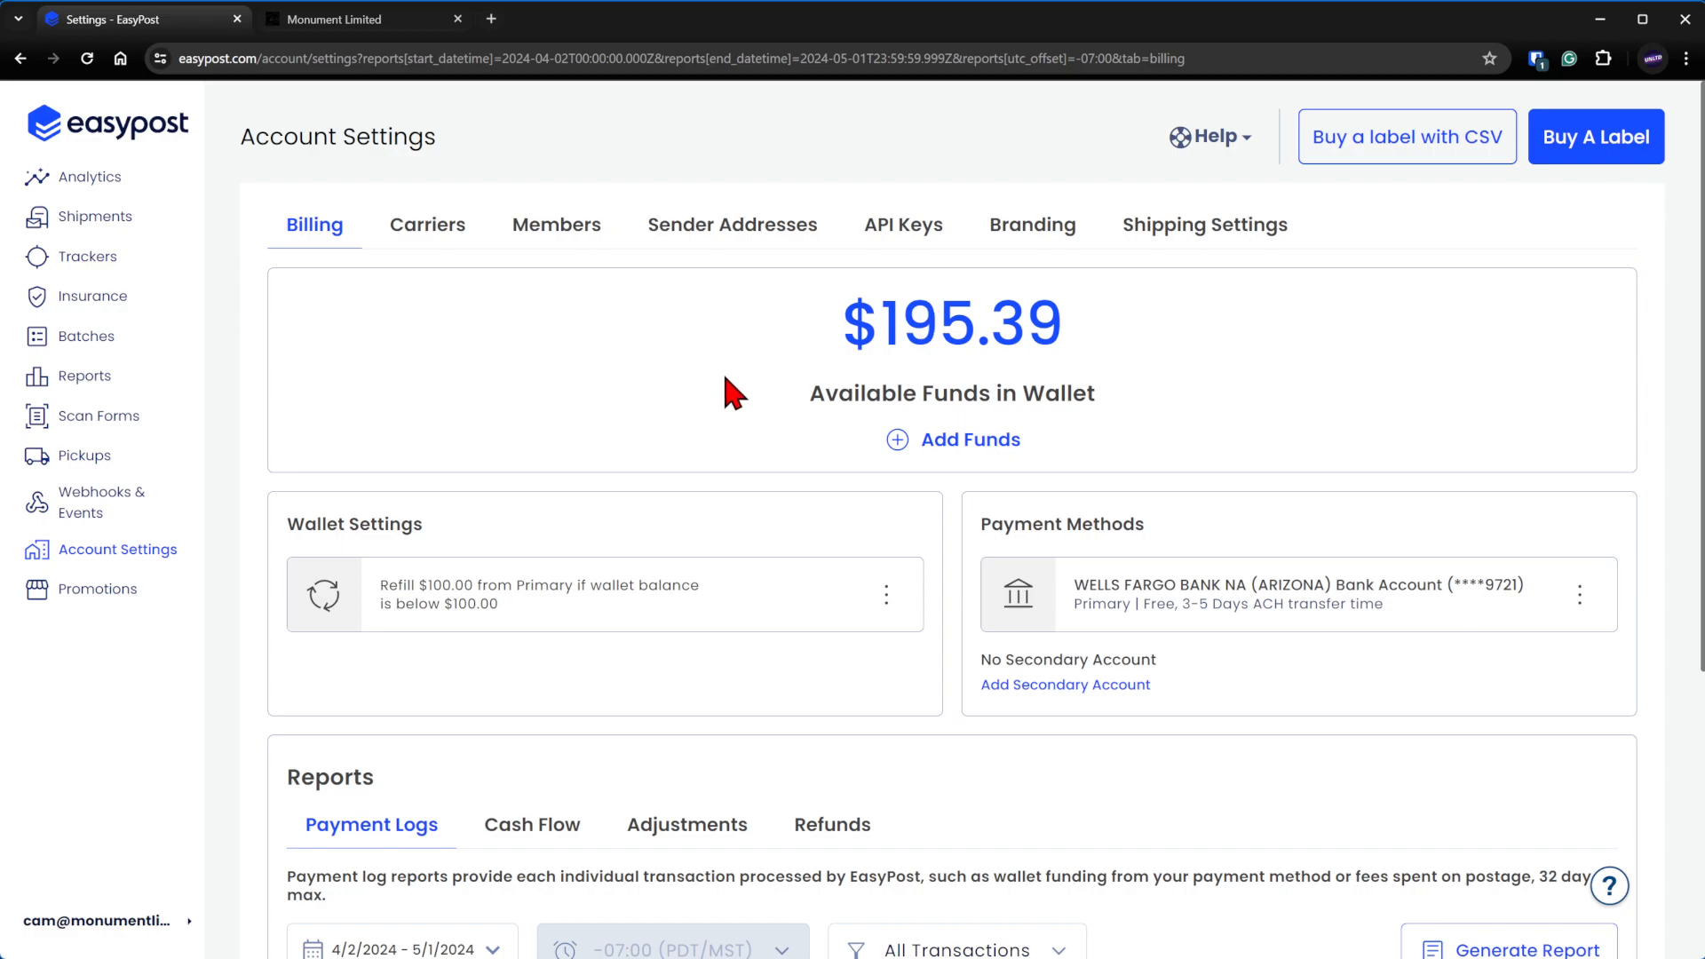
mouse_move(405, 610)
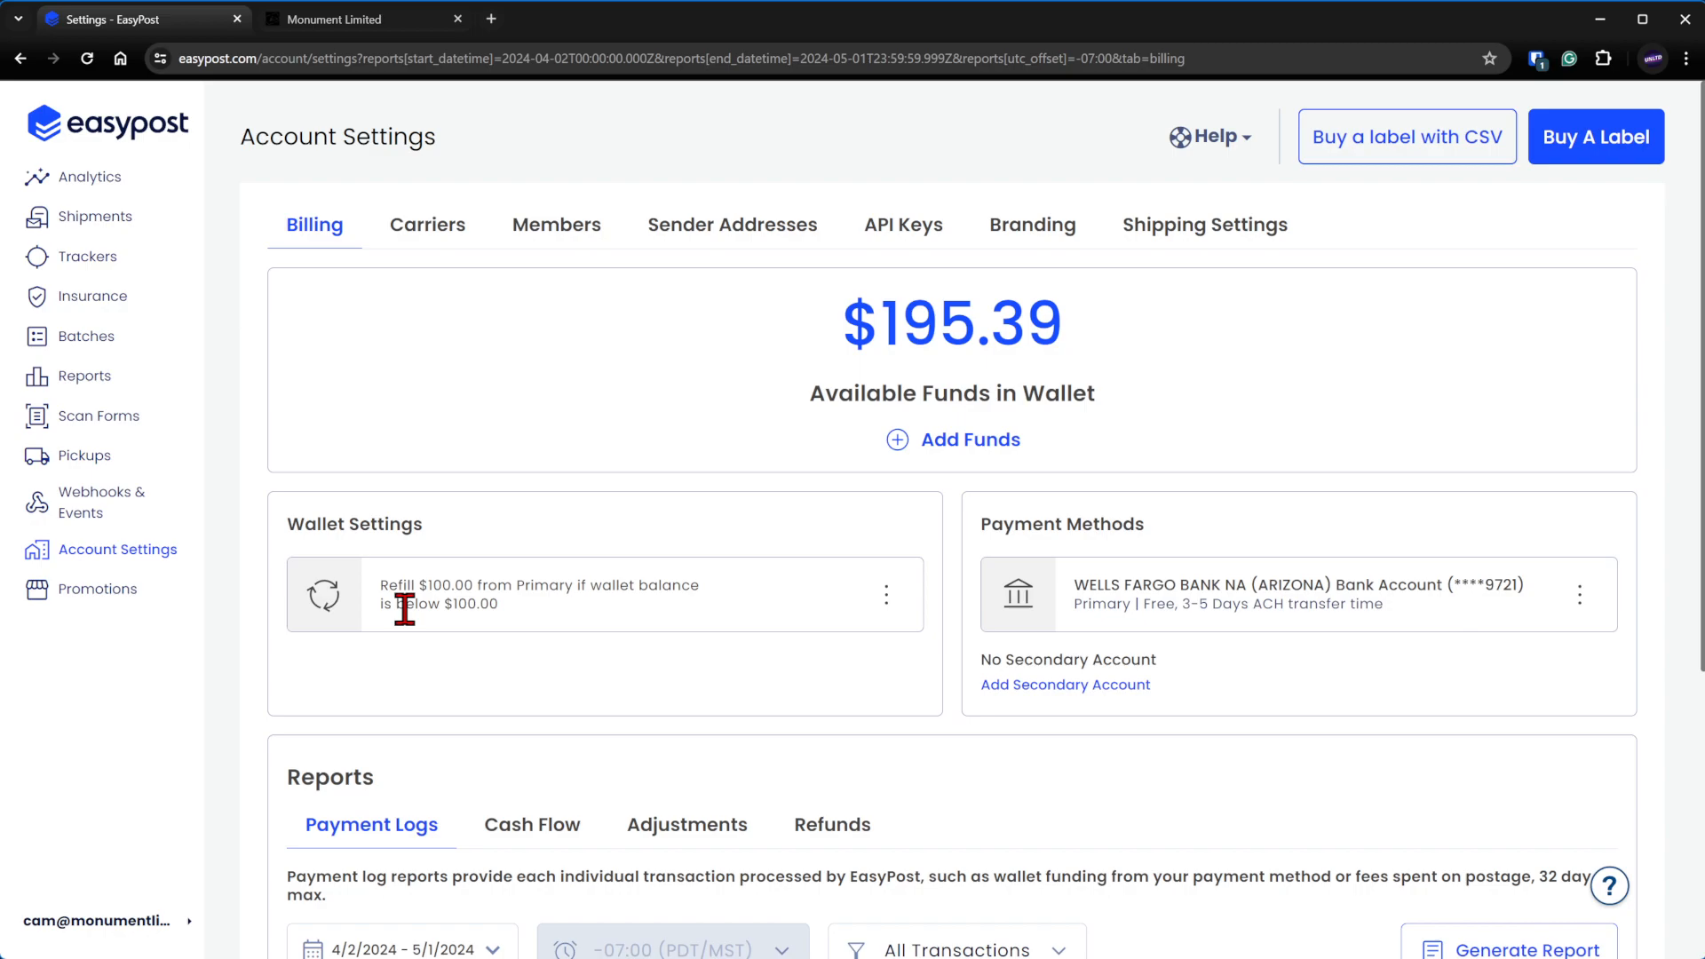
mouse_move(854, 621)
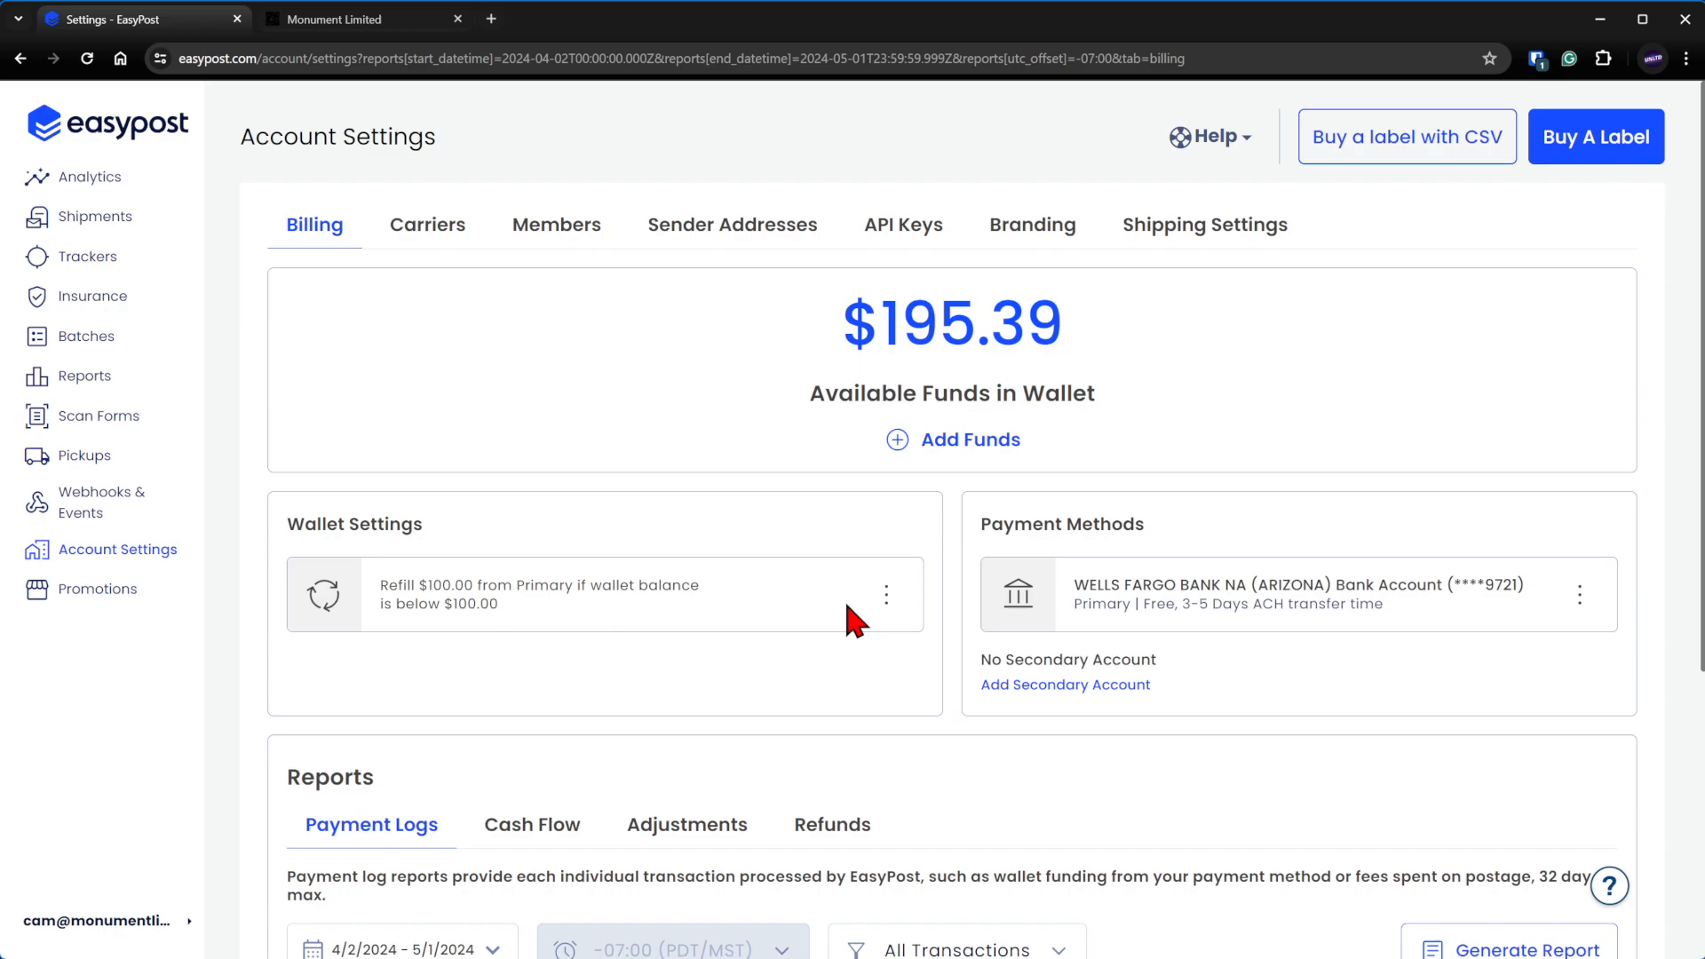
mouse_move(544, 350)
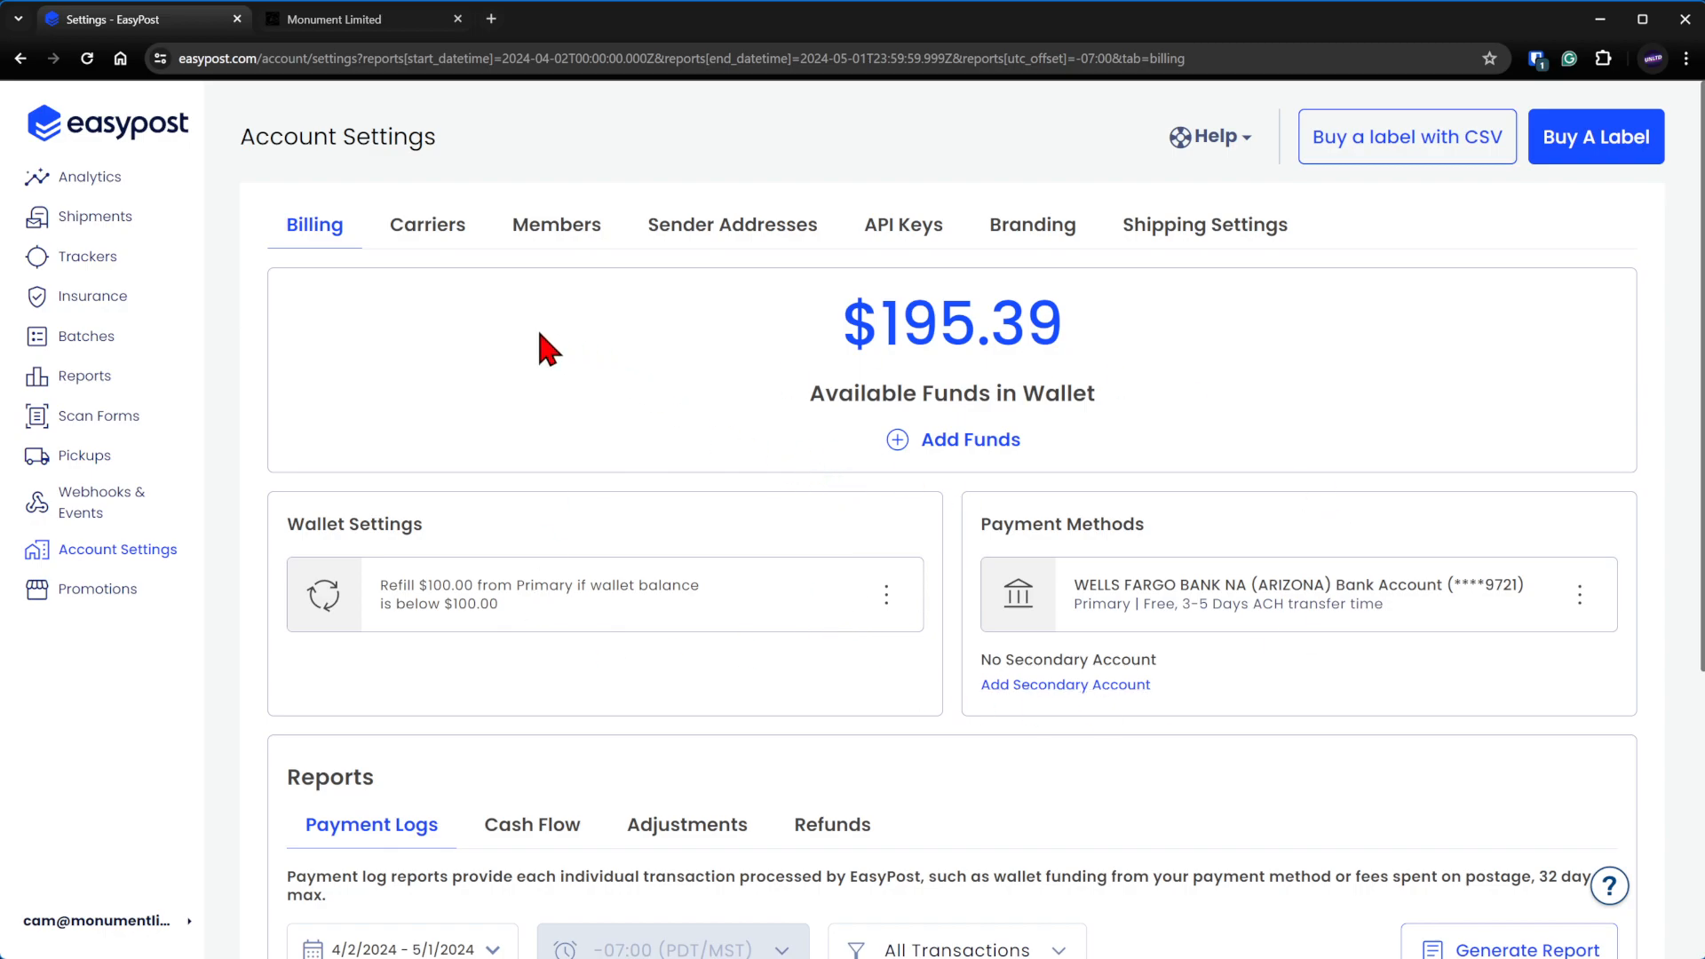
- Review Carriers, Members and Sender Addresses, then bring up the API Keys page
left_click(426, 226)
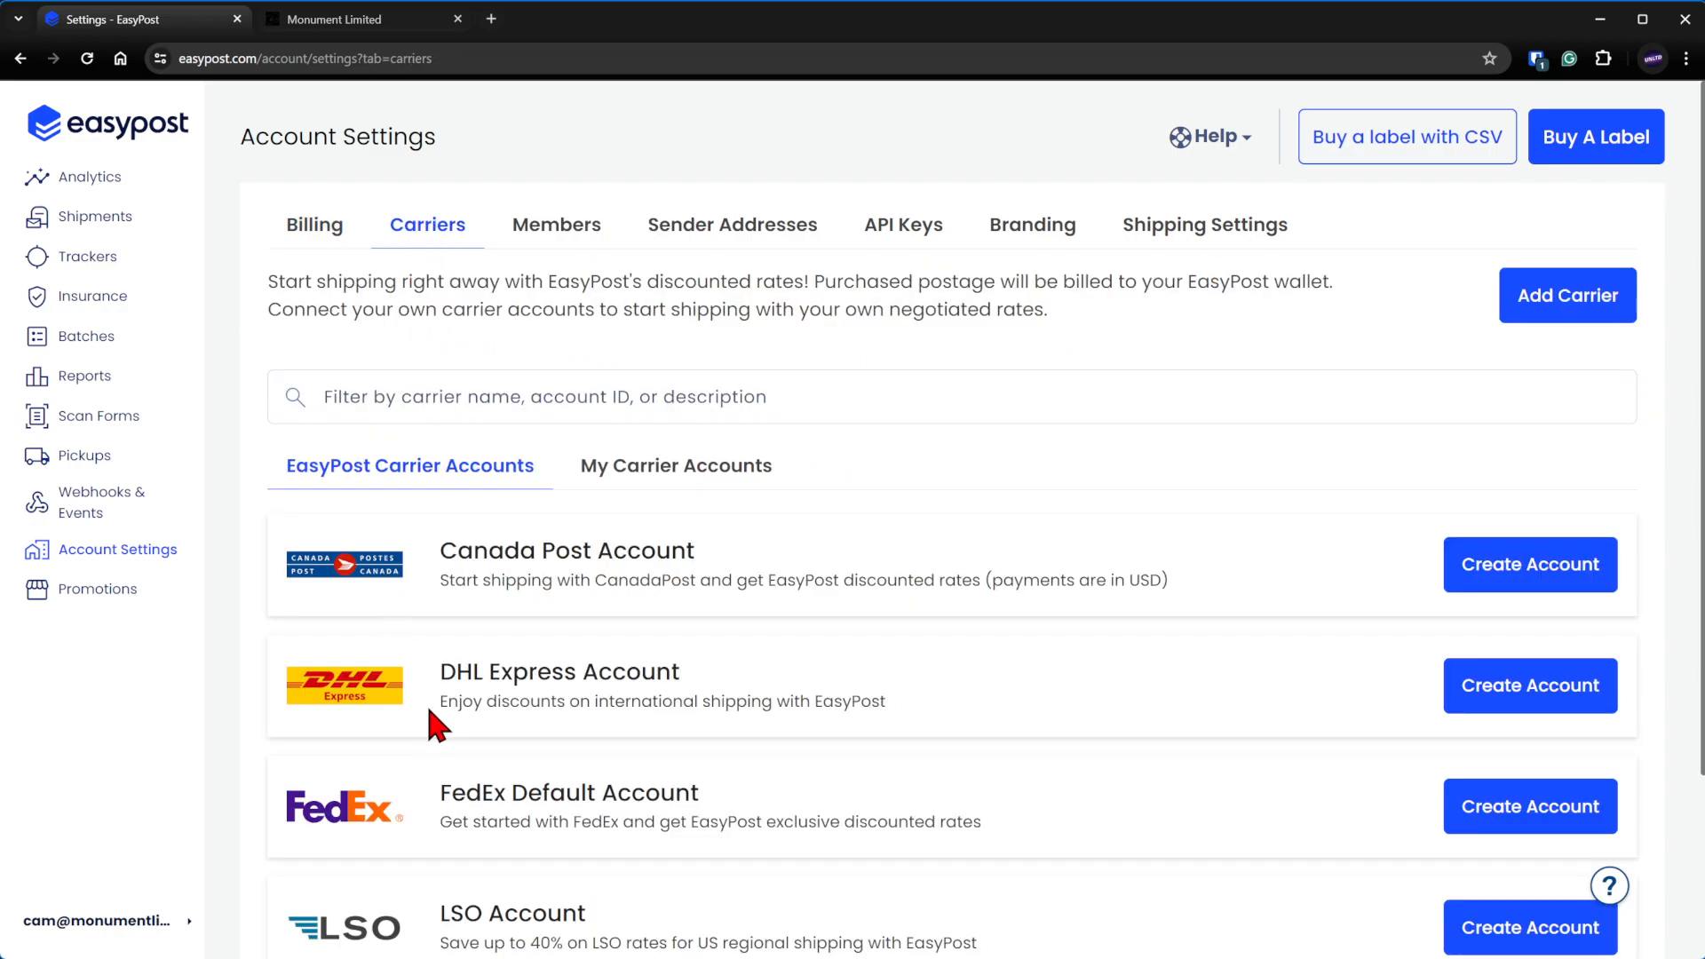
scroll("down", 3)
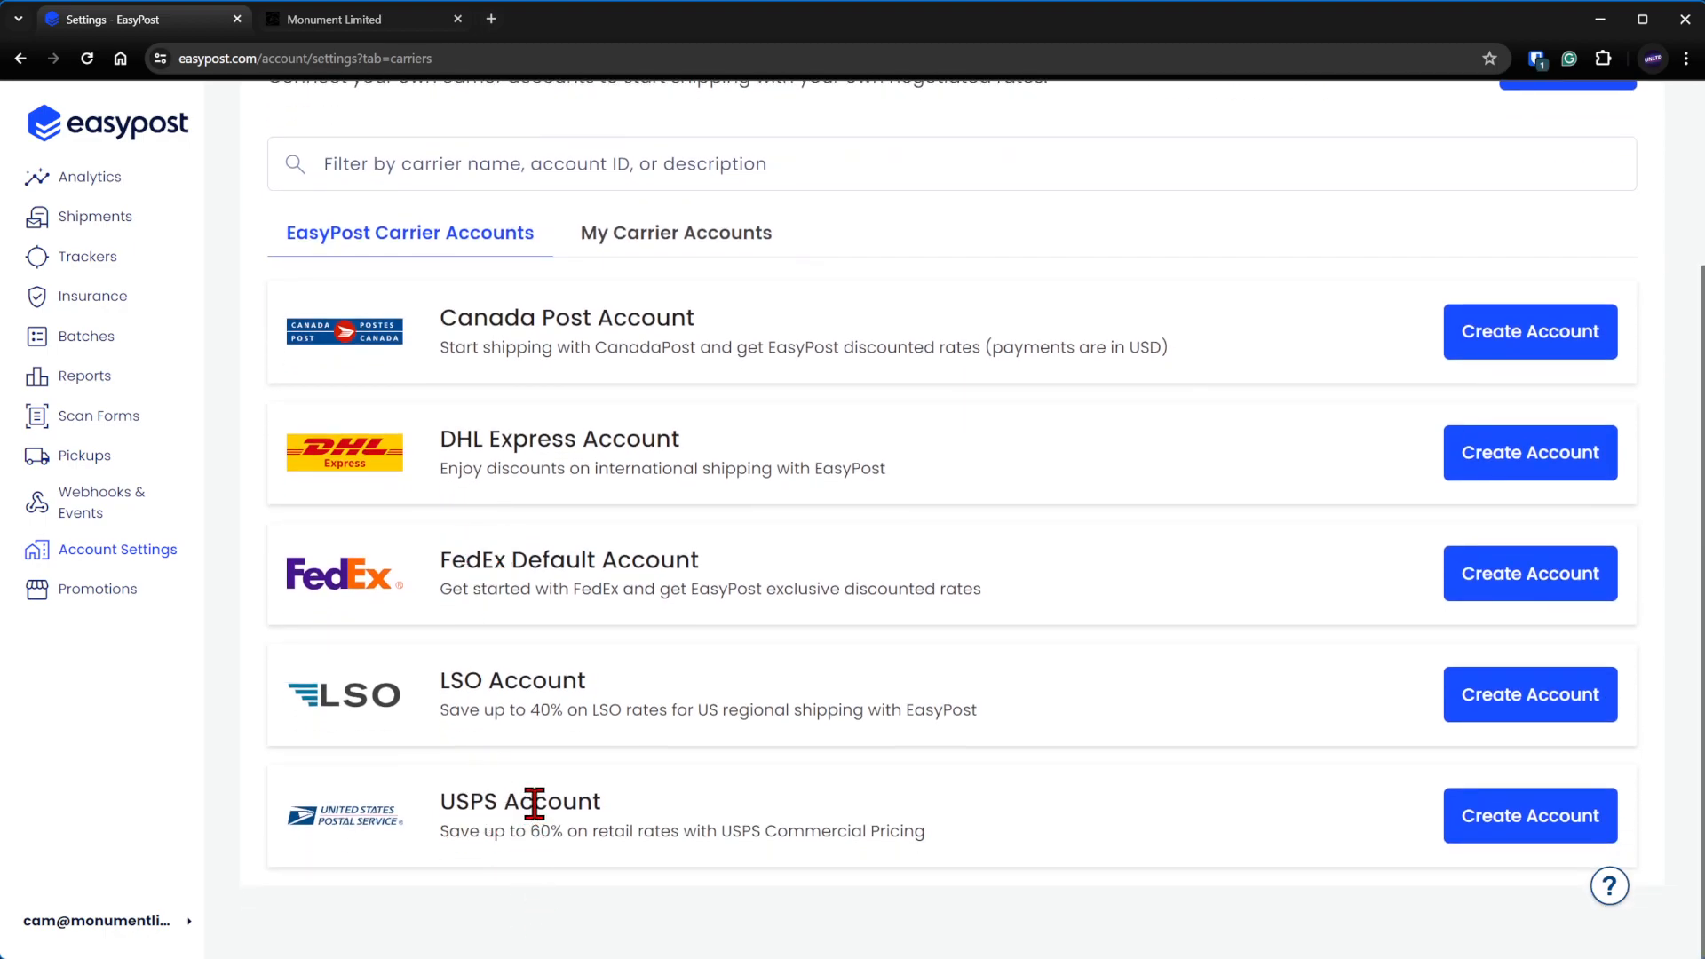
scroll("up", 3)
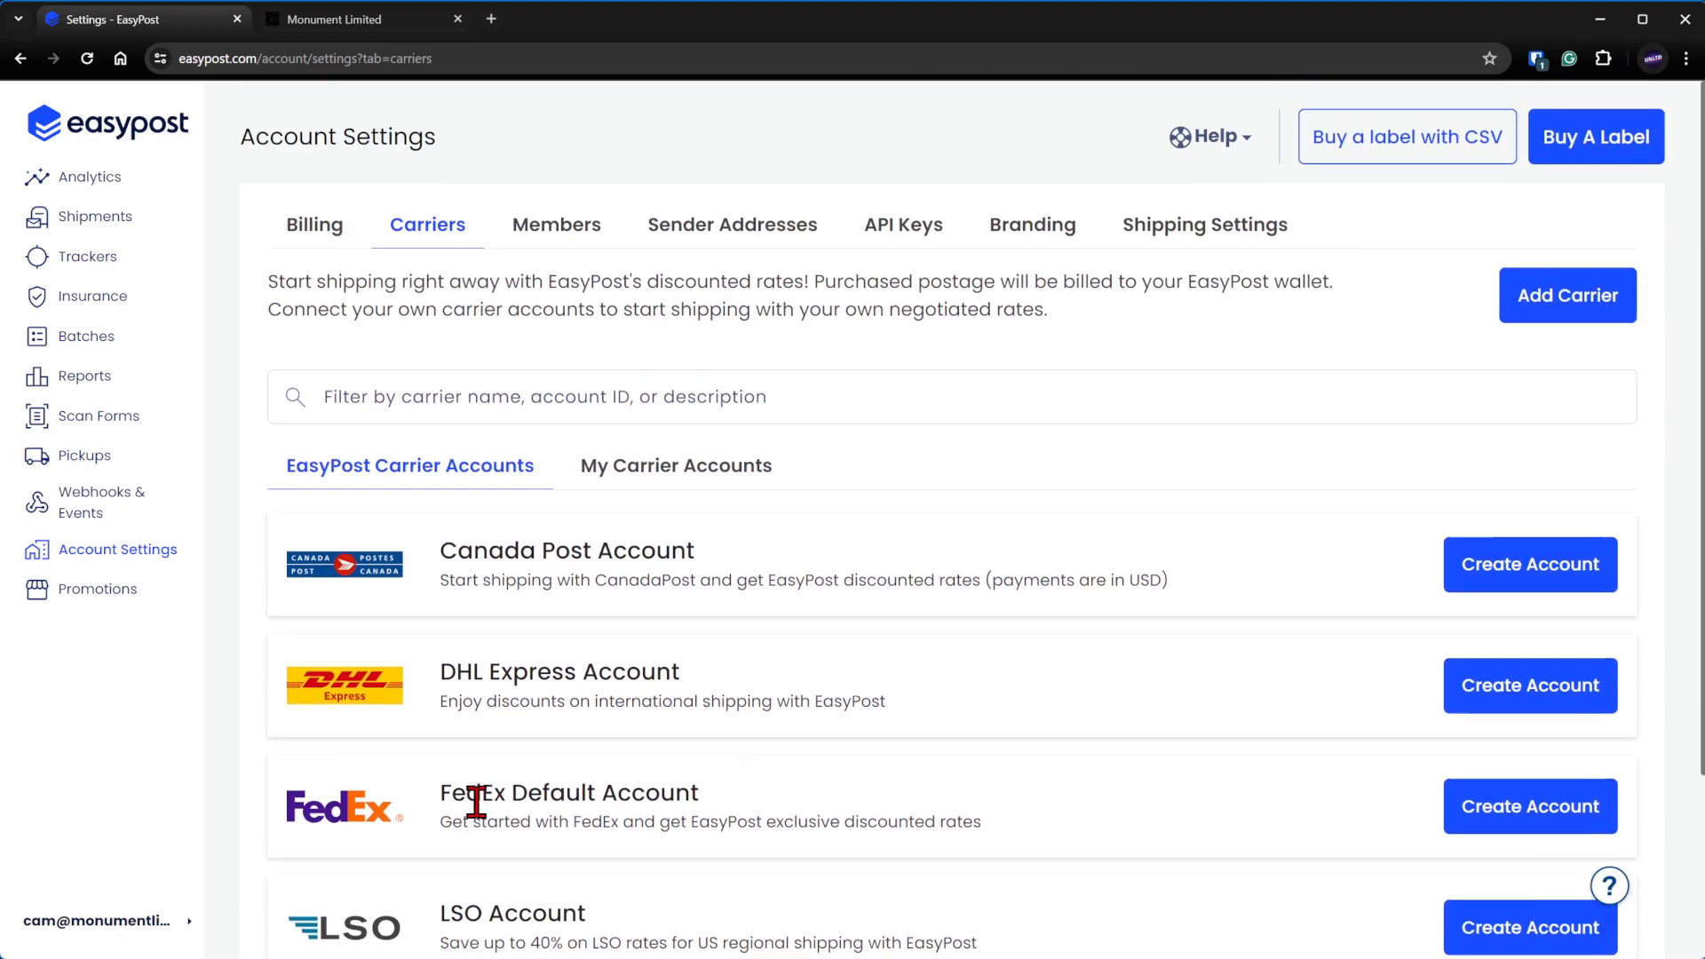
left_click(555, 224)
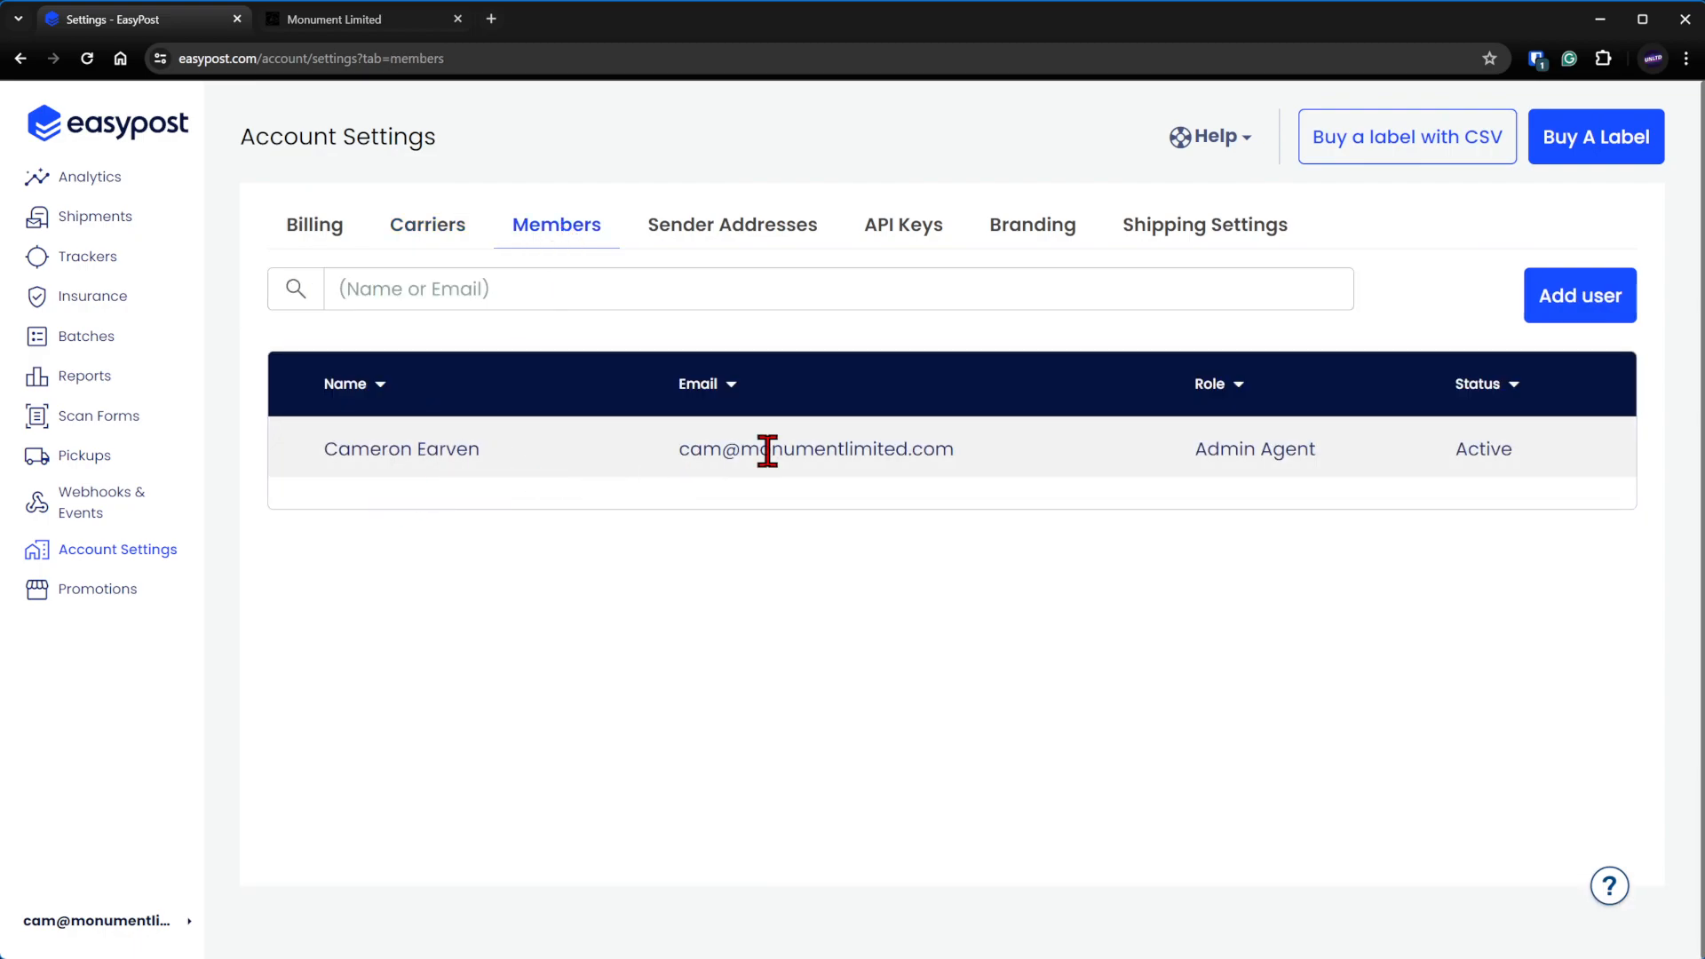
left_click(734, 224)
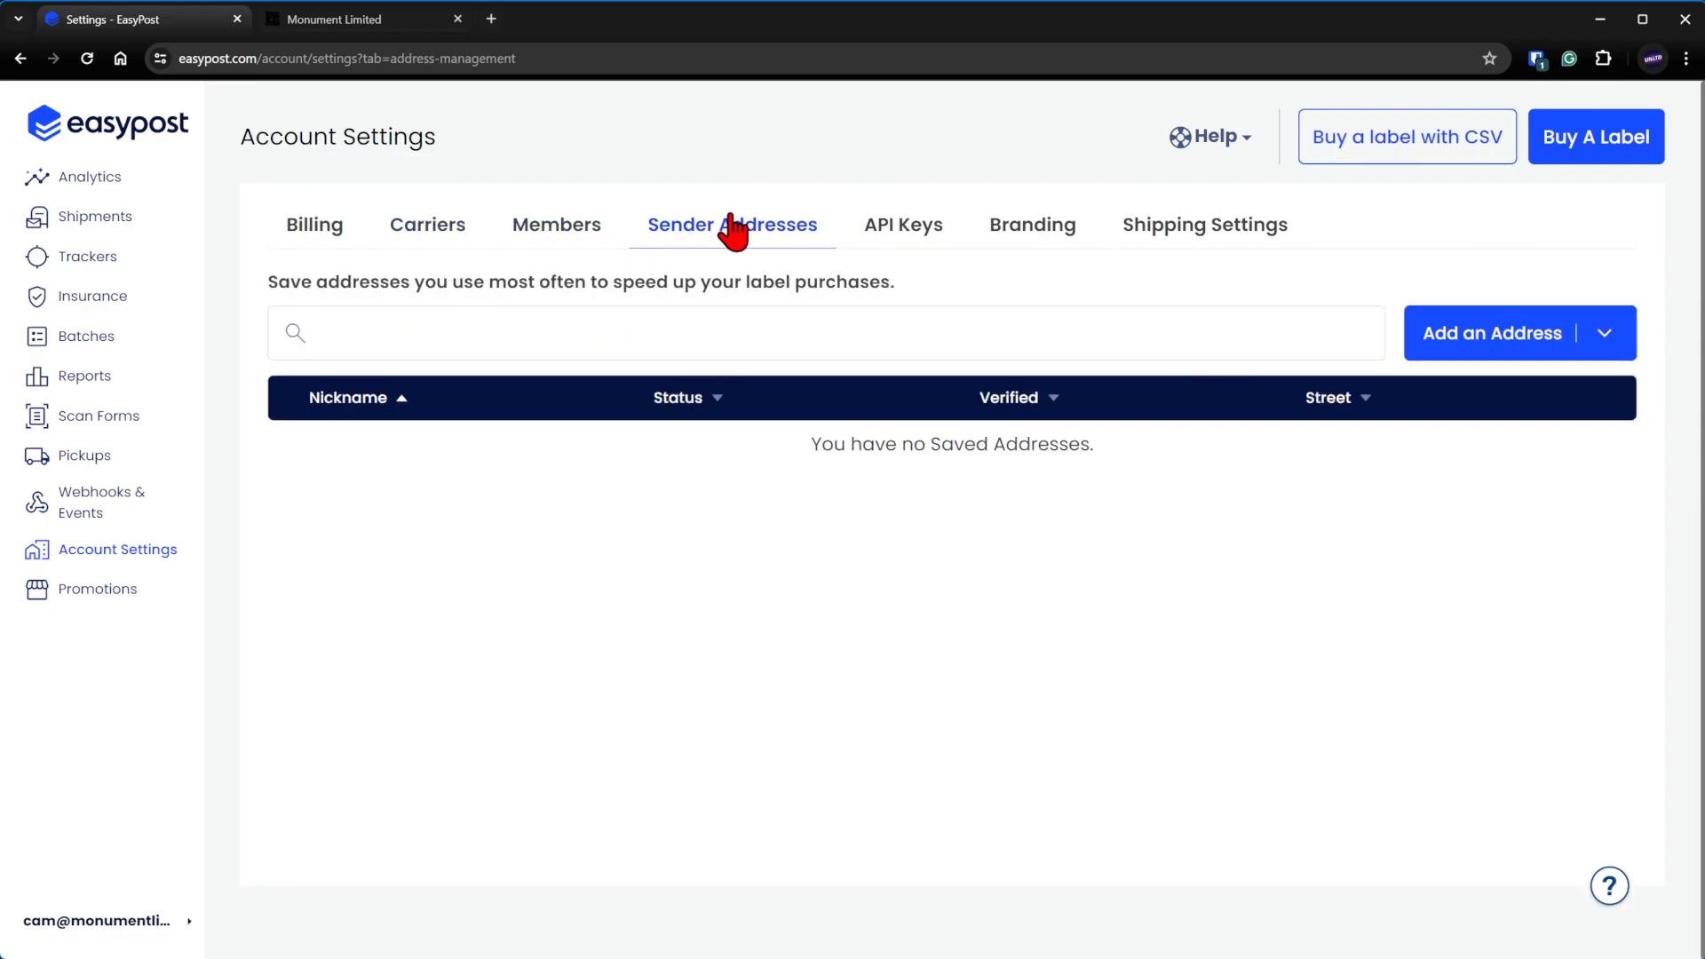
mouse_move(1382, 551)
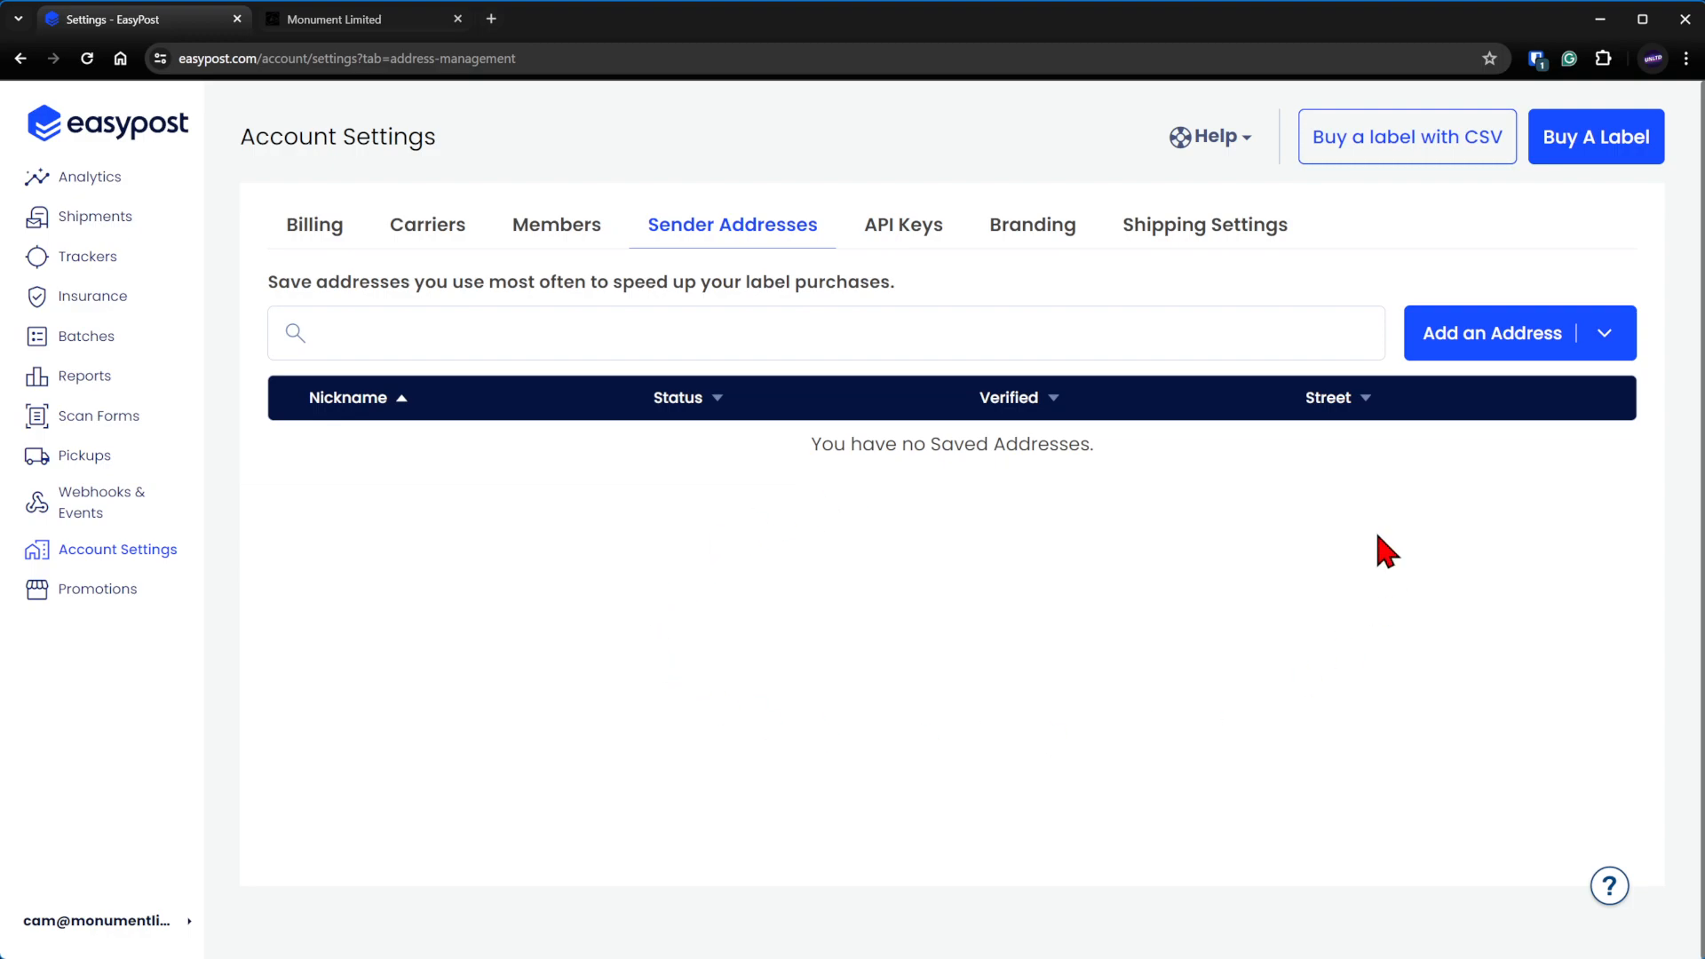
mouse_move(1456, 364)
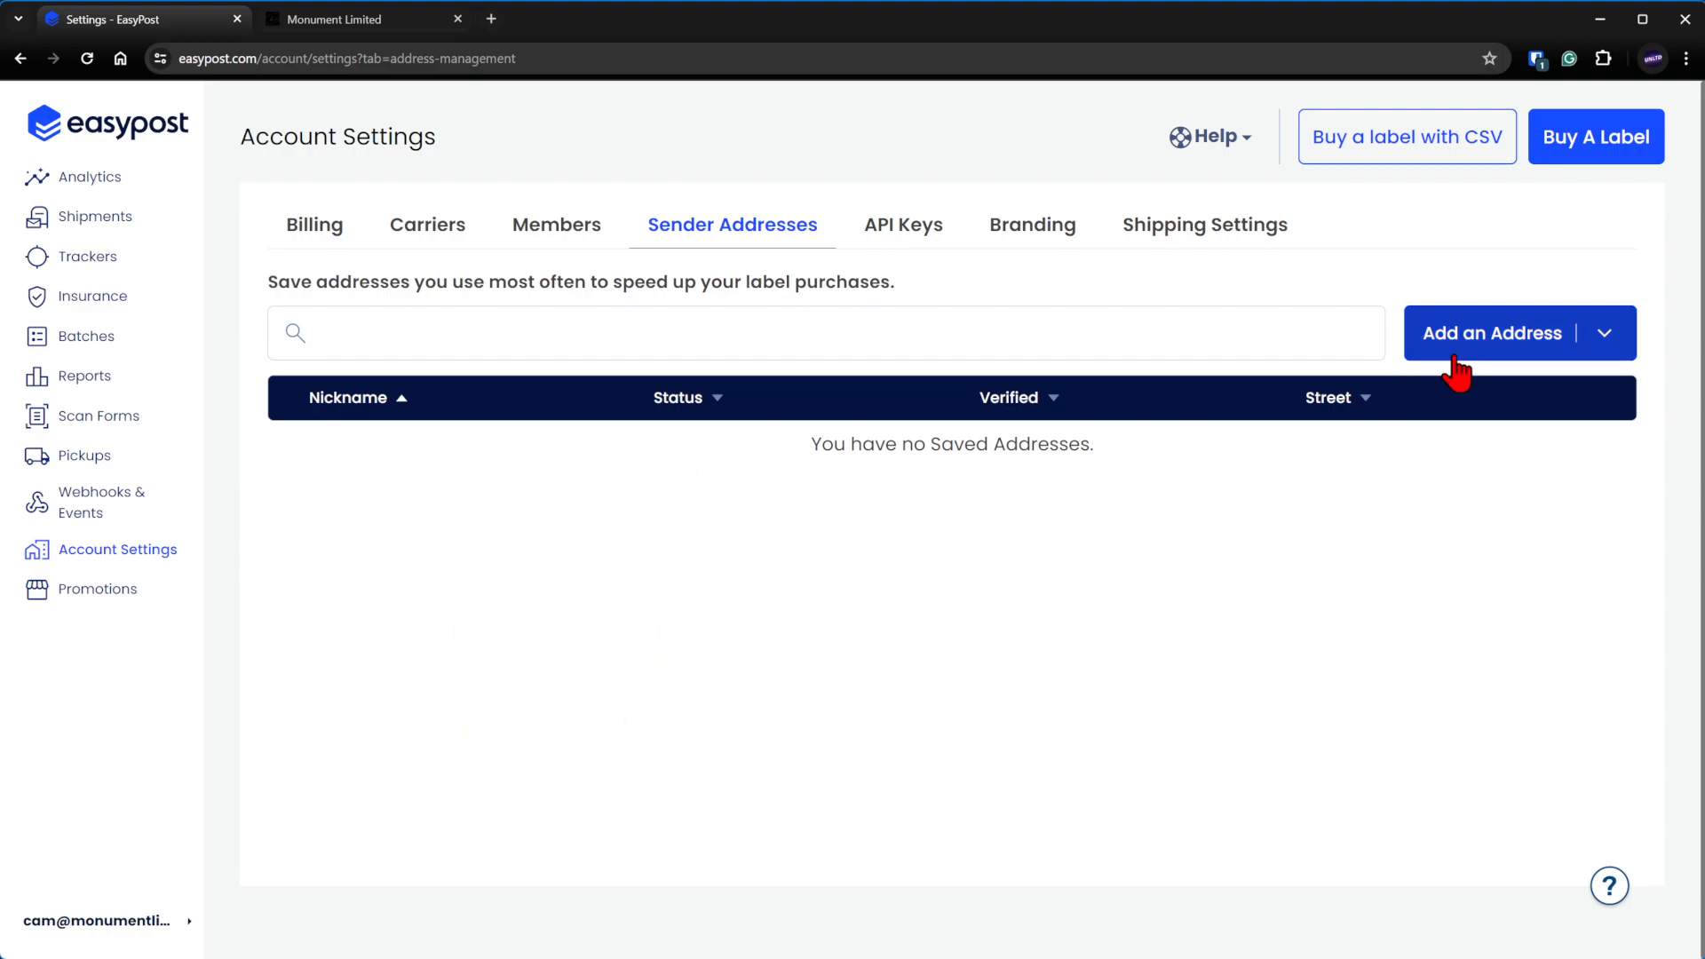
mouse_move(1328, 428)
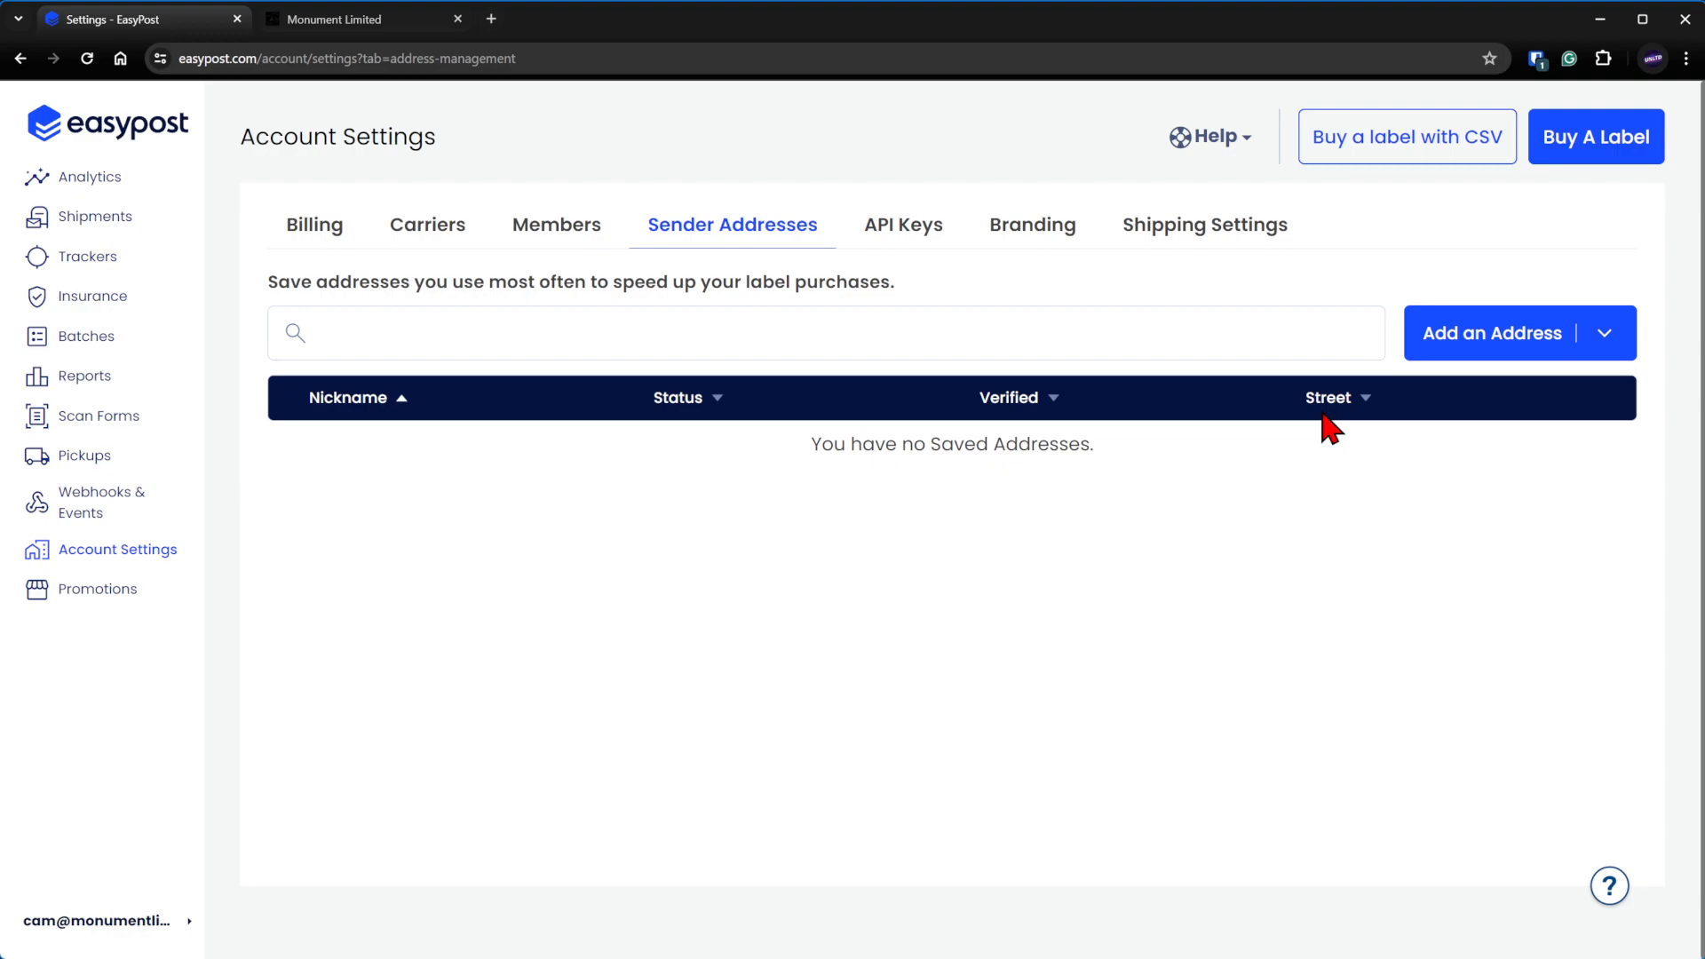
mouse_move(932, 515)
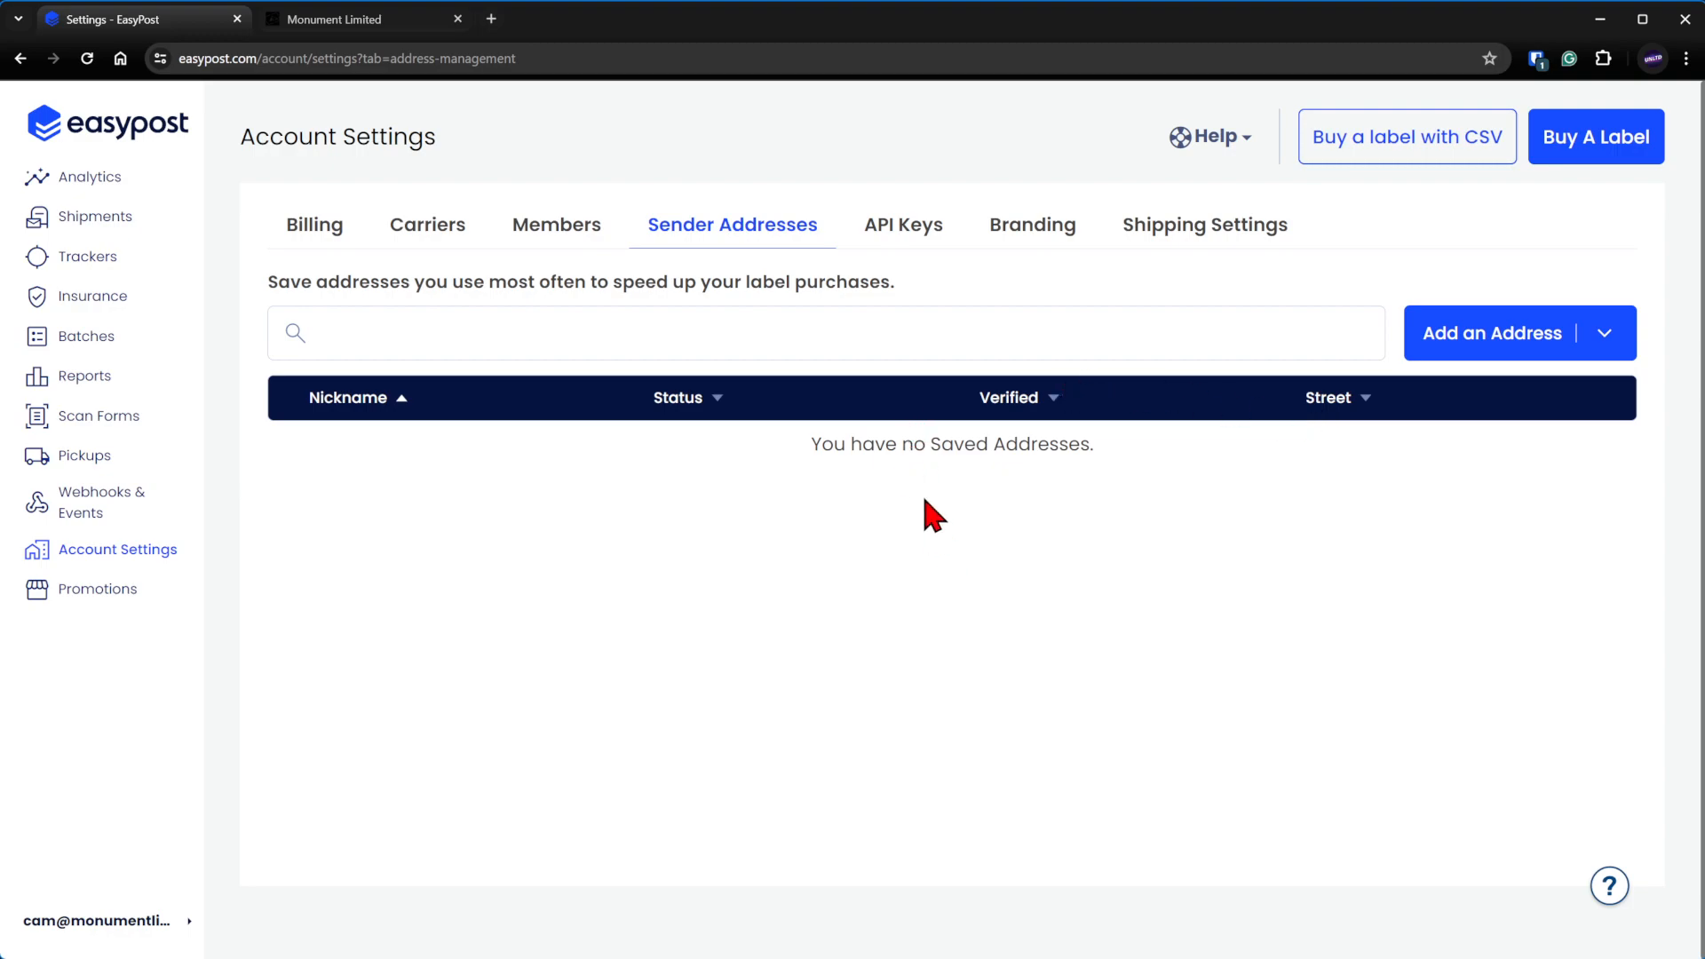
mouse_move(948, 270)
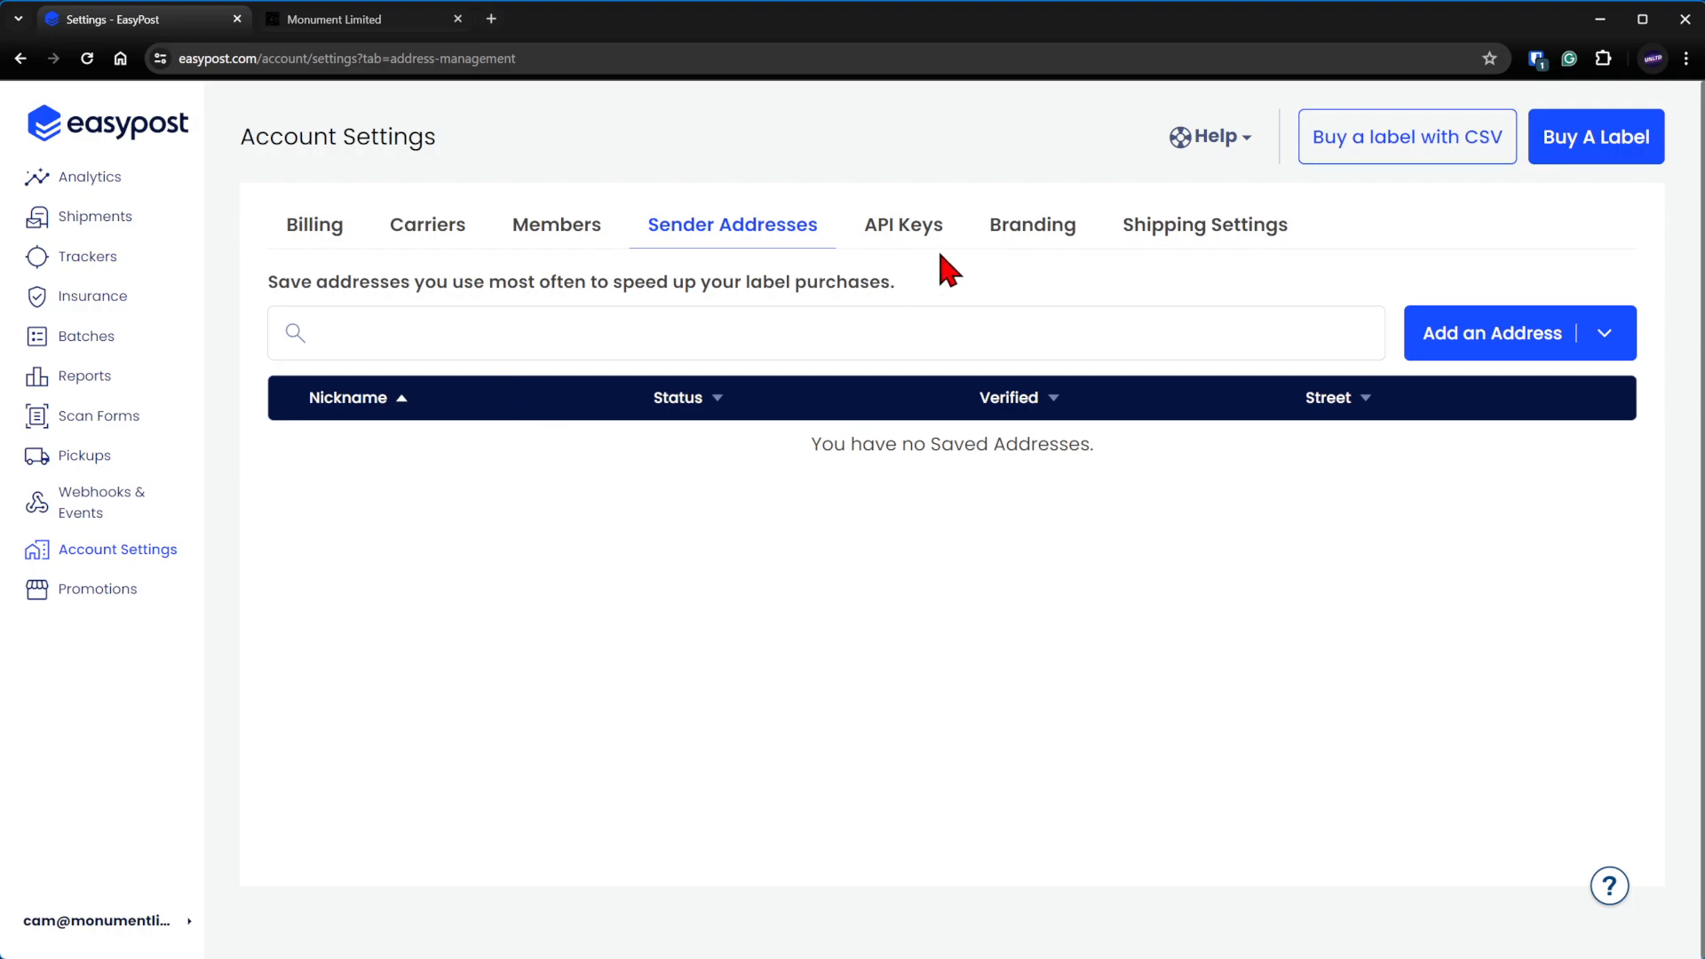
left_click(902, 226)
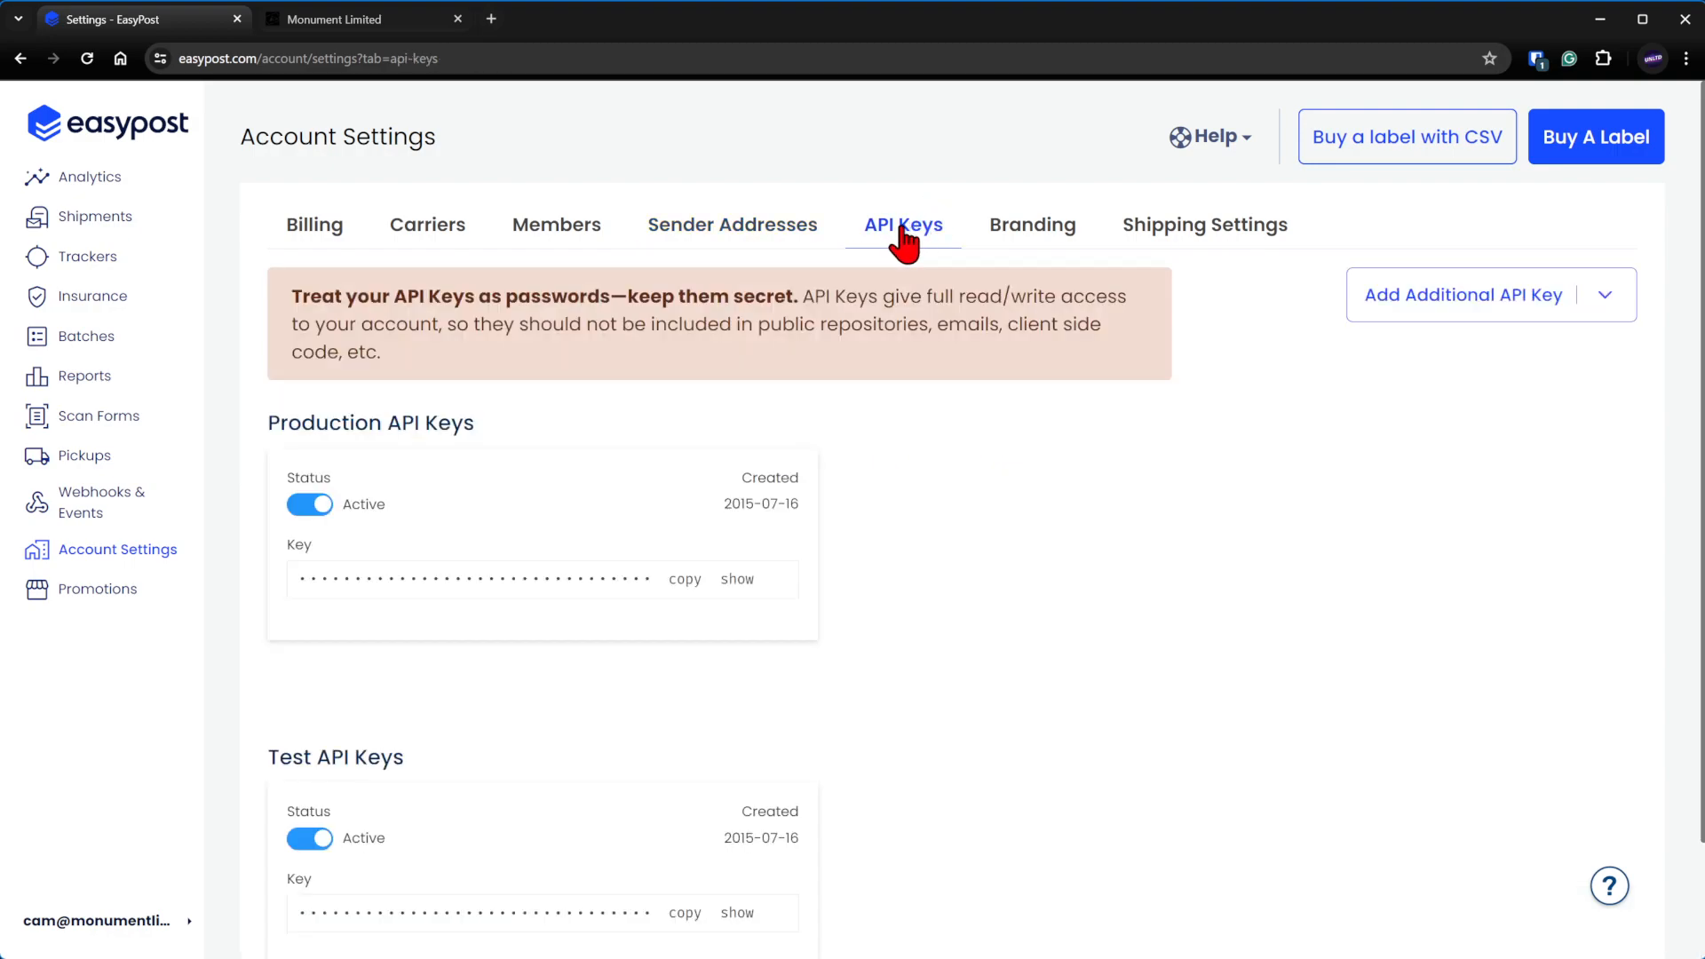
mouse_move(312, 251)
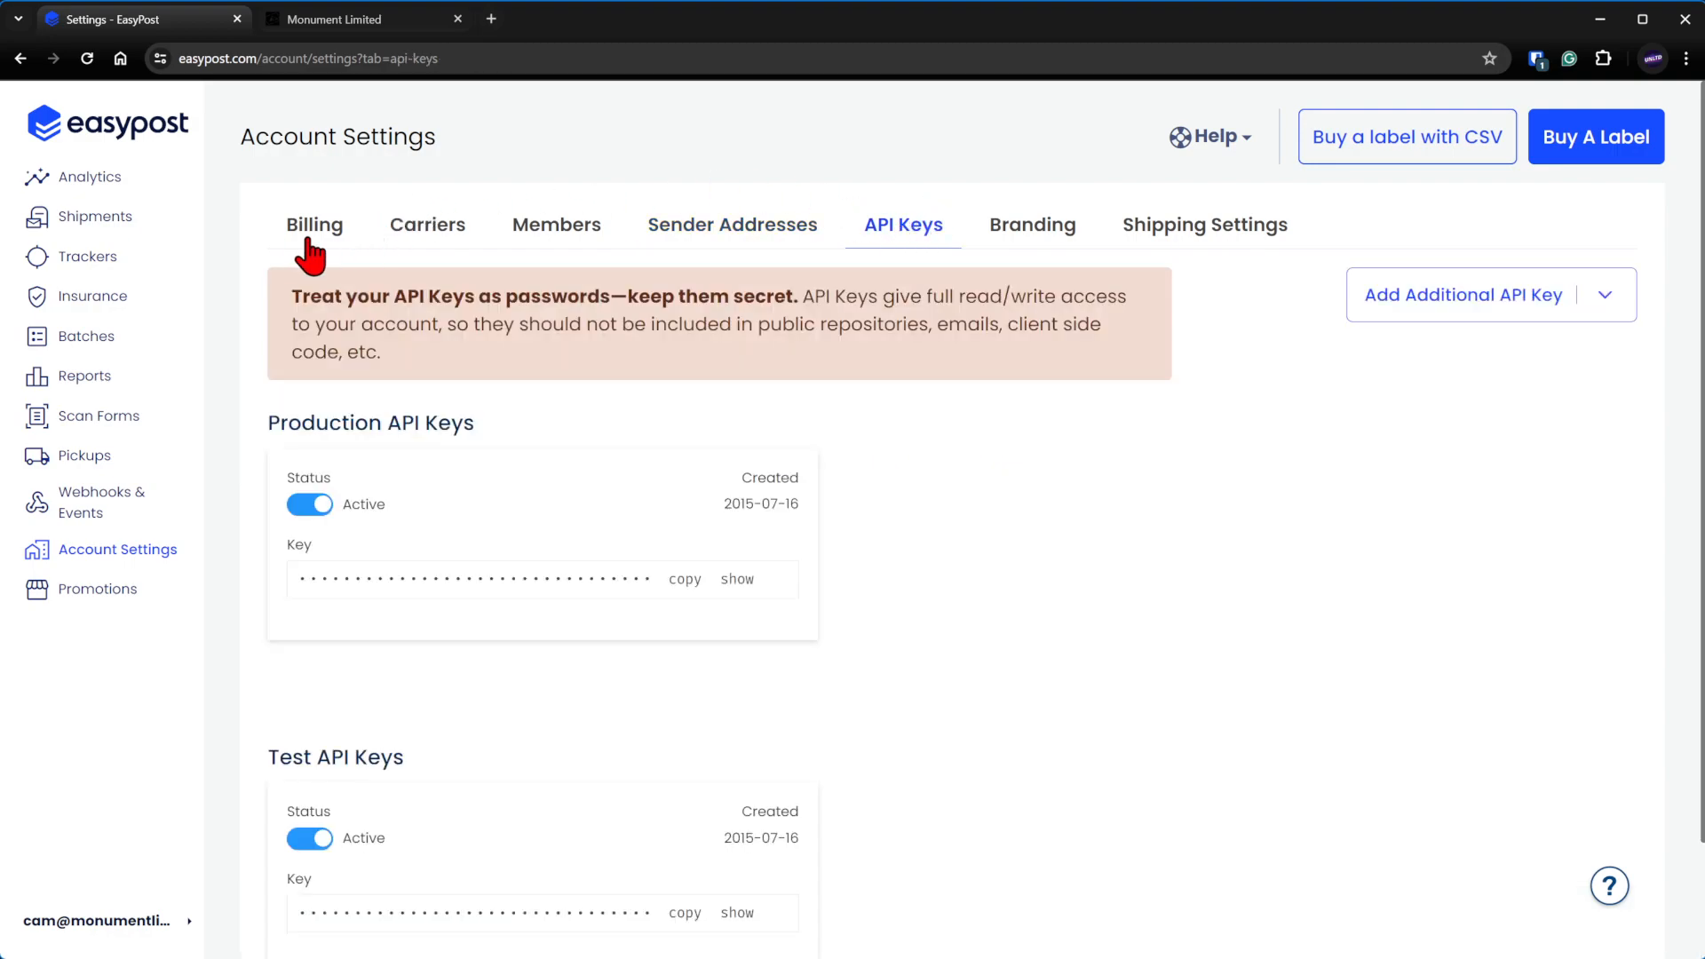
mouse_move(856, 332)
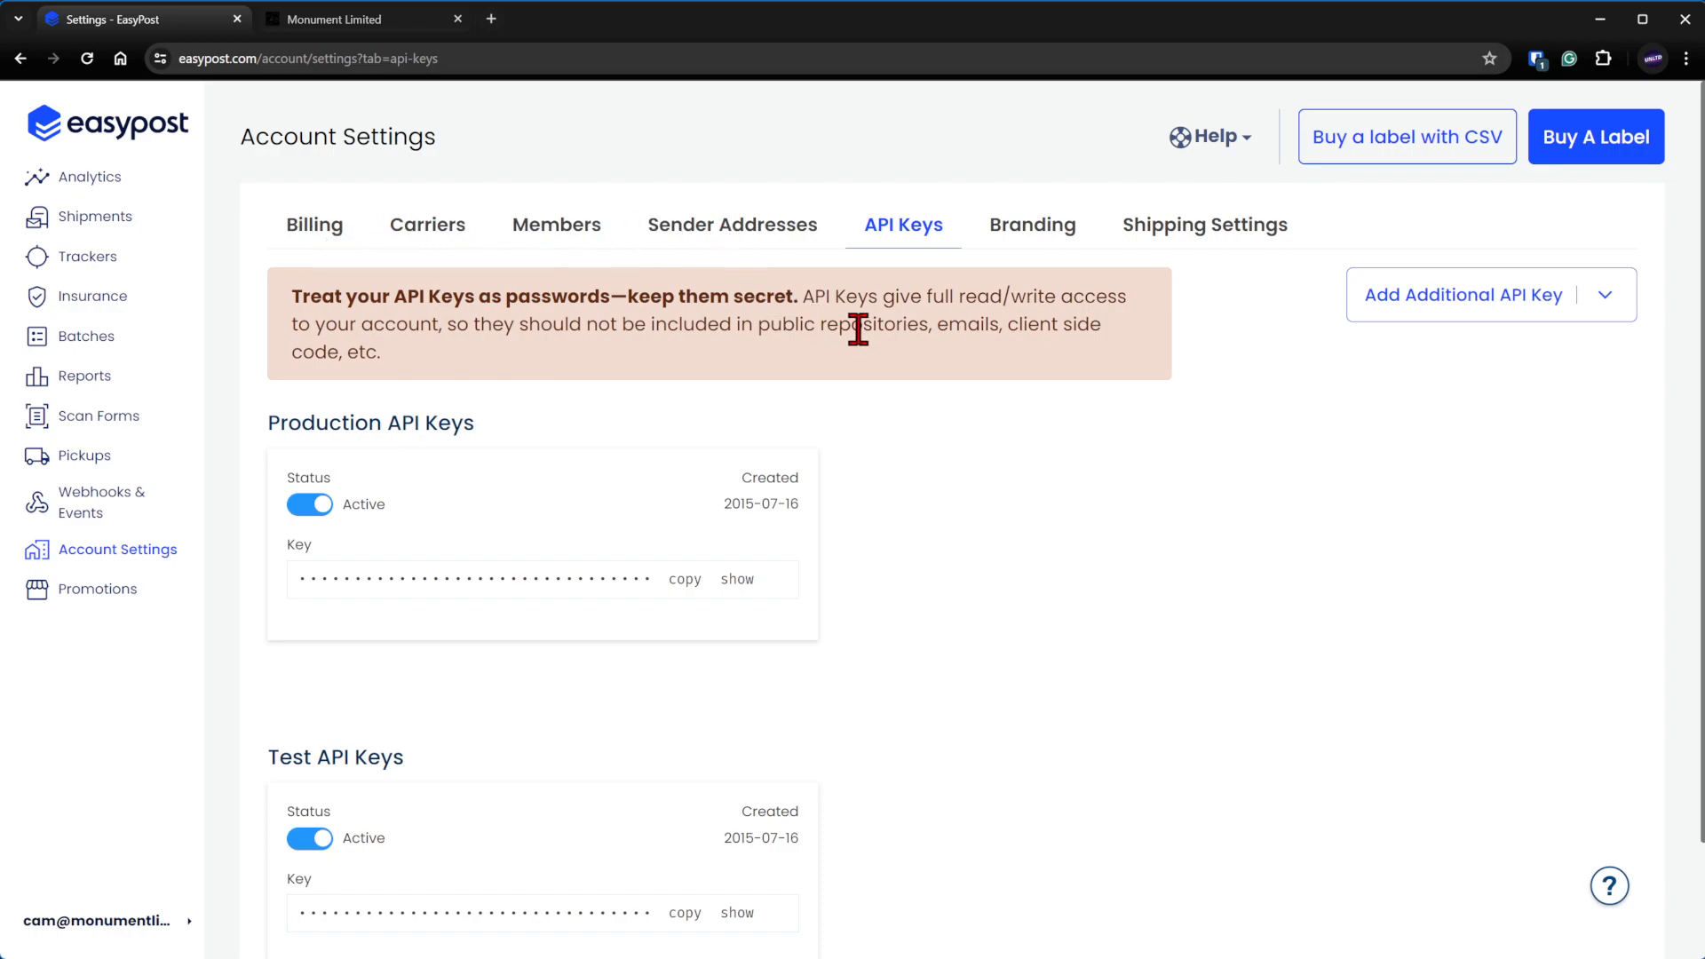
mouse_move(902, 225)
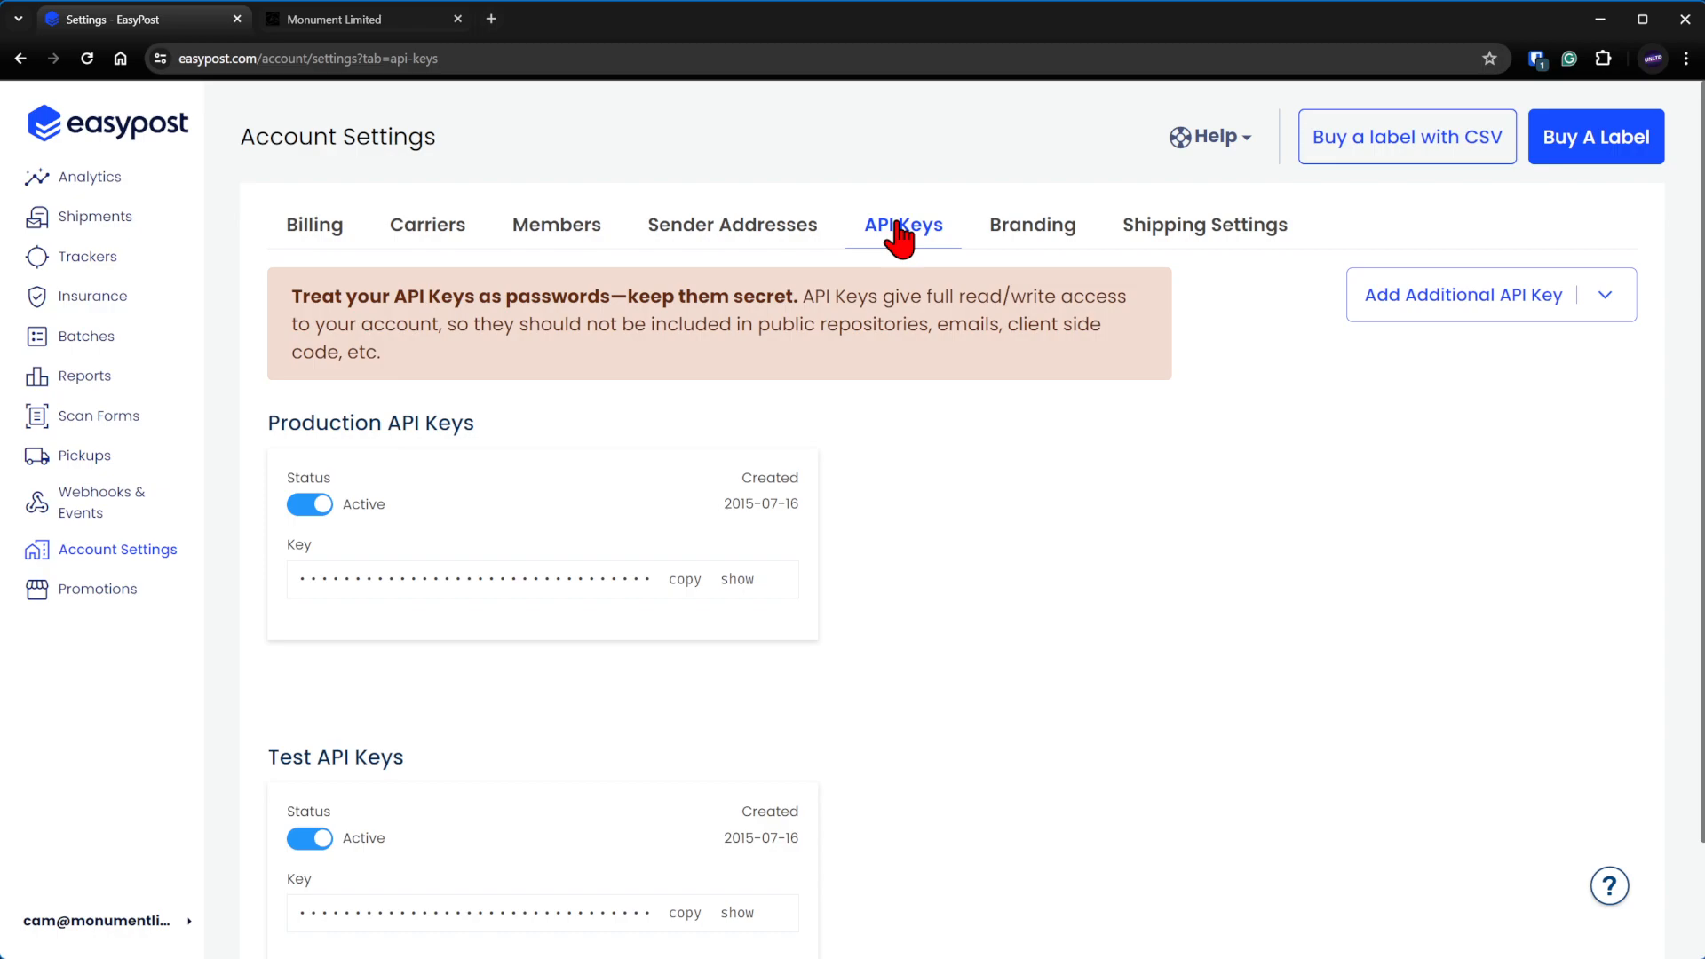
mouse_move(1611, 884)
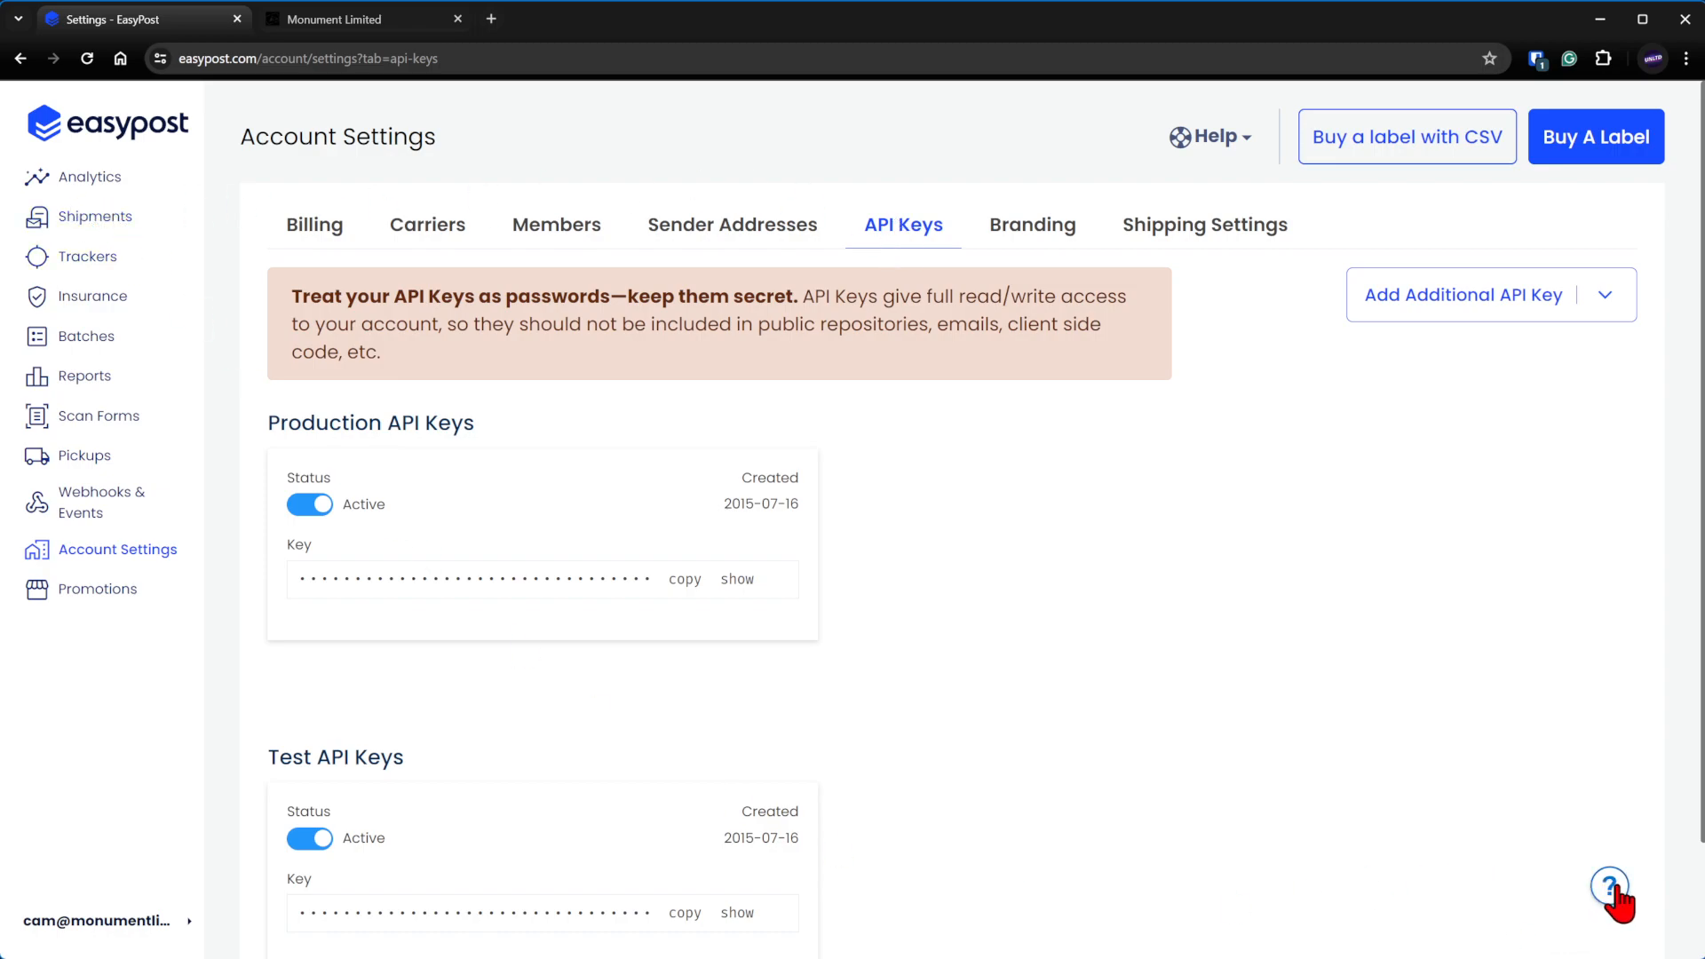
left_click(1611, 883)
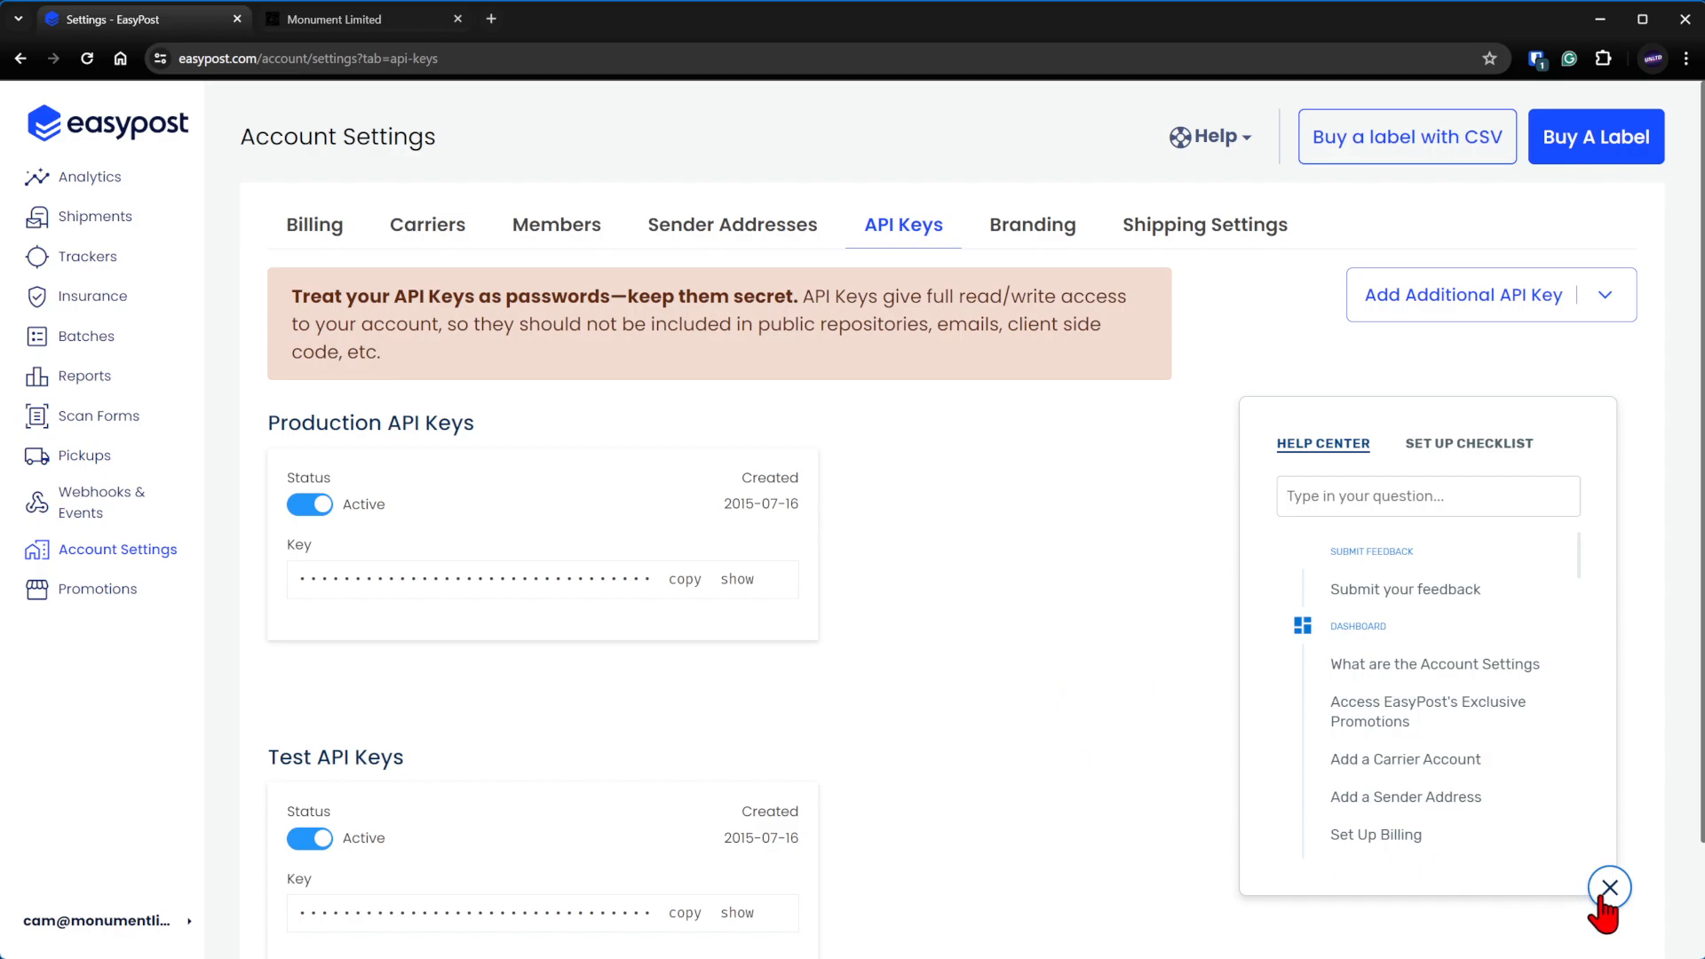
left_click(1609, 886)
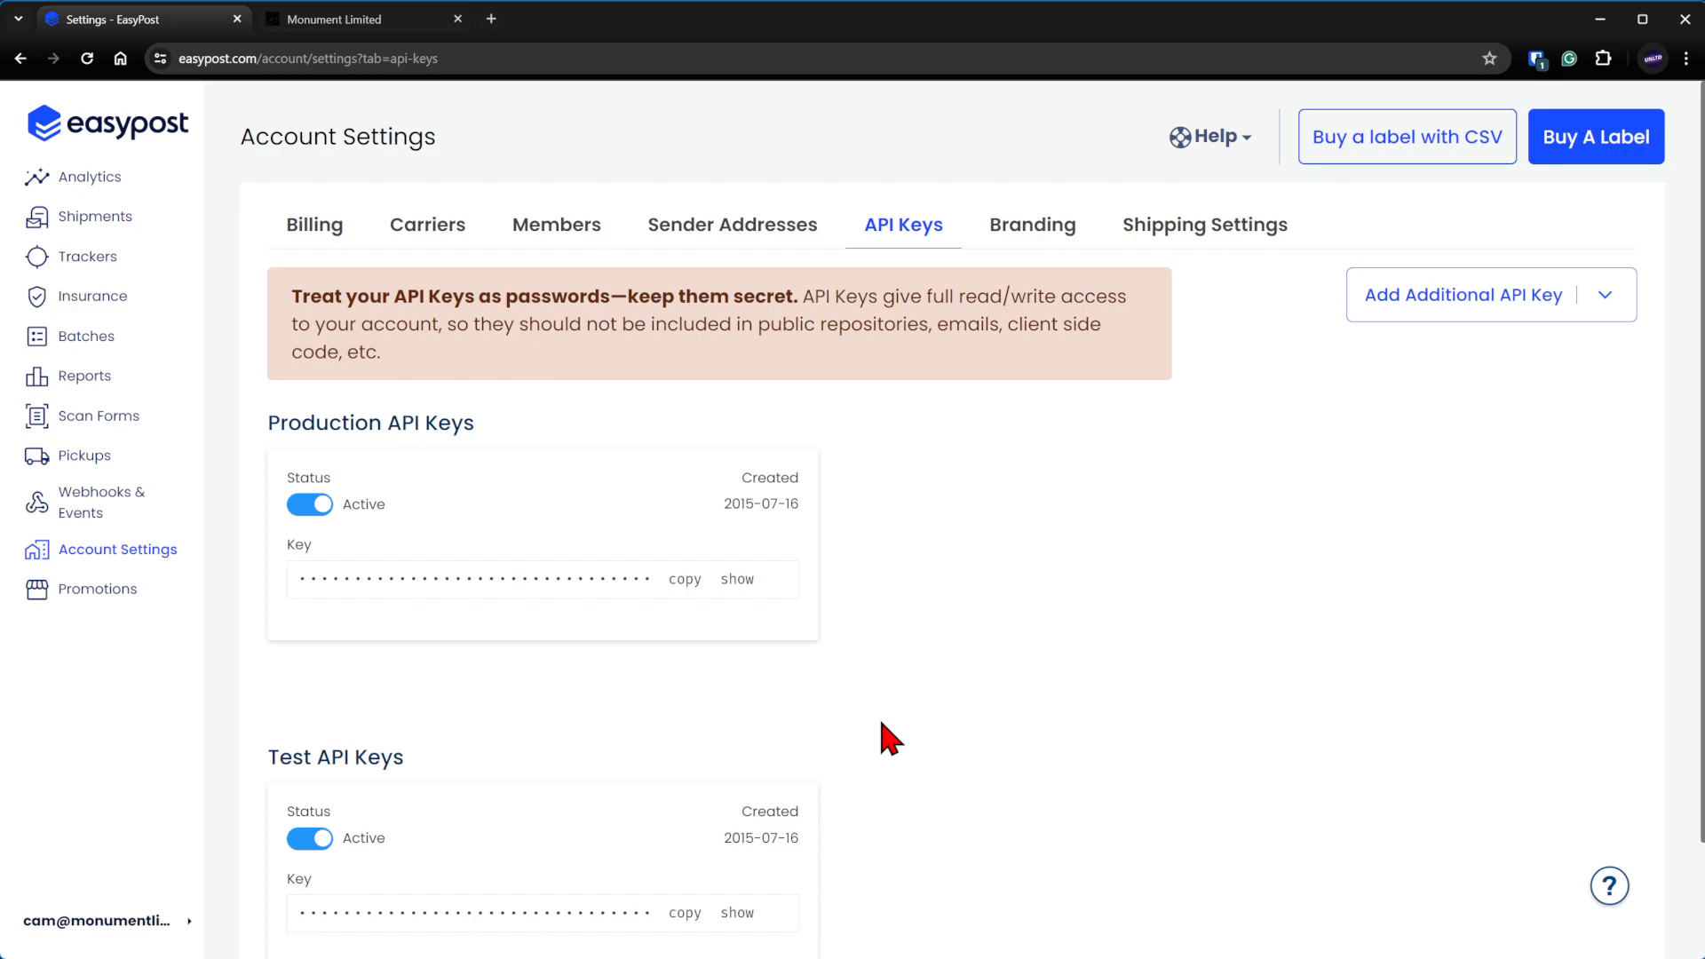
mouse_move(903, 225)
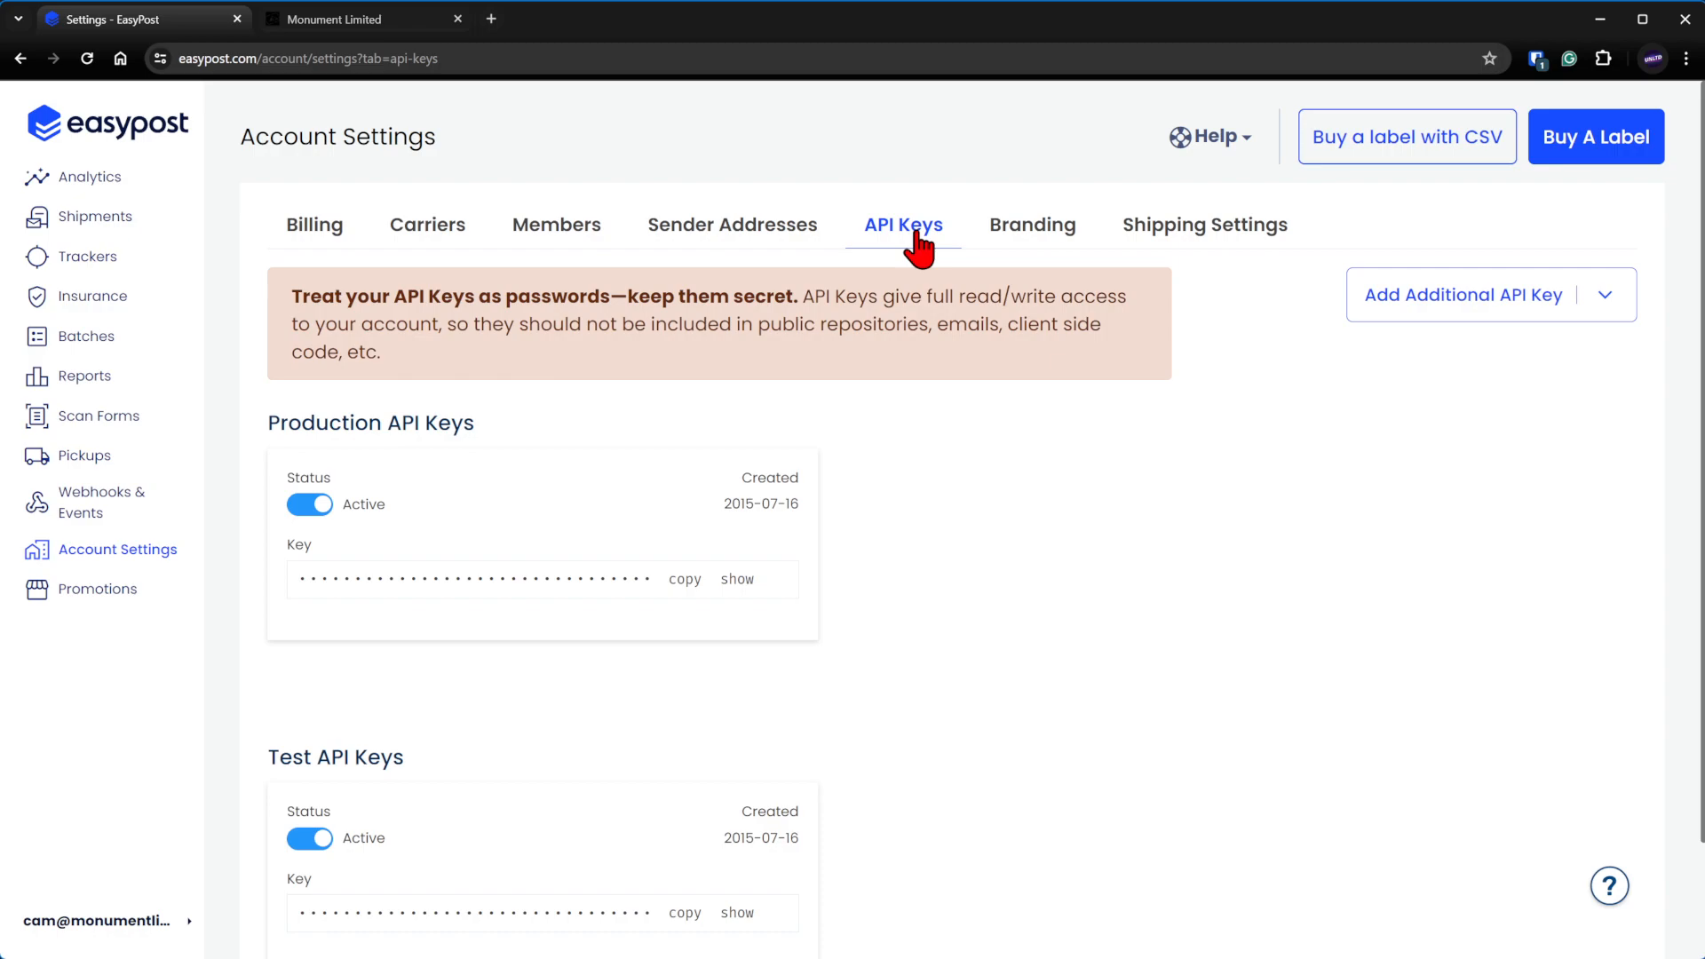
mouse_move(348, 502)
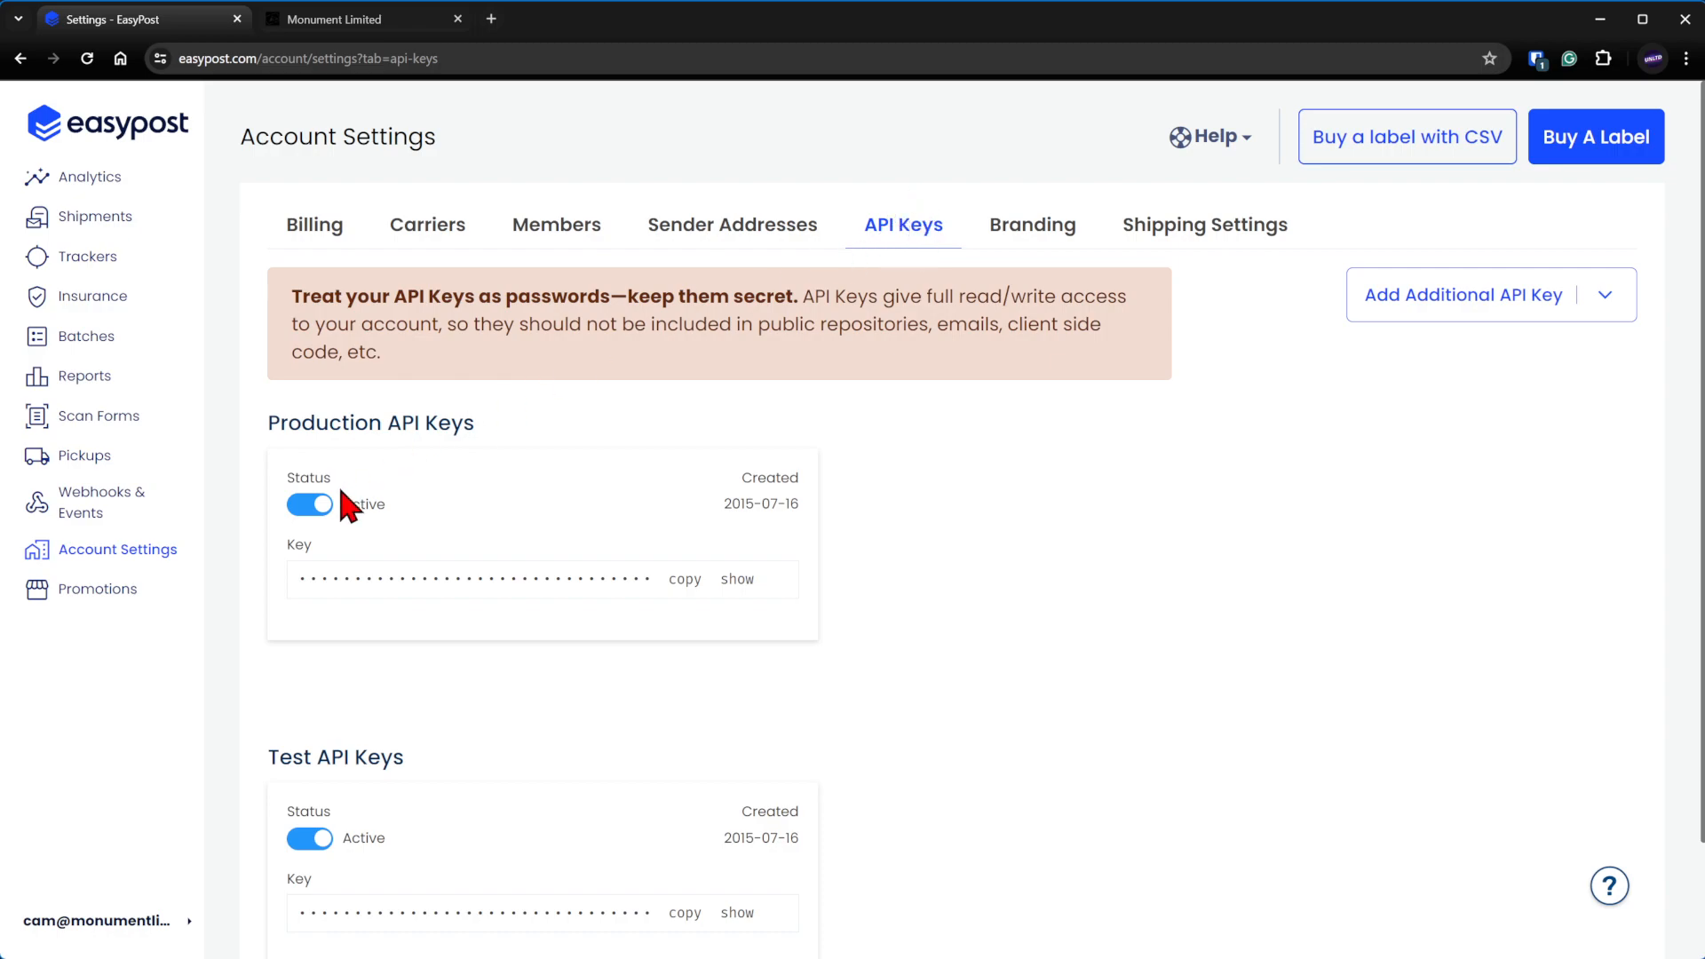
mouse_move(458, 415)
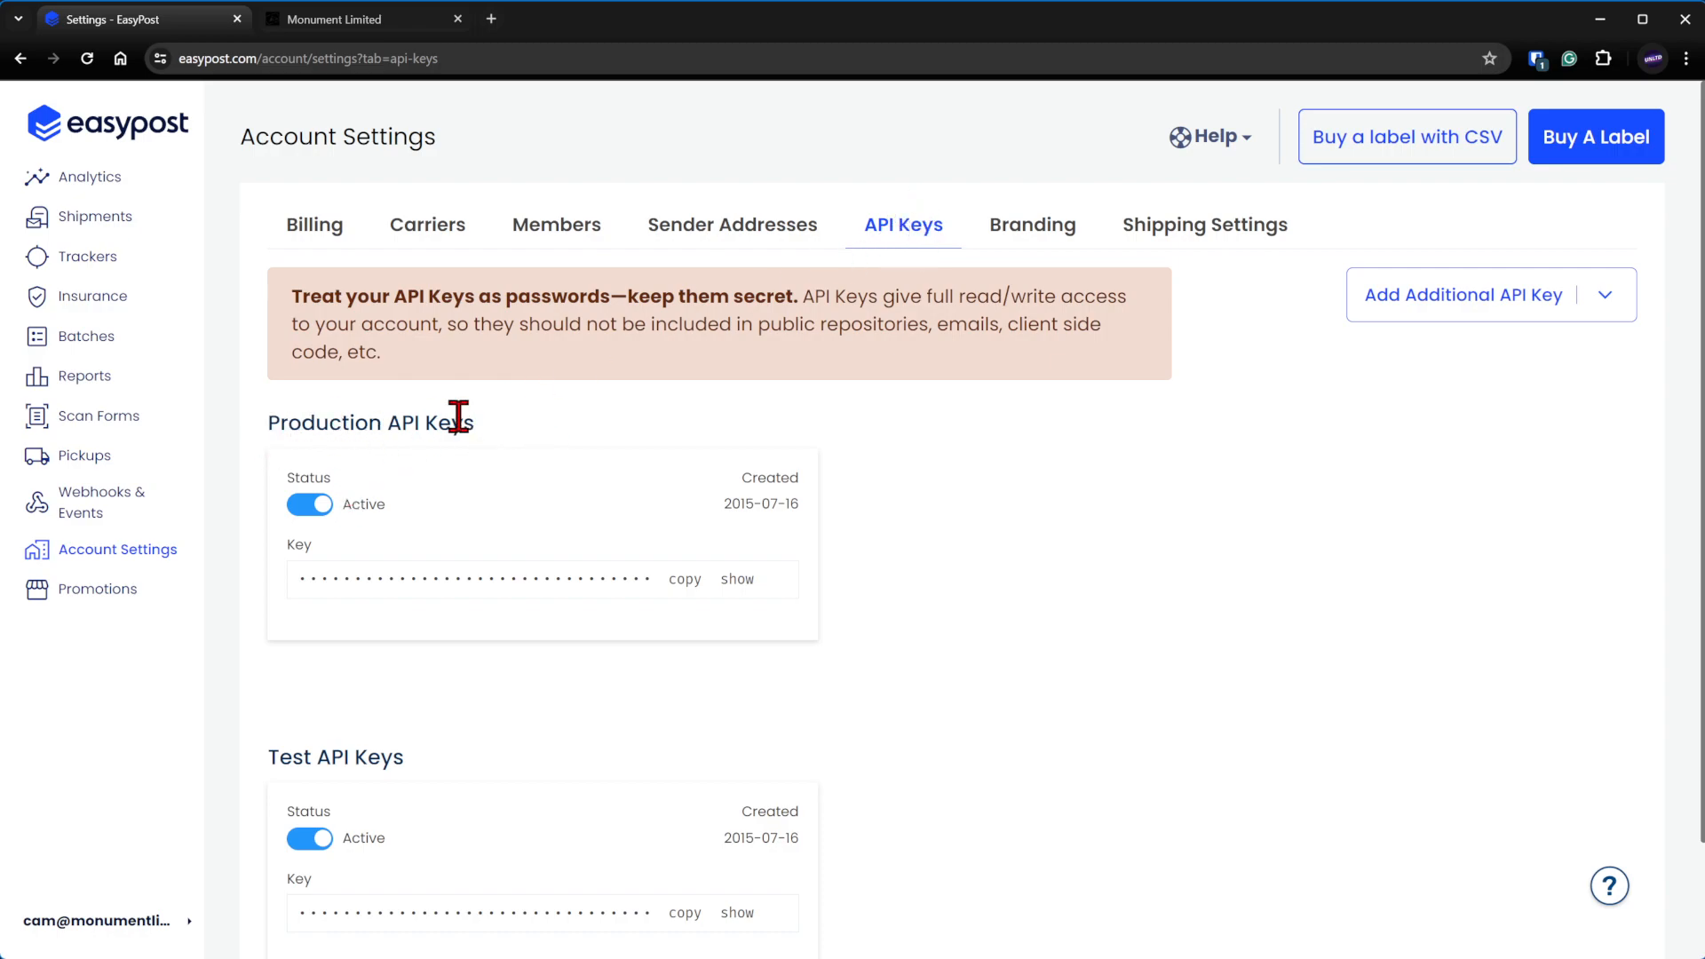
scroll("down", 3)
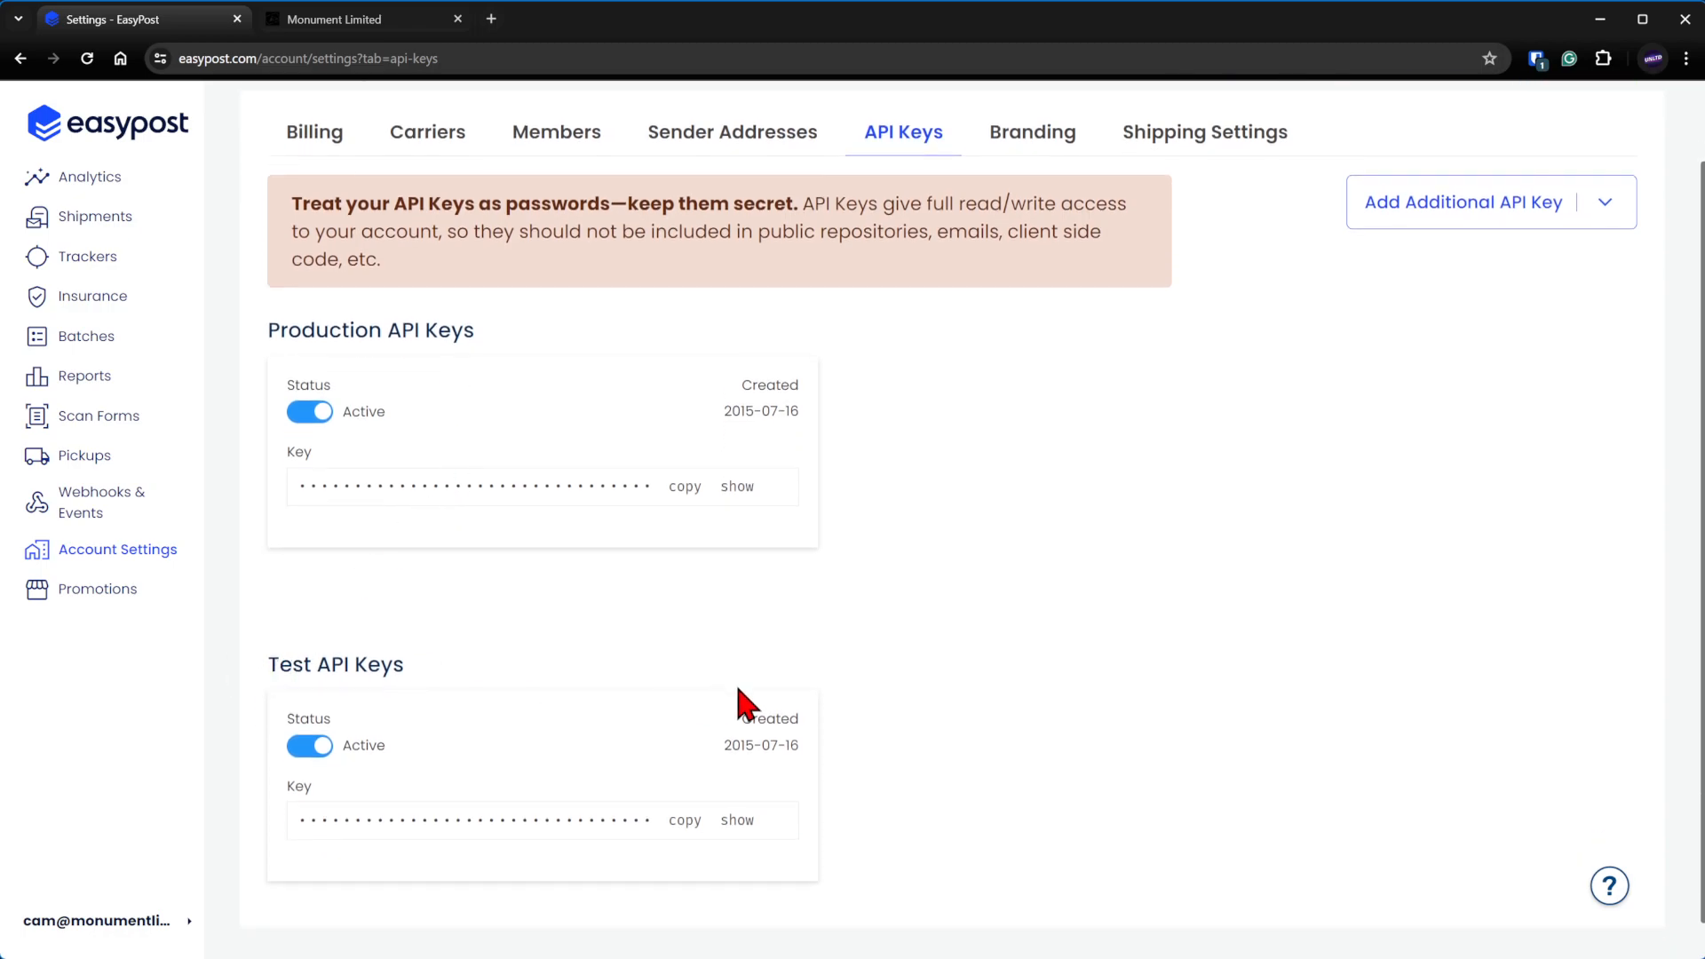
mouse_move(742, 705)
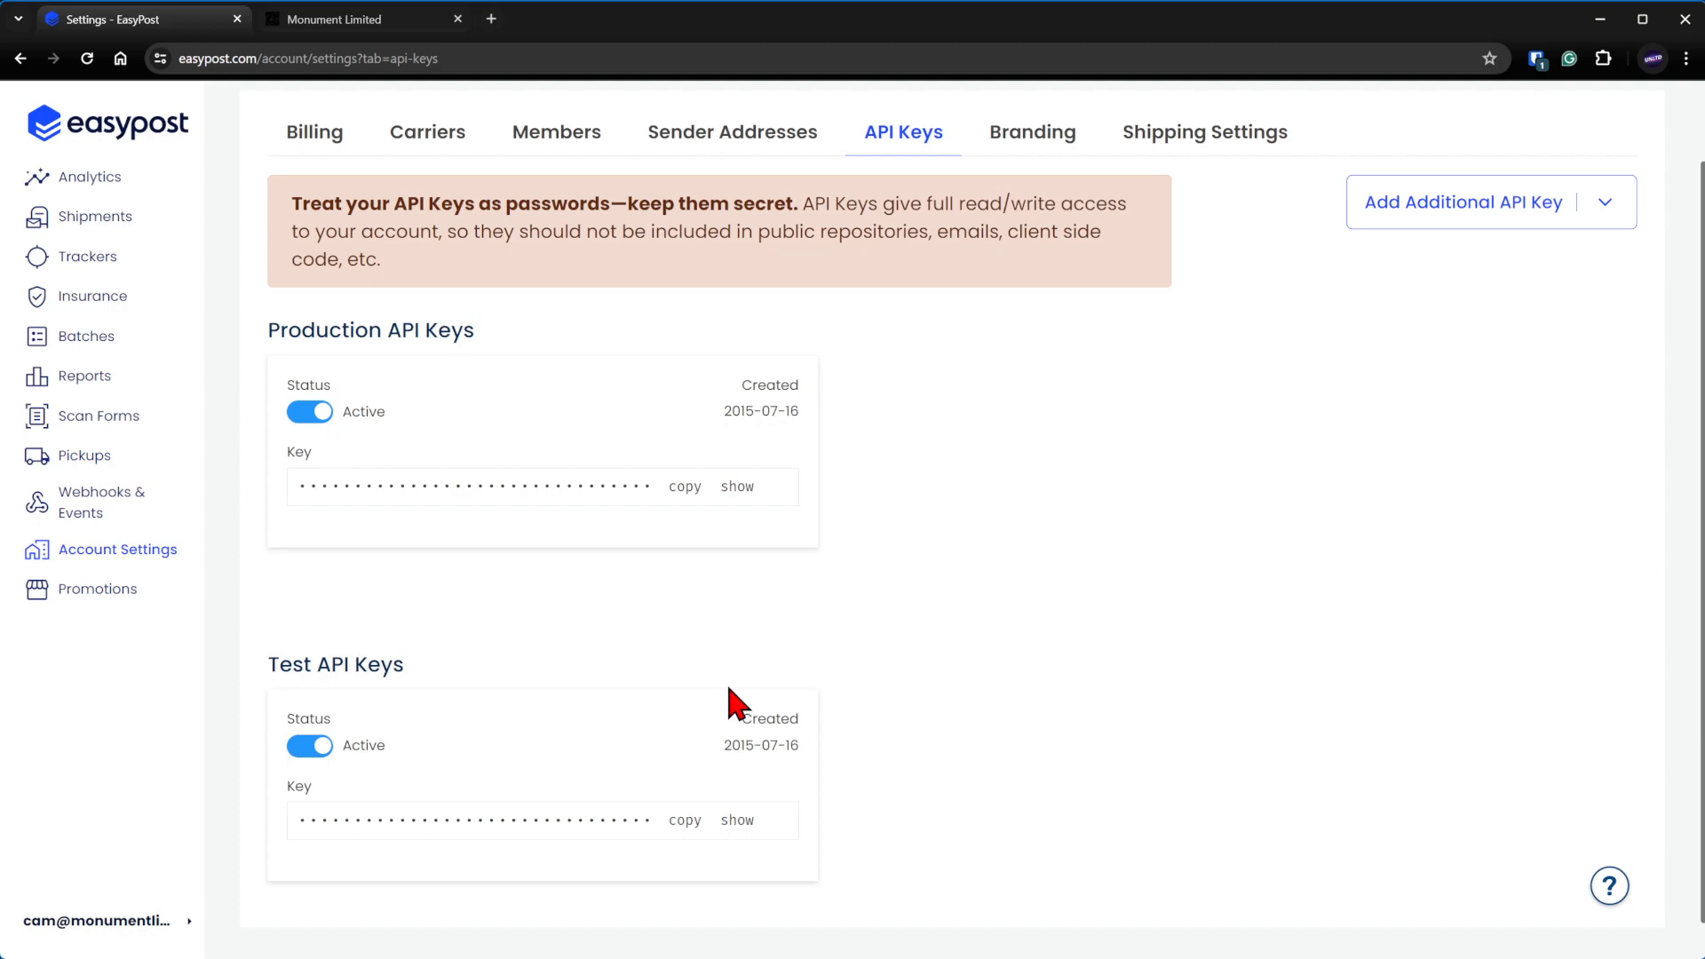
mouse_move(486, 808)
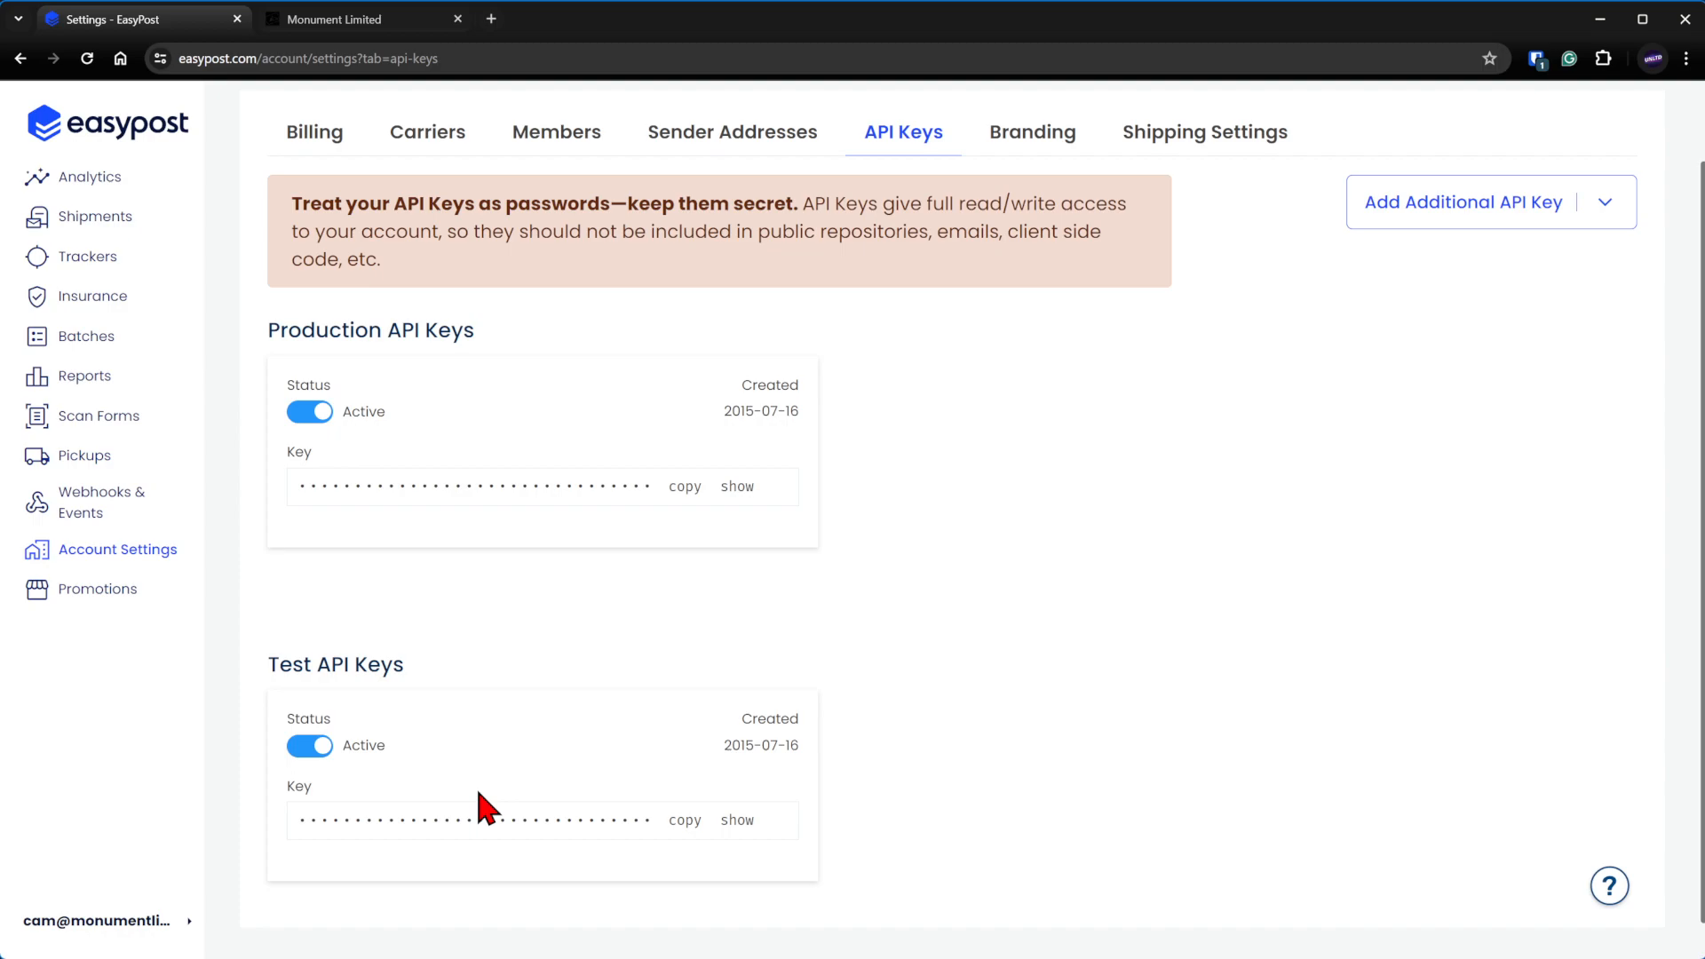
mouse_move(894, 653)
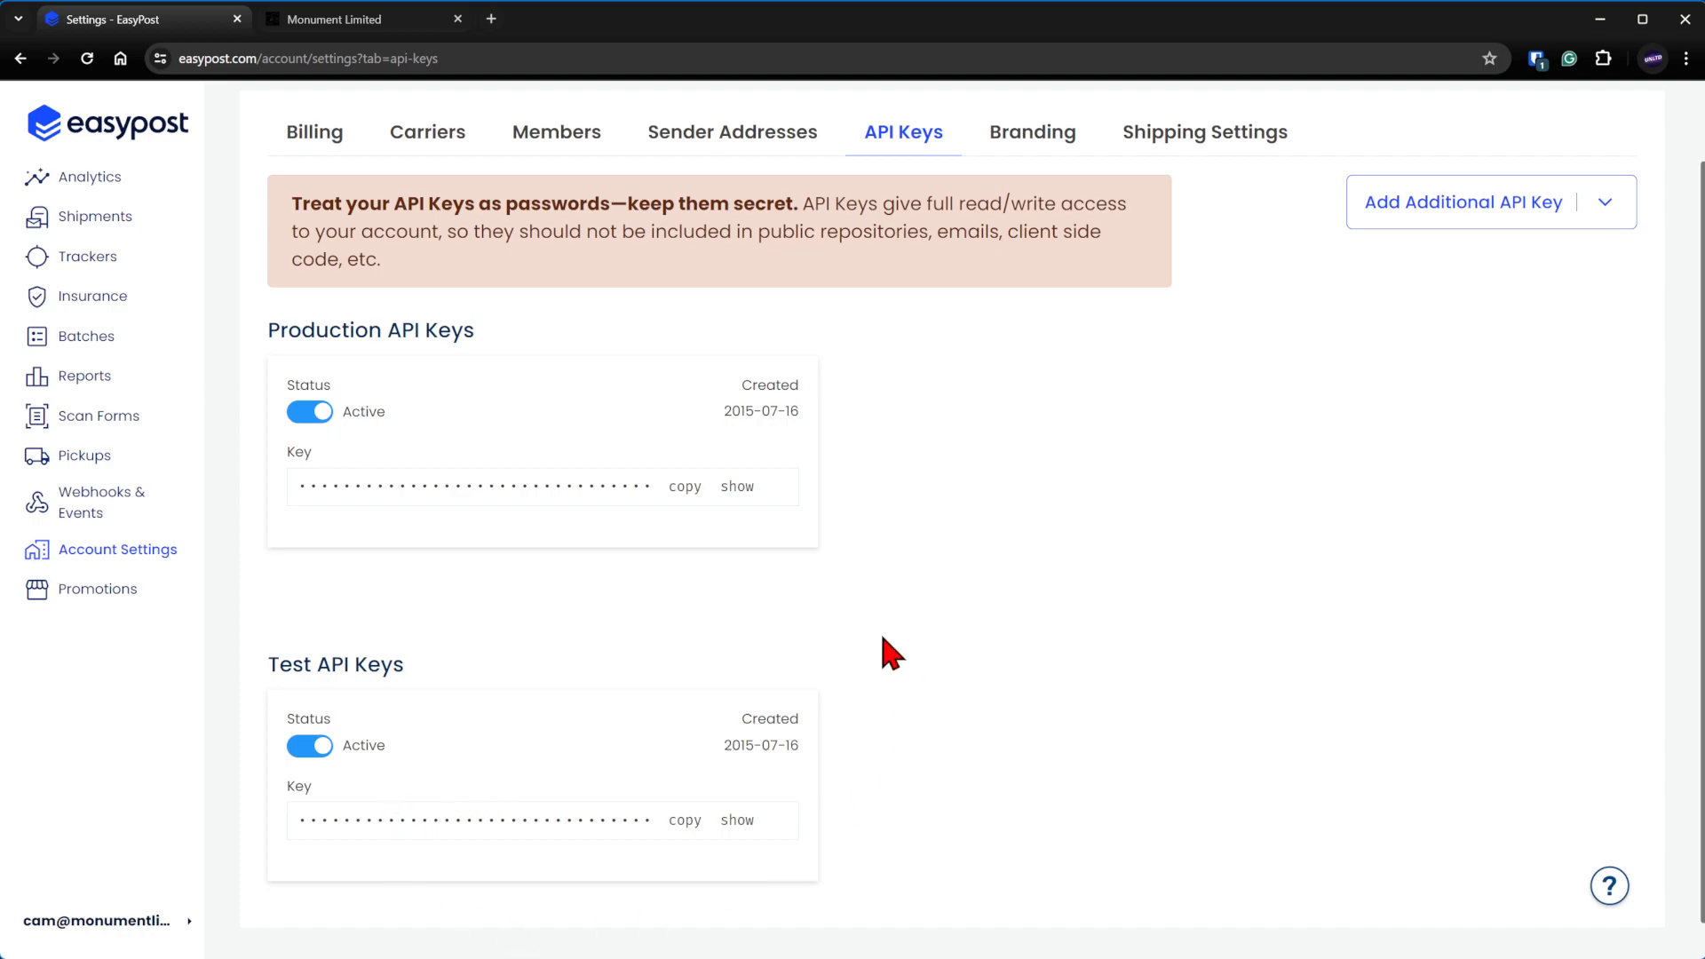
mouse_move(158, 679)
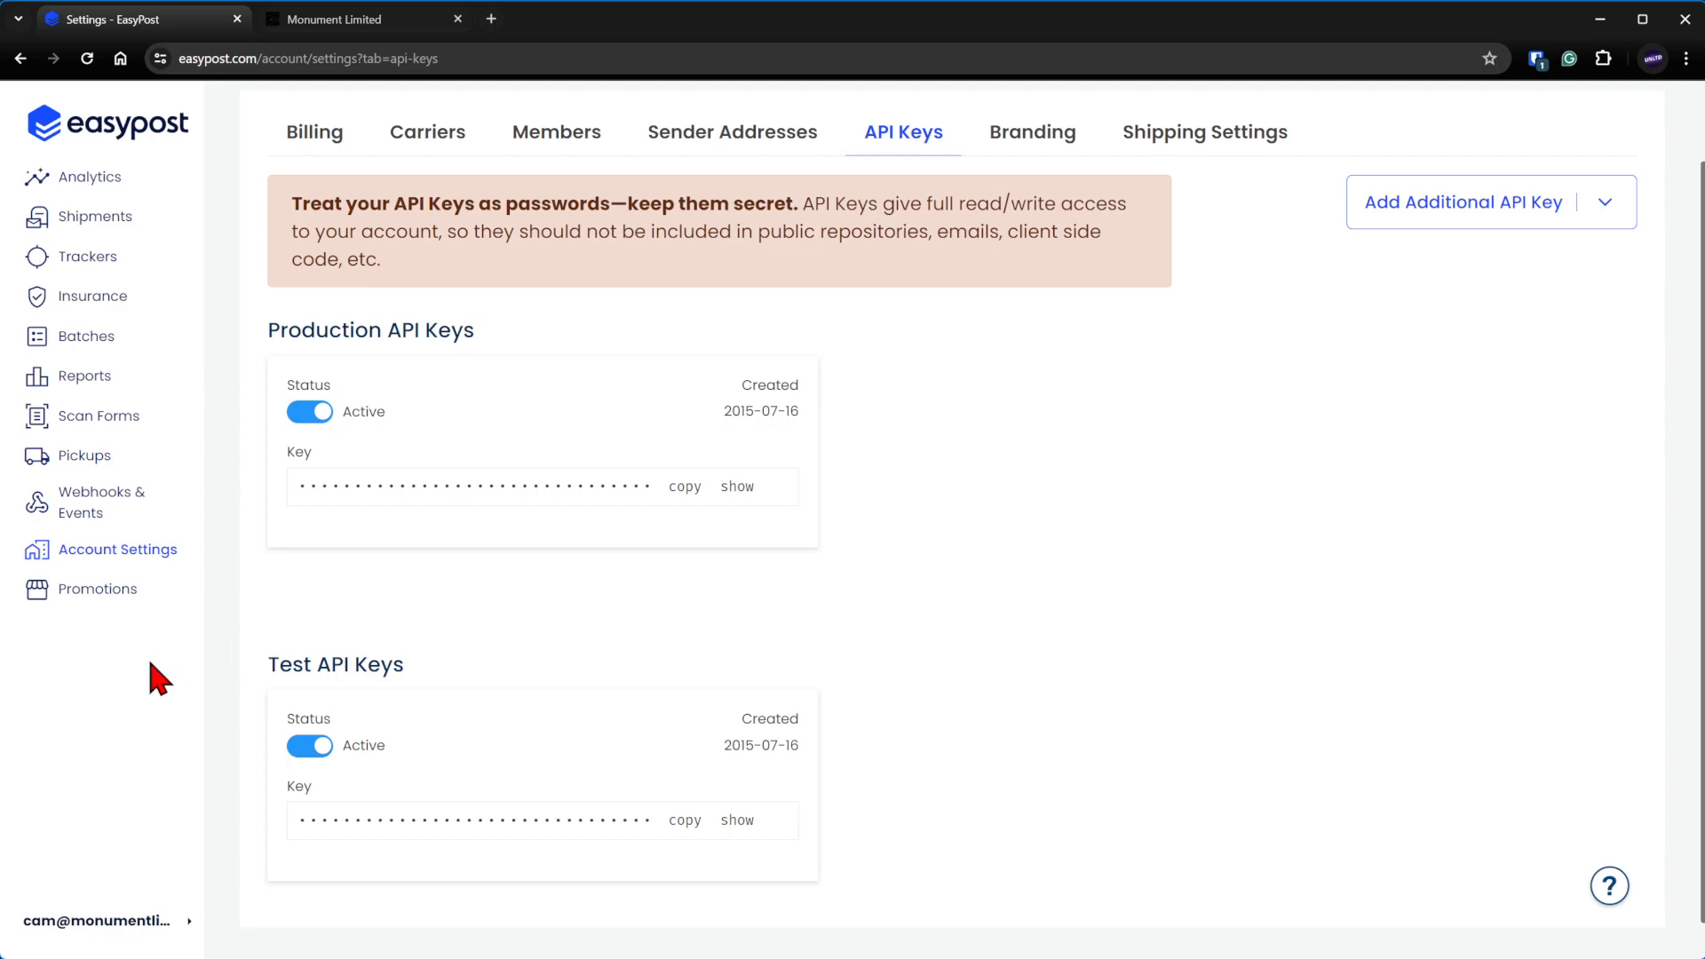
mouse_move(234, 927)
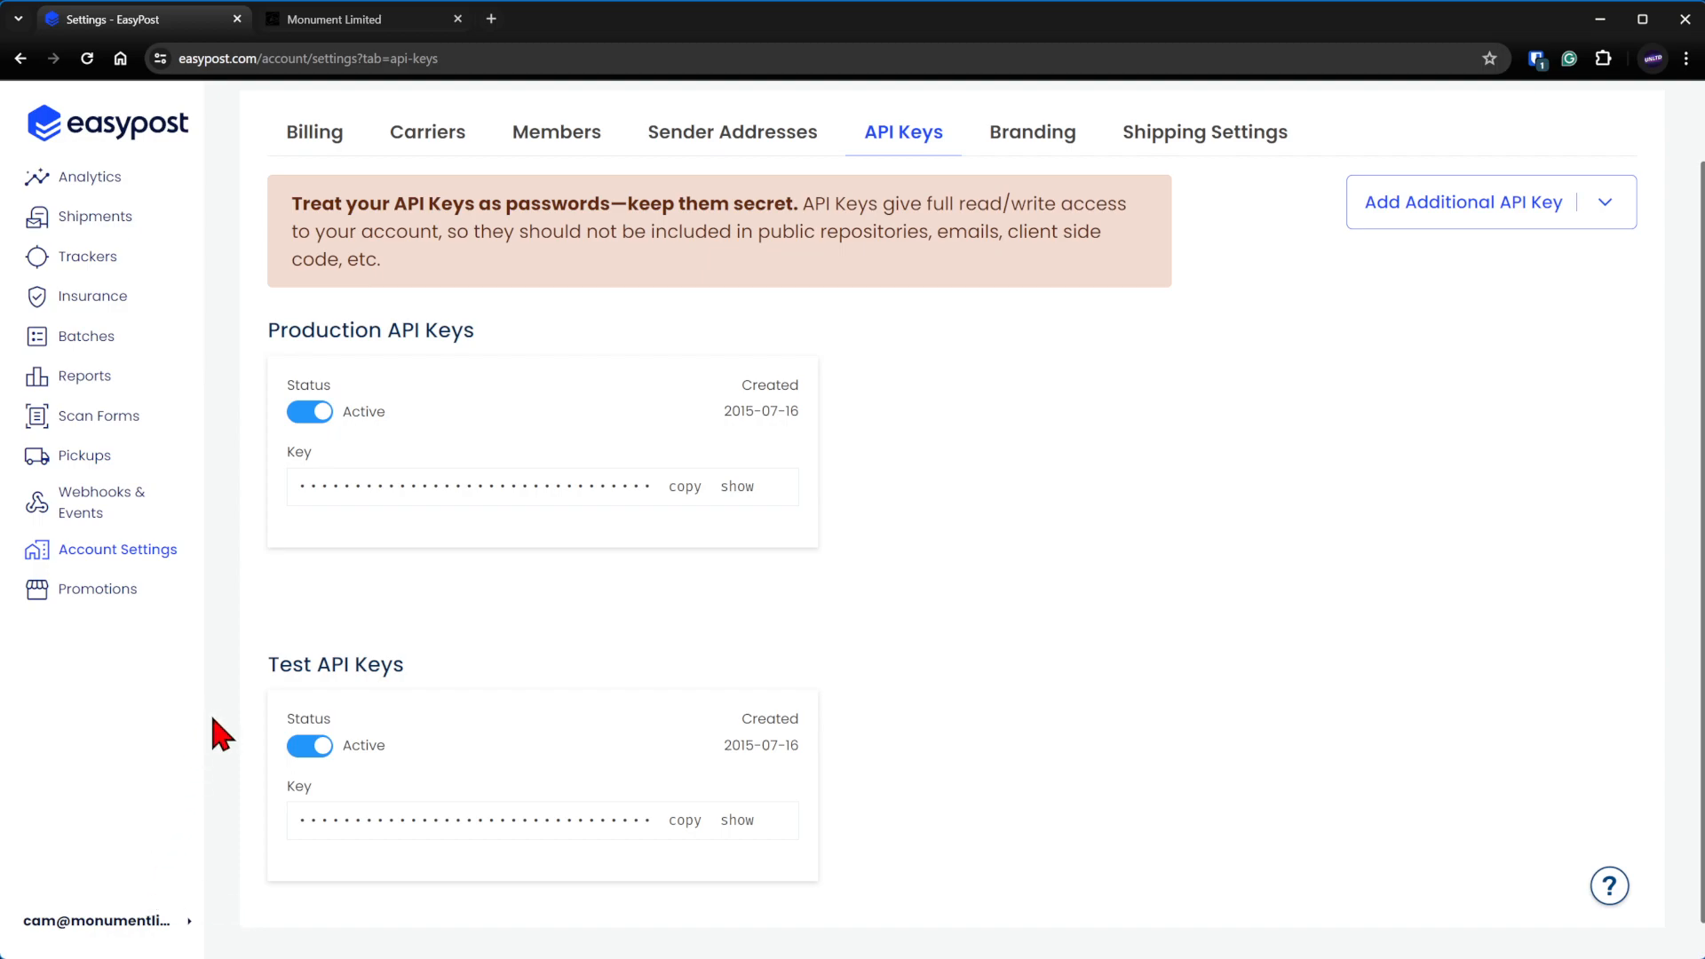
mouse_move(343, 792)
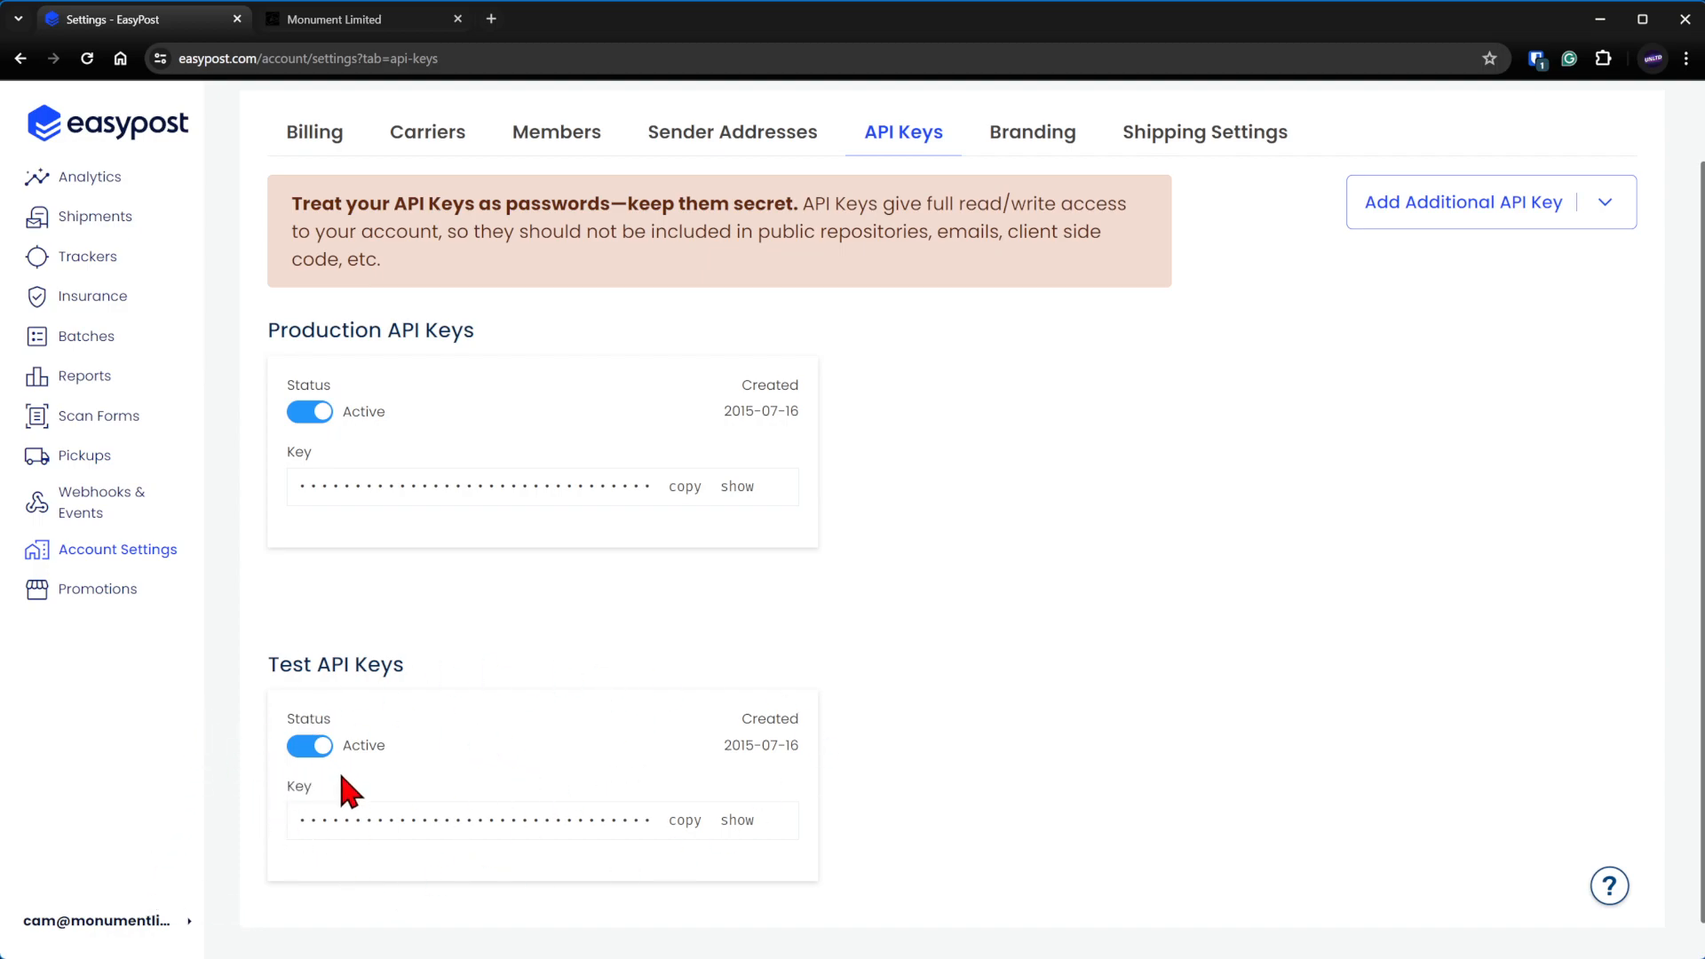
mouse_move(364, 712)
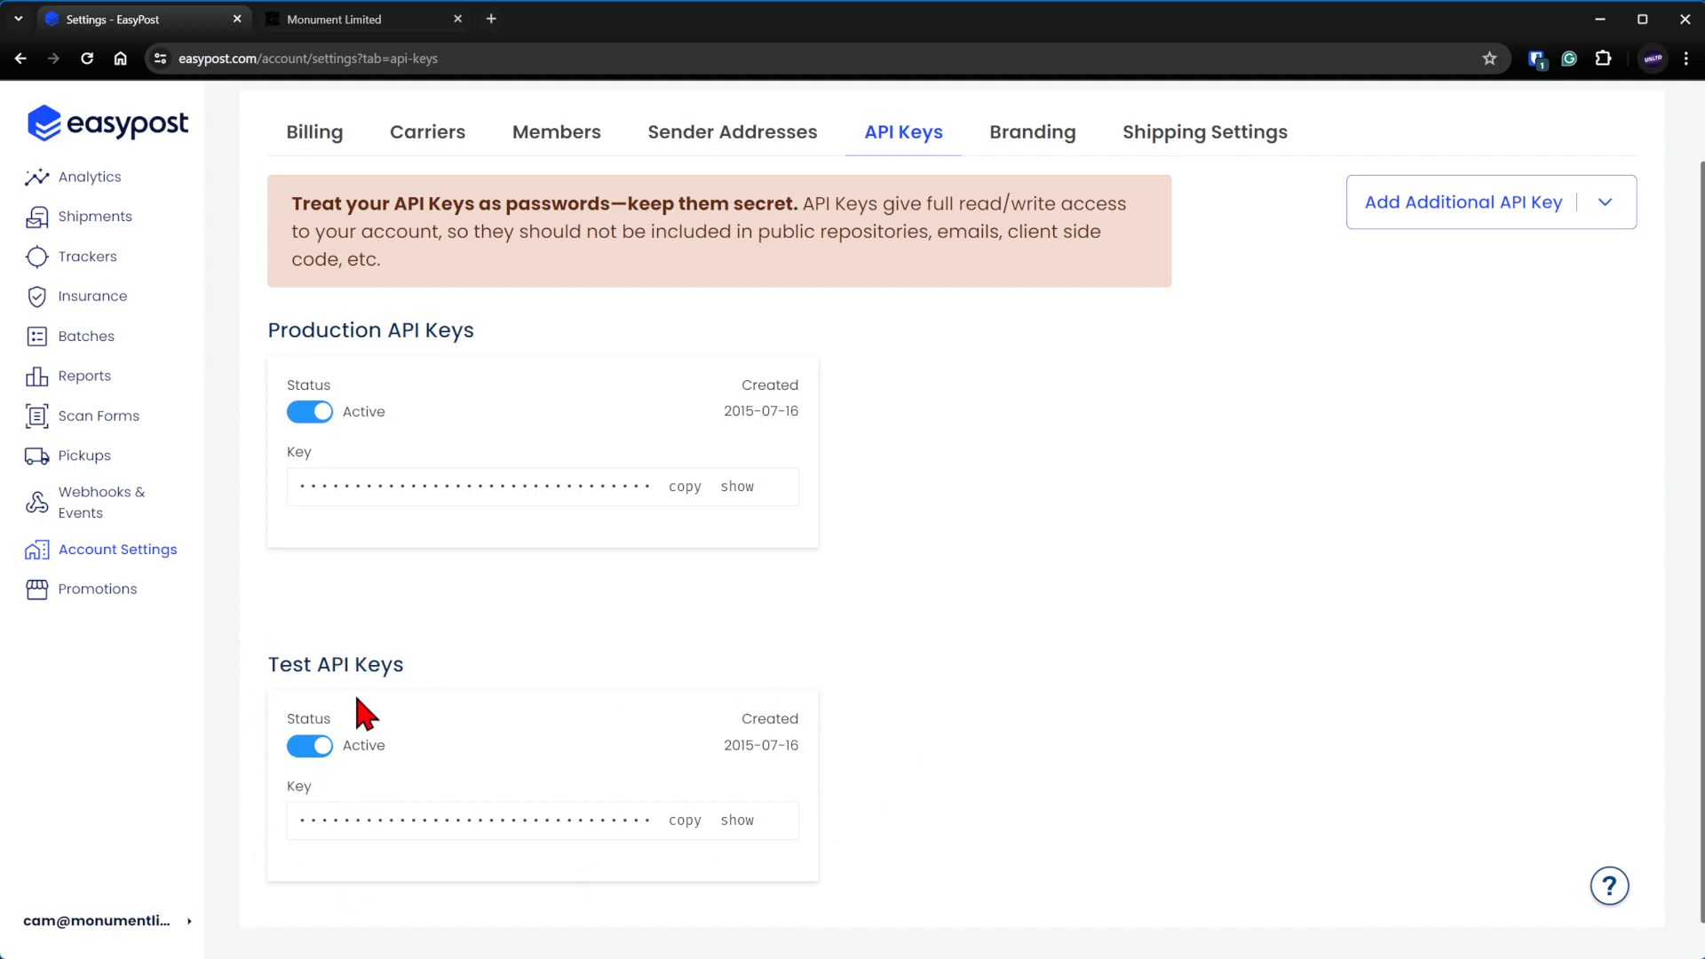
mouse_move(314, 318)
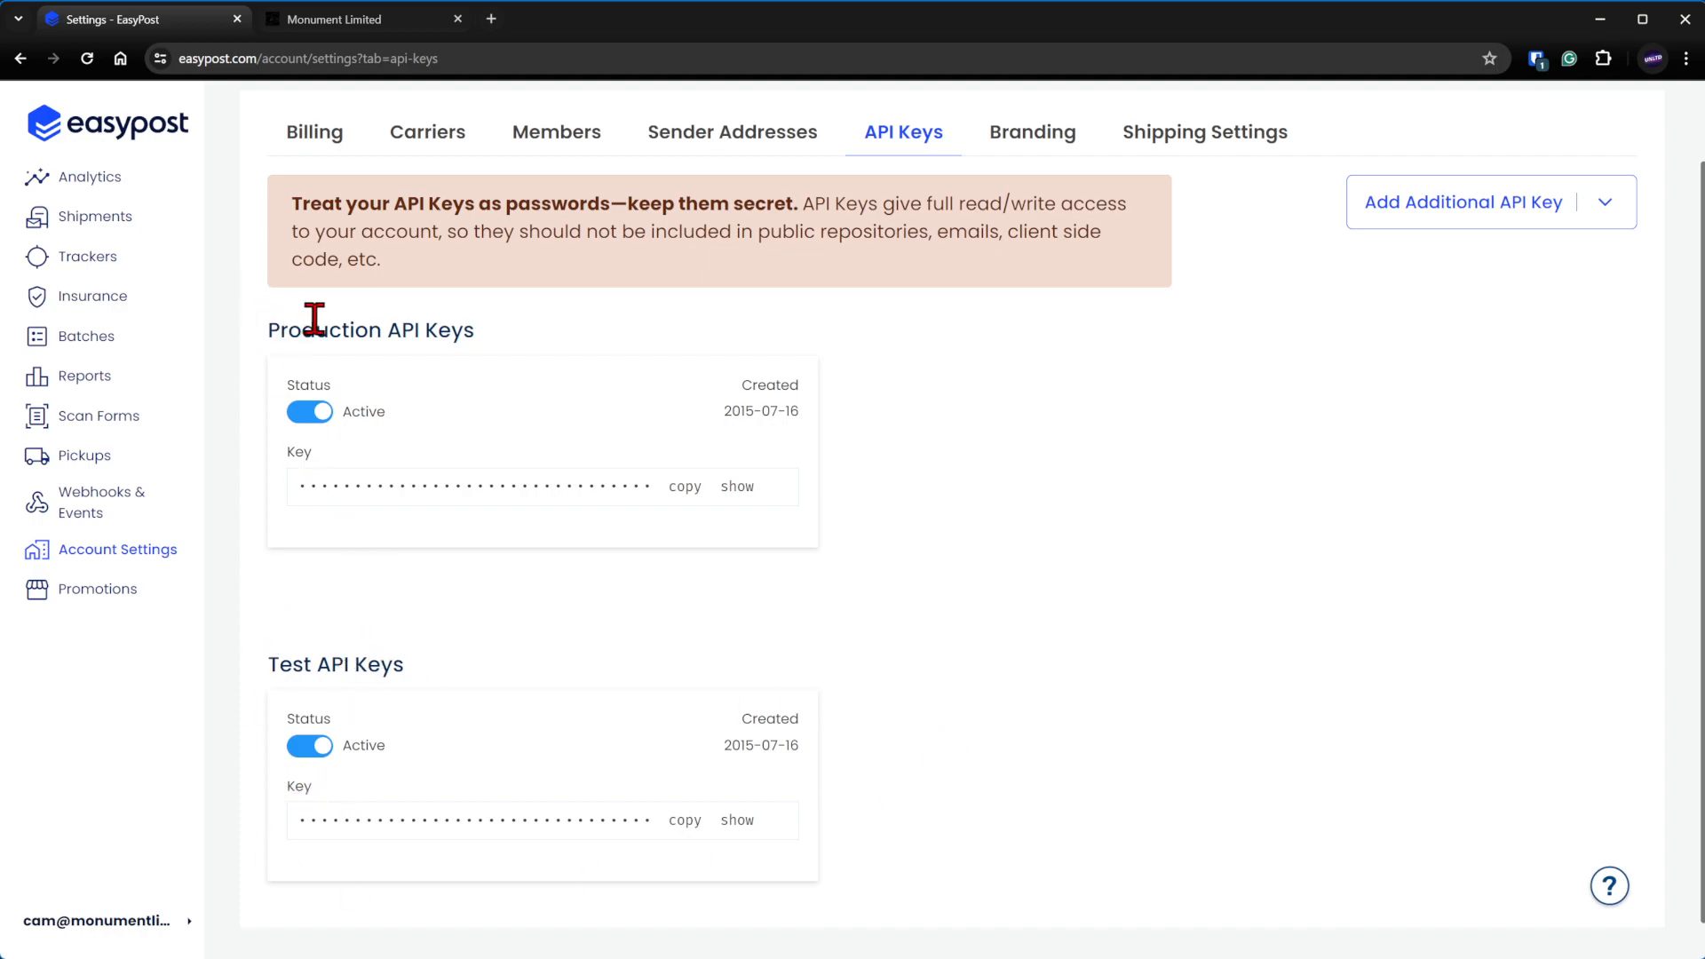
mouse_move(681, 491)
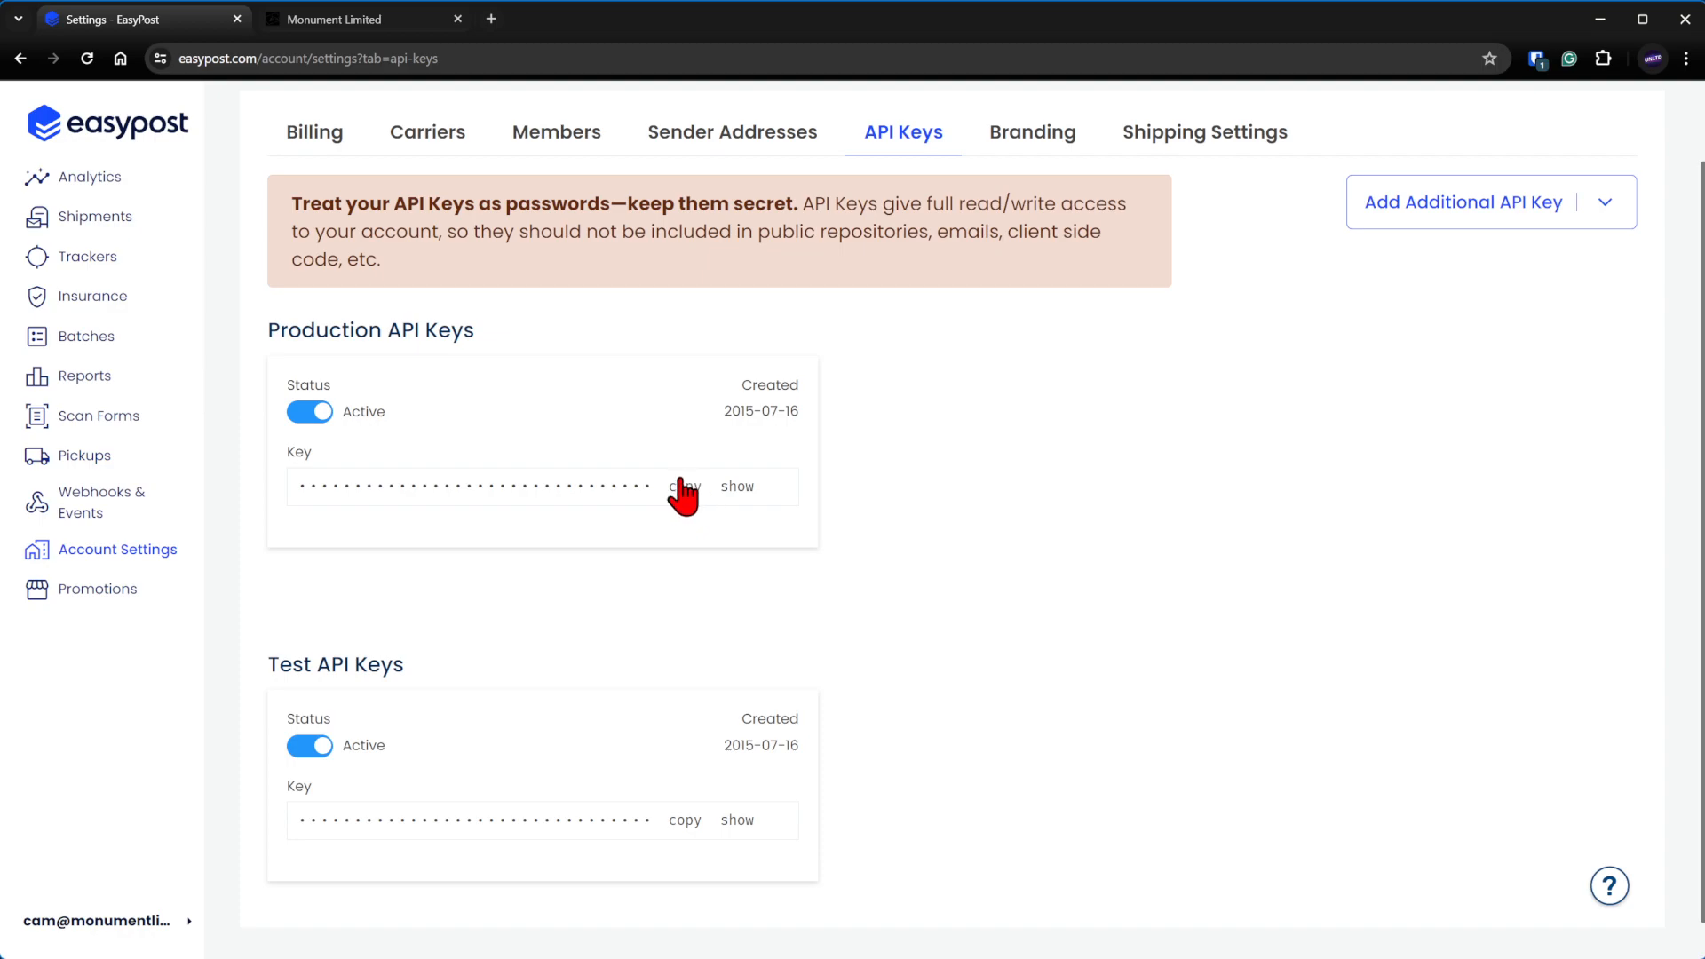
mouse_move(759, 413)
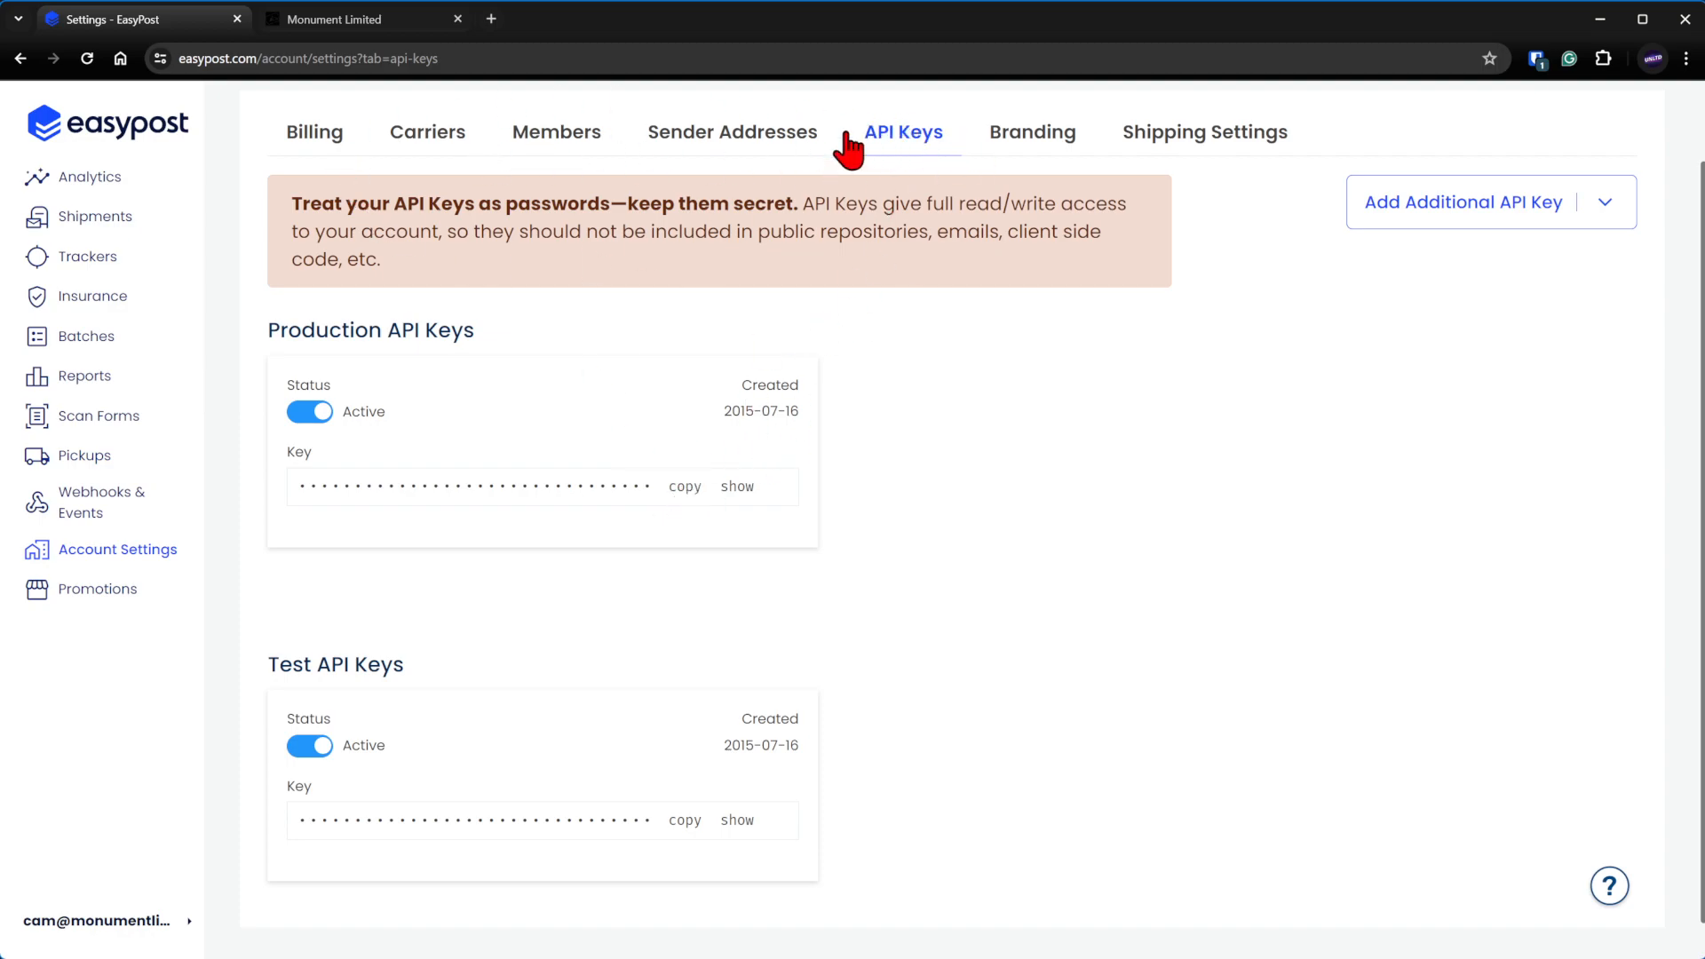
mouse_move(684, 487)
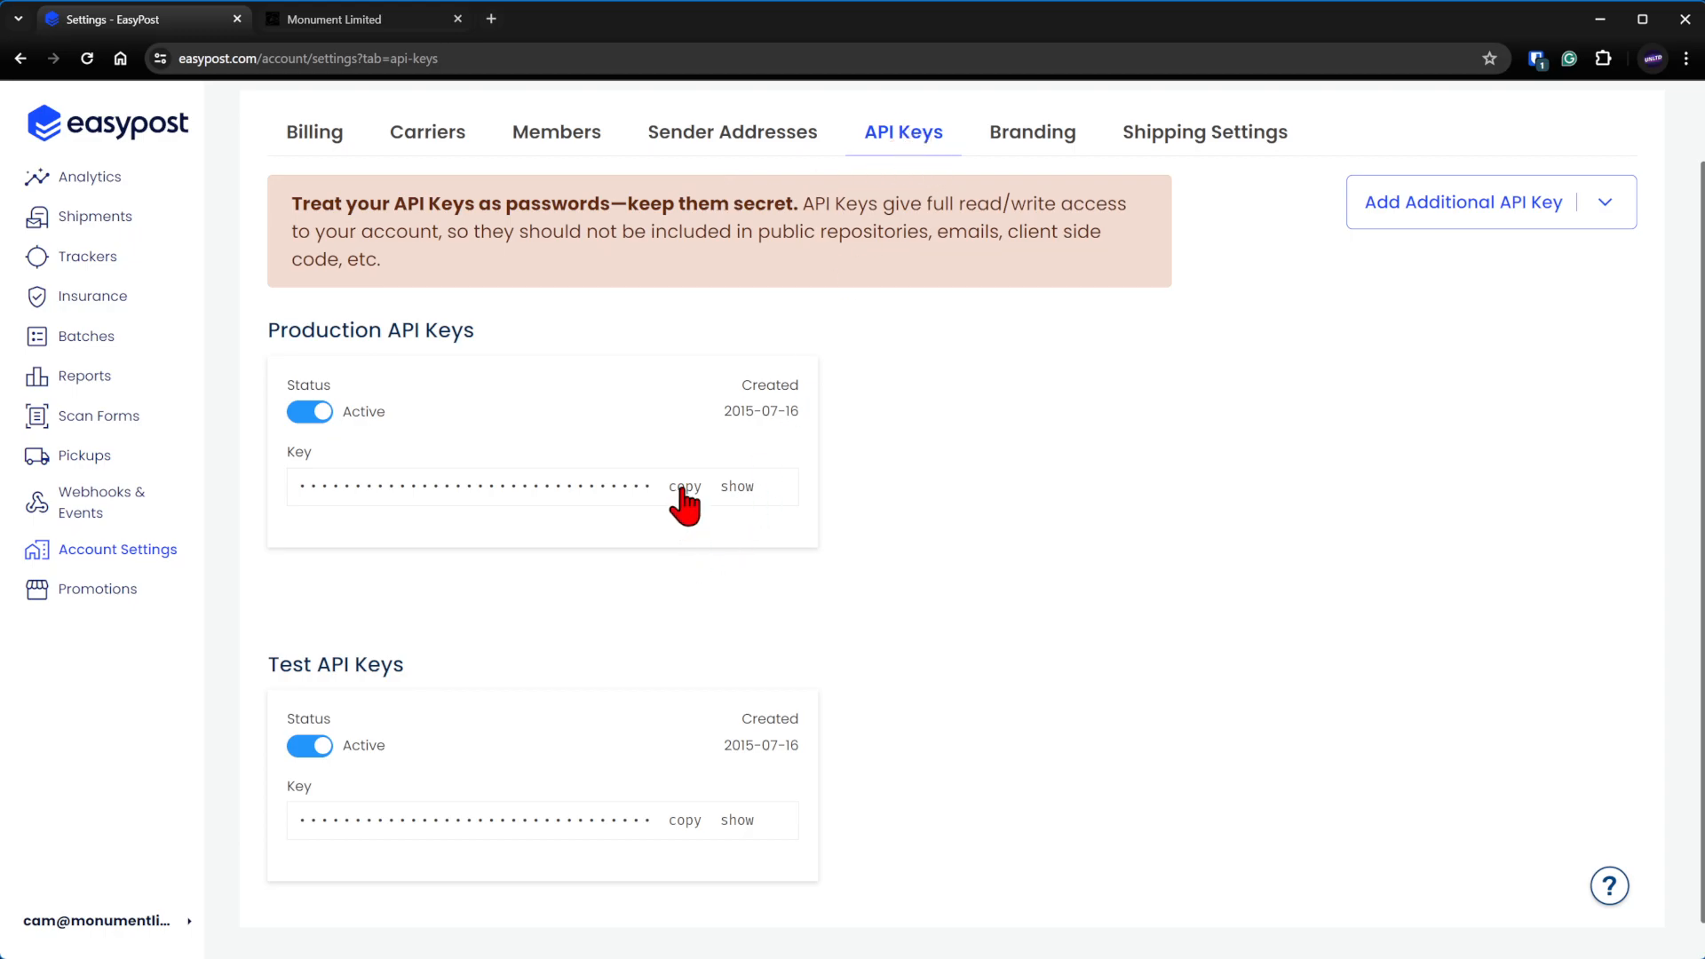
- Paste the production API key into the Api Key field, save it, and go to Invoices
left_click(362, 18)
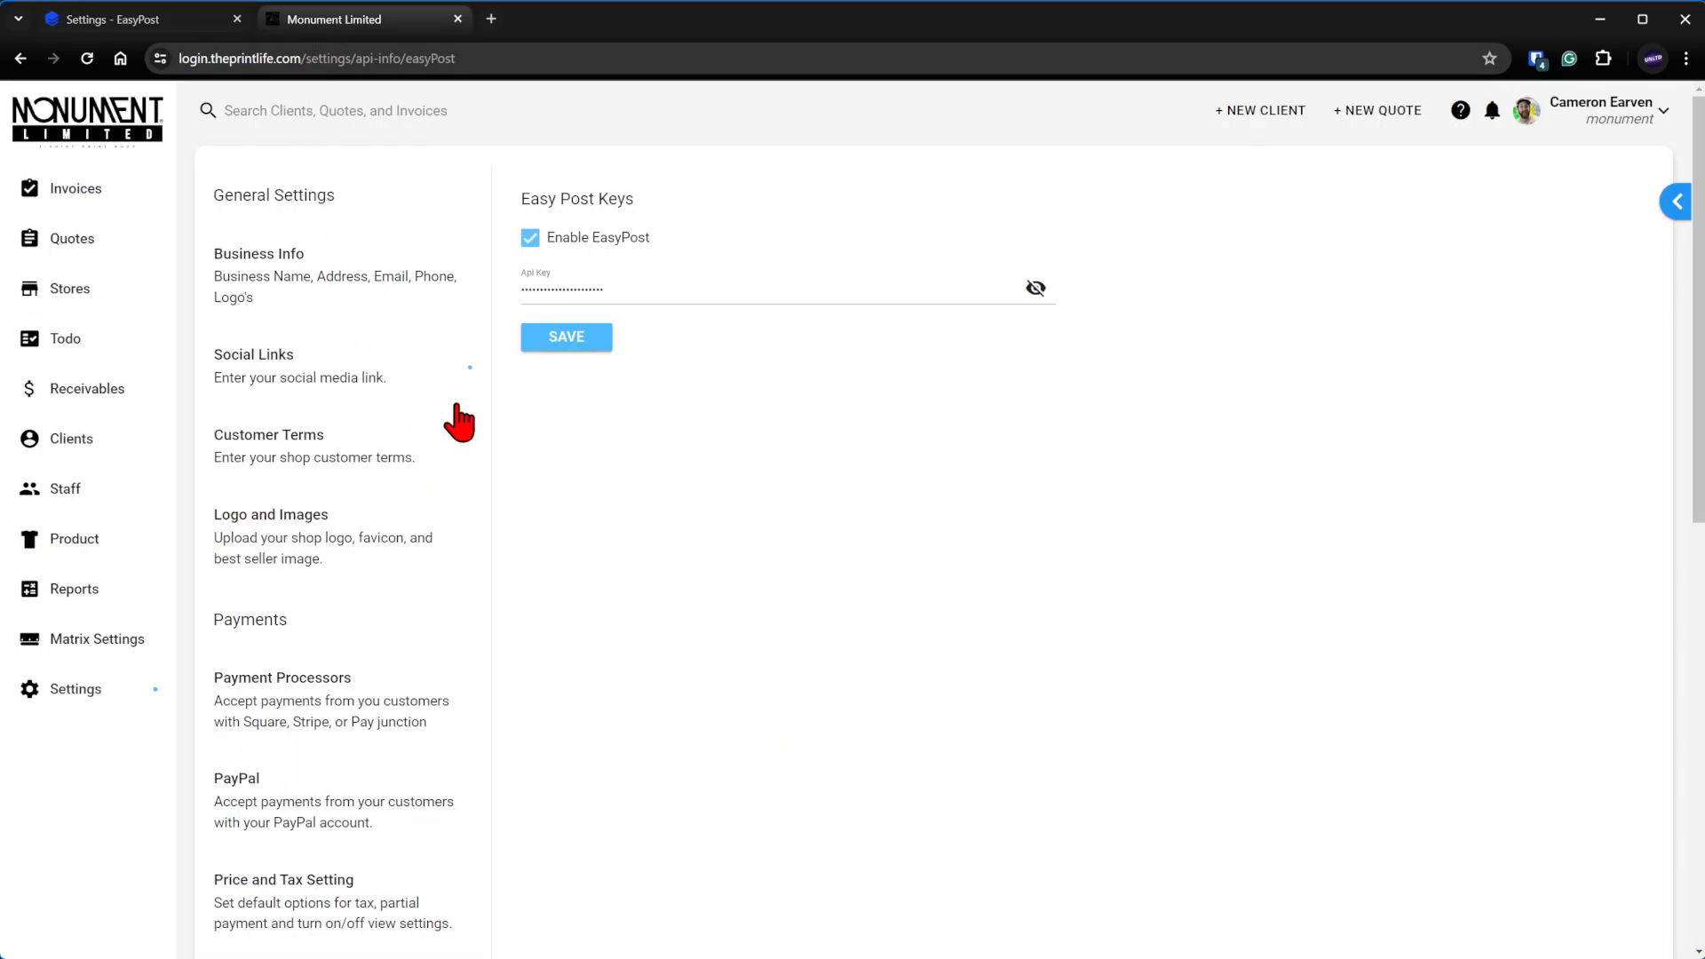
scroll("down", 3)
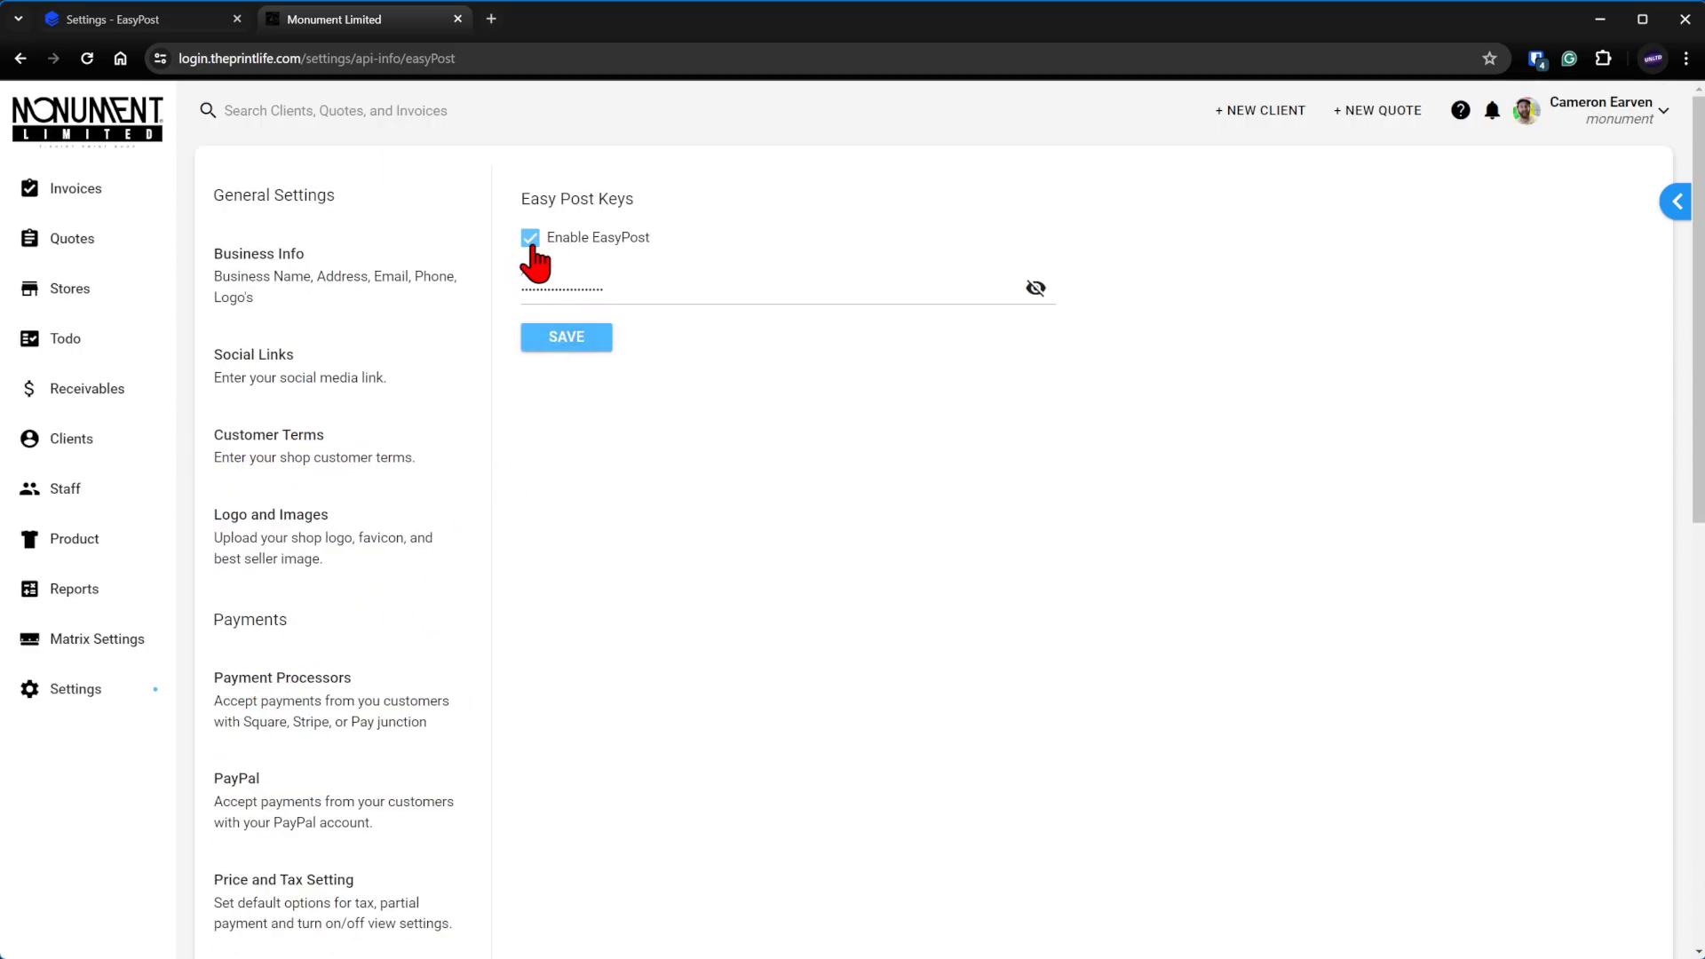
left_click(761, 288)
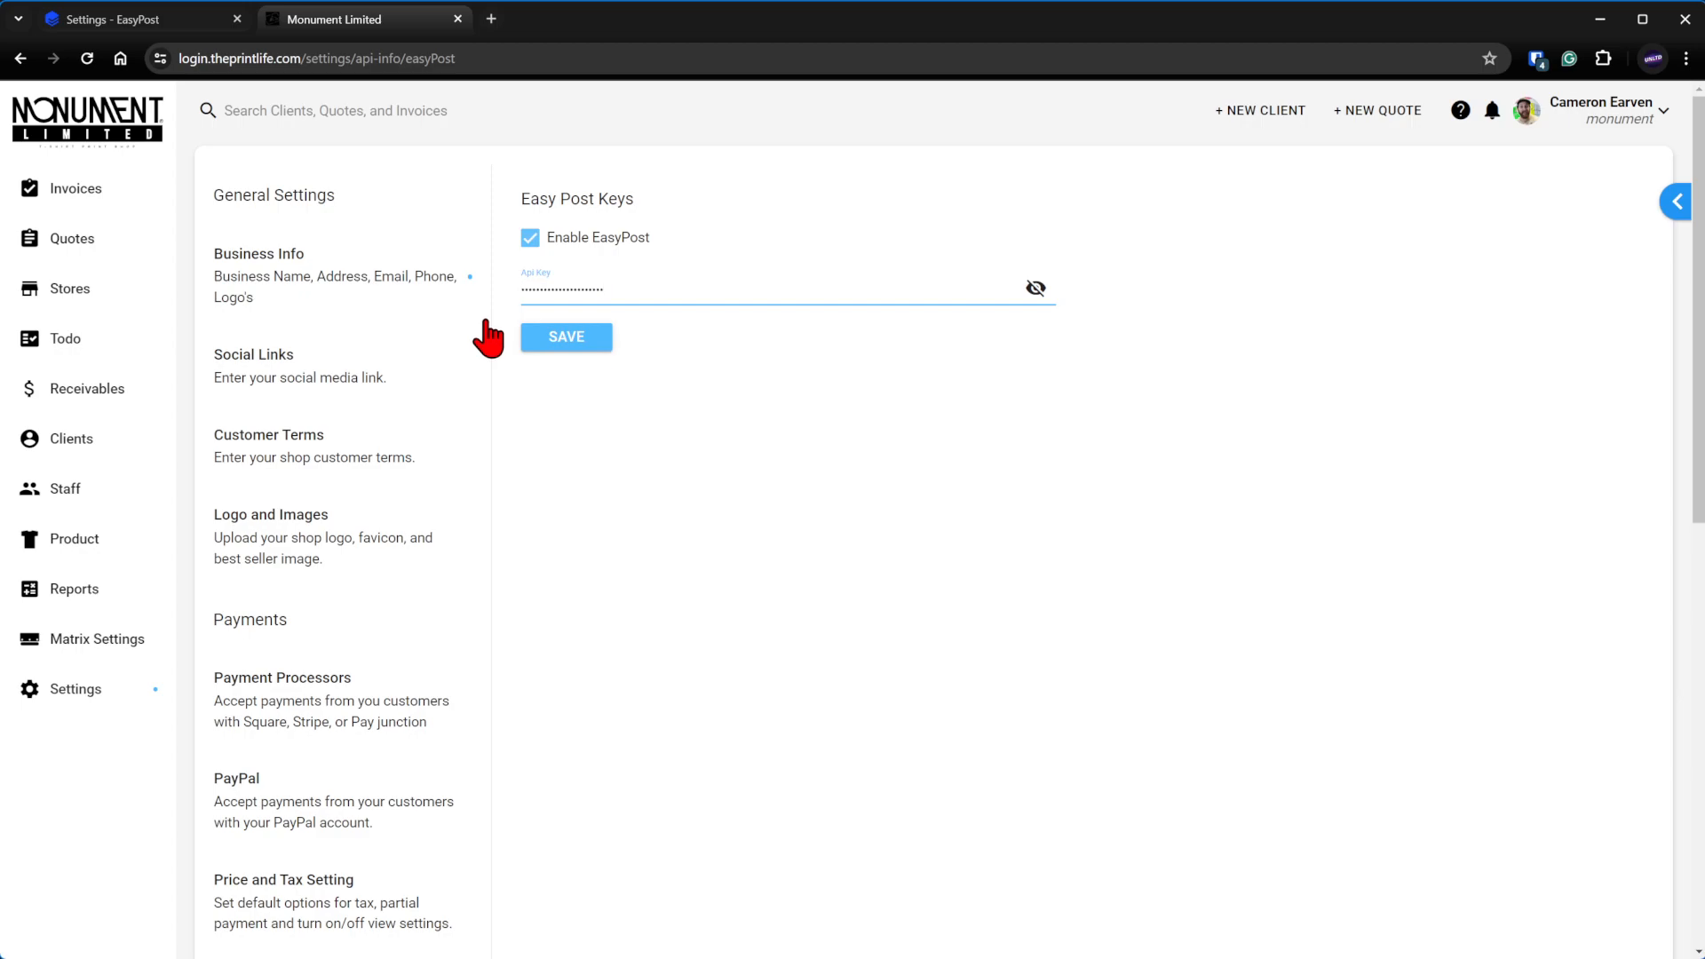
mouse_move(697, 287)
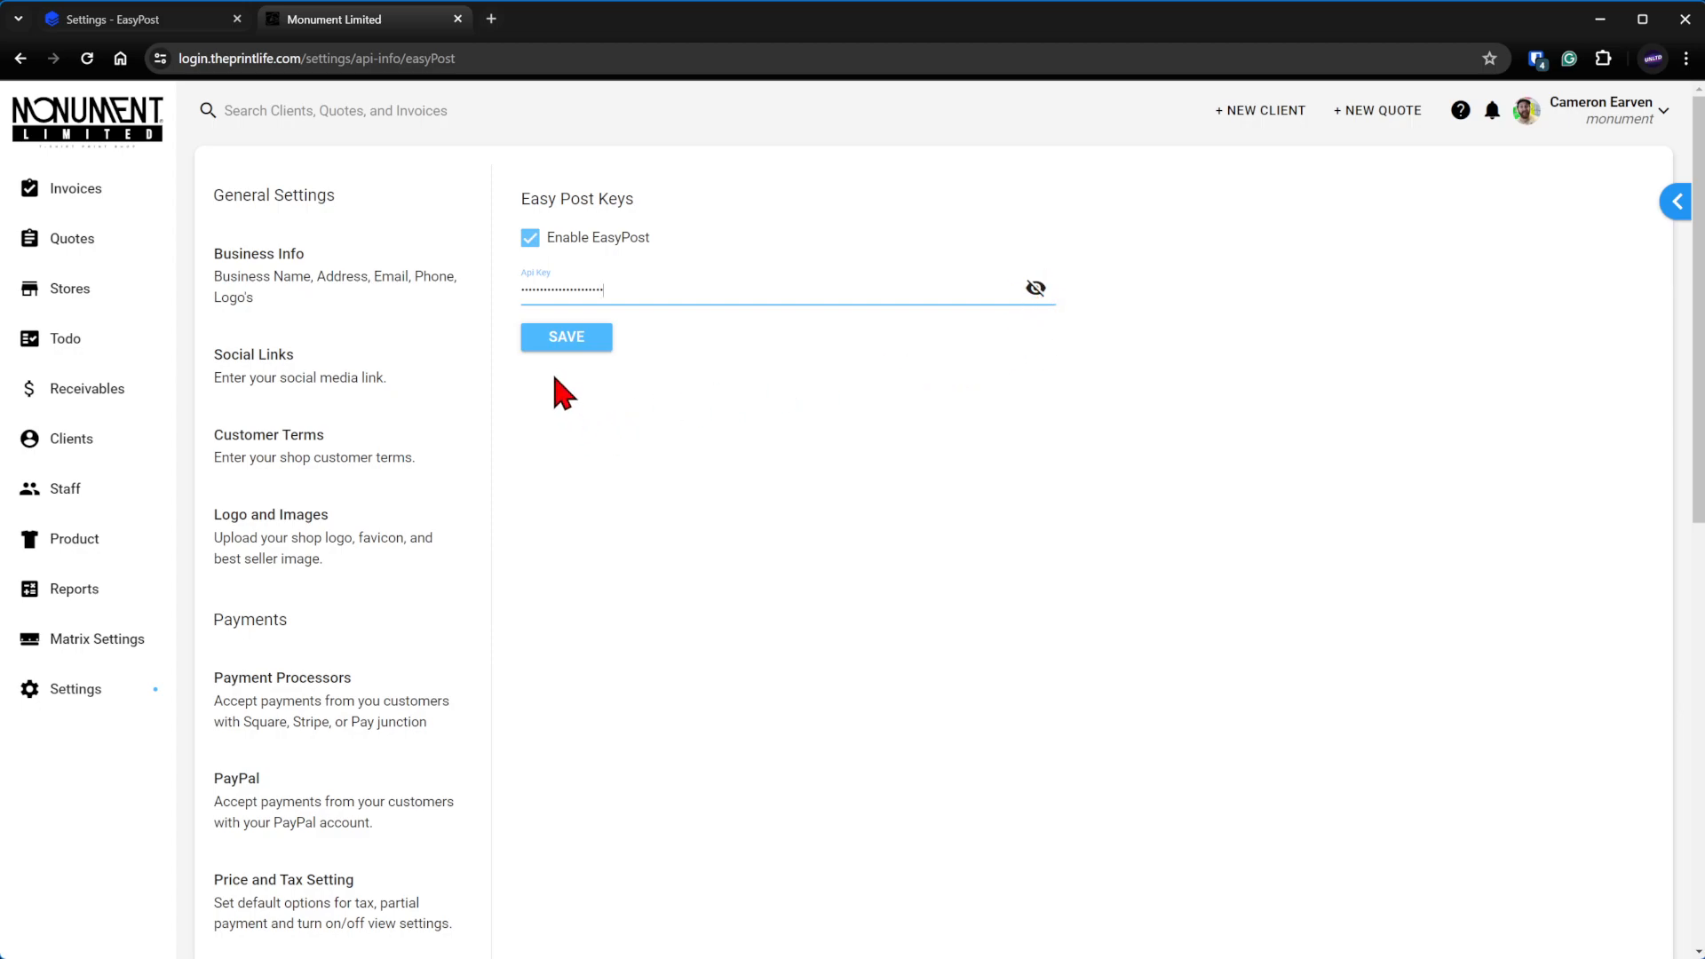
left_click(565, 336)
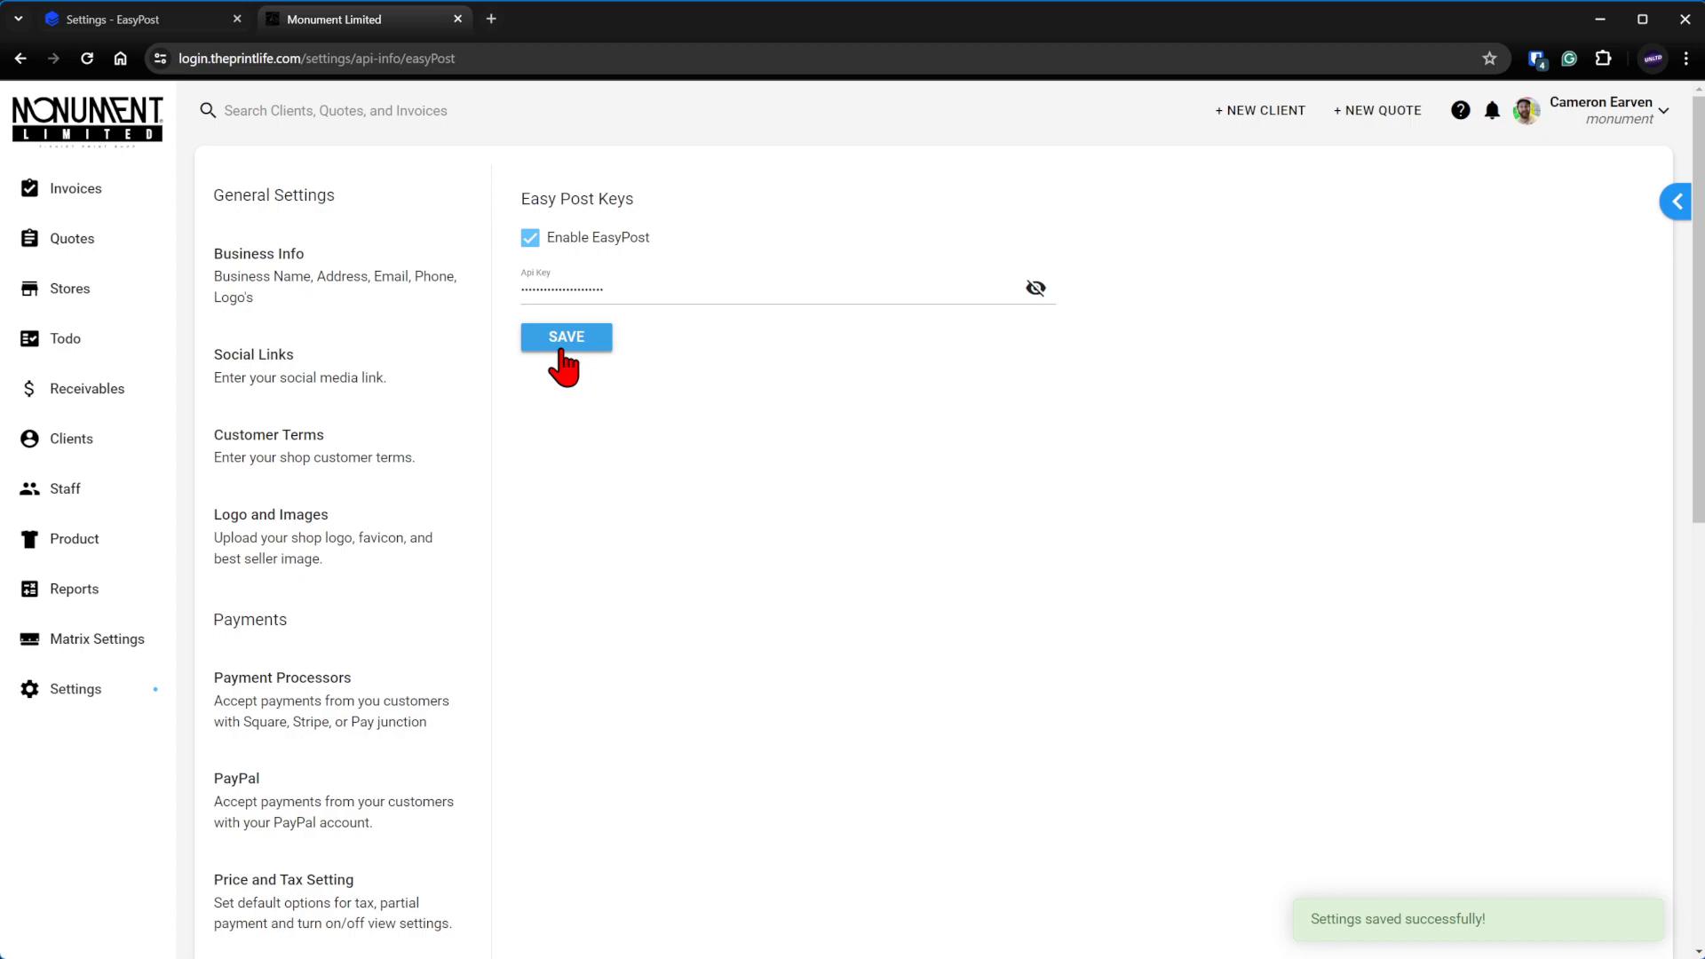
mouse_move(185, 338)
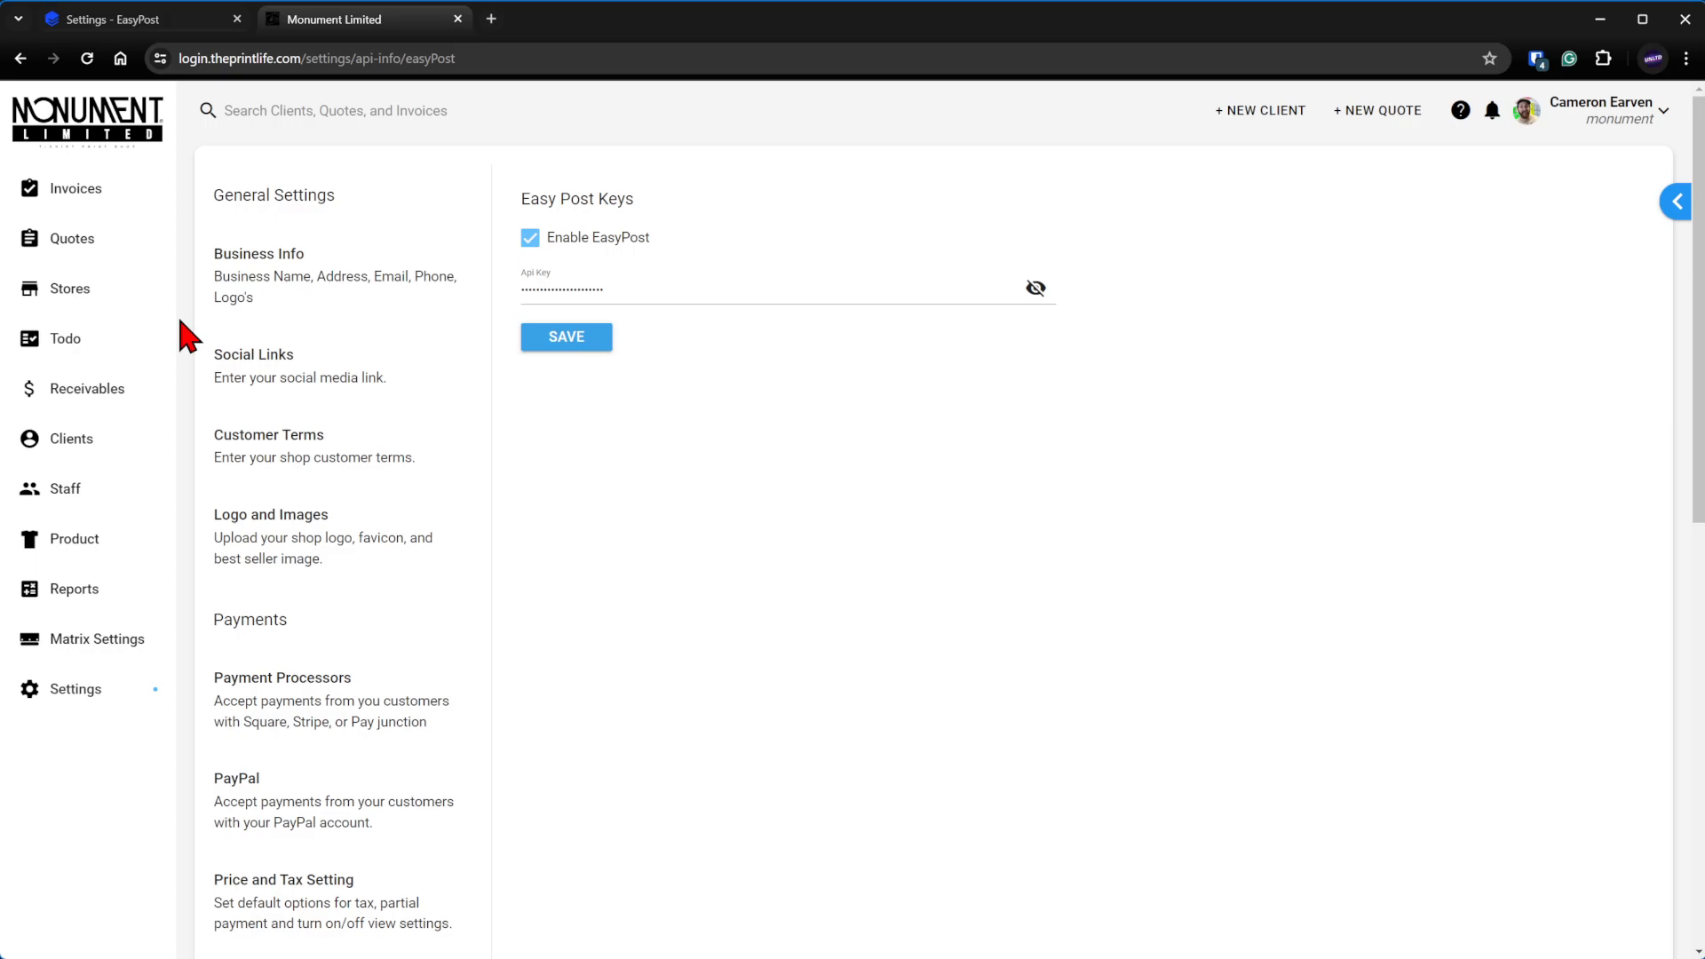
left_click(74, 188)
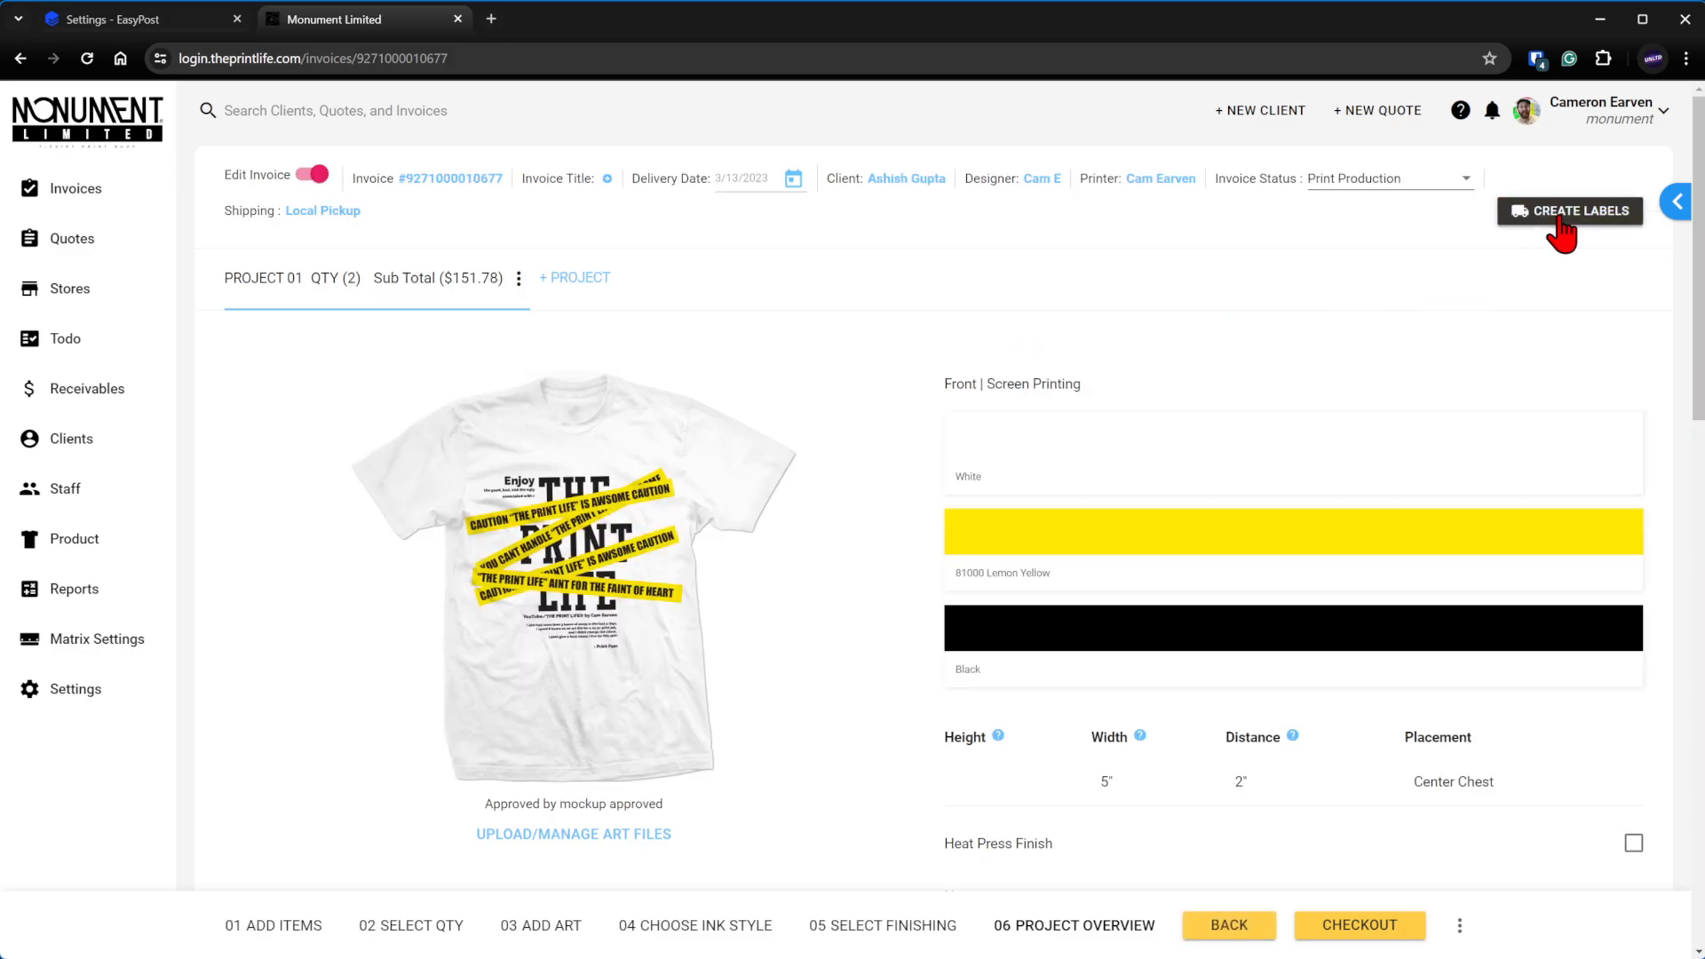
left_click(1568, 212)
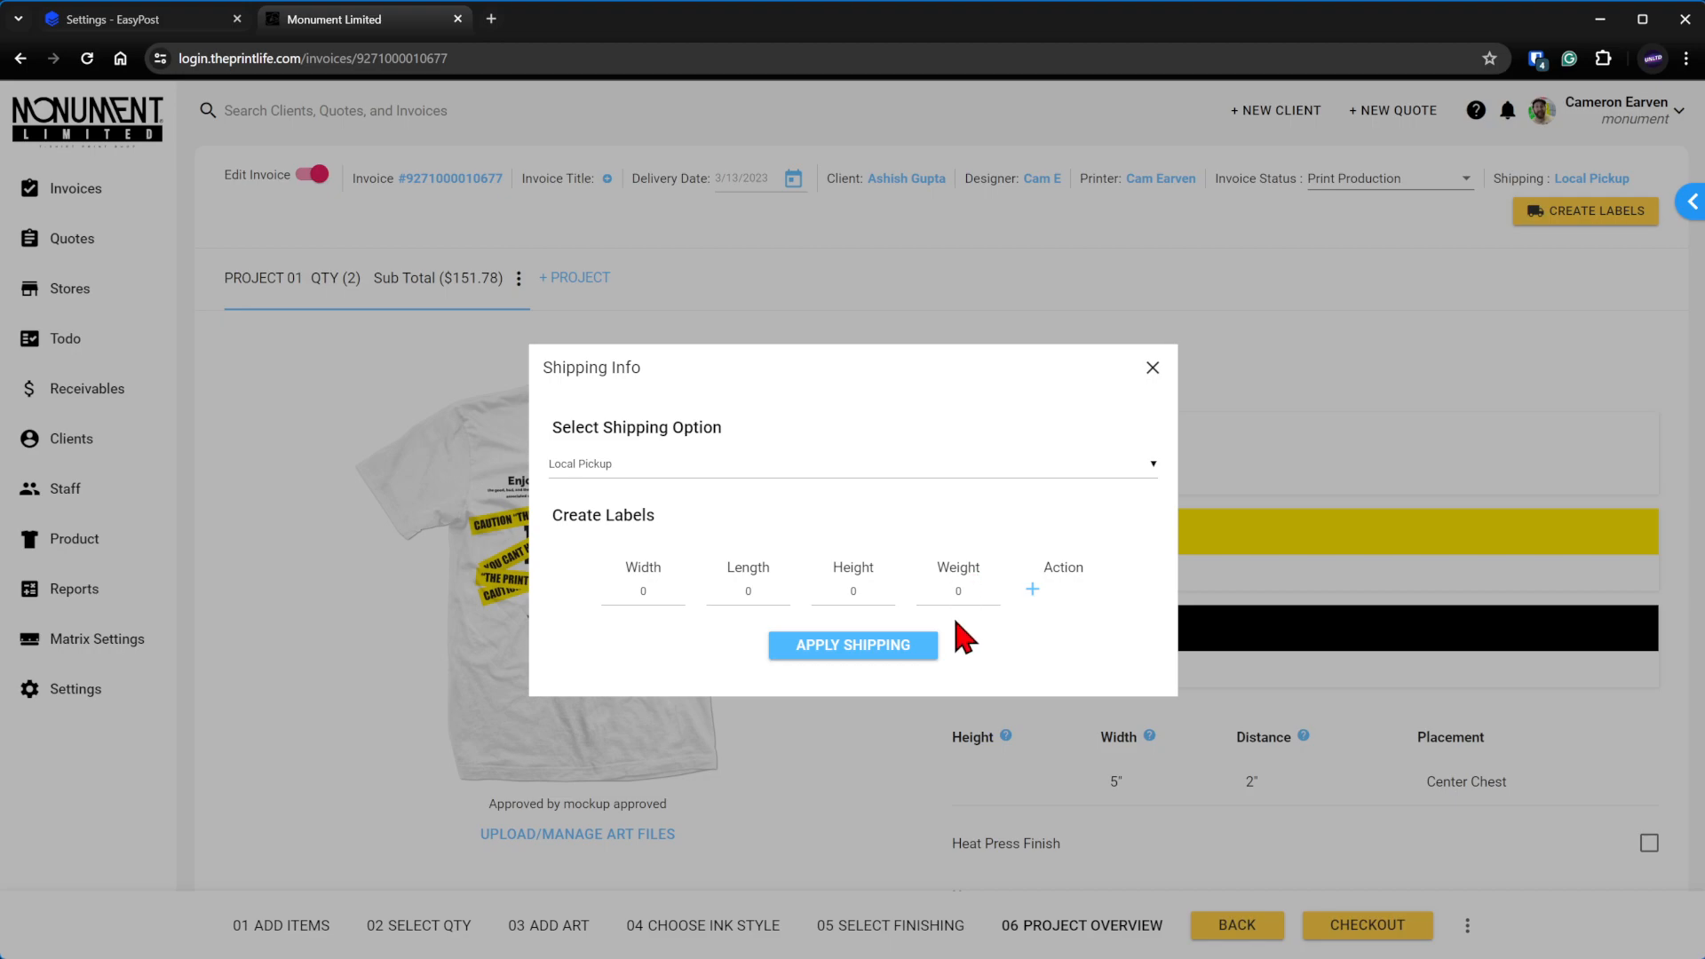
left_click(1030, 590)
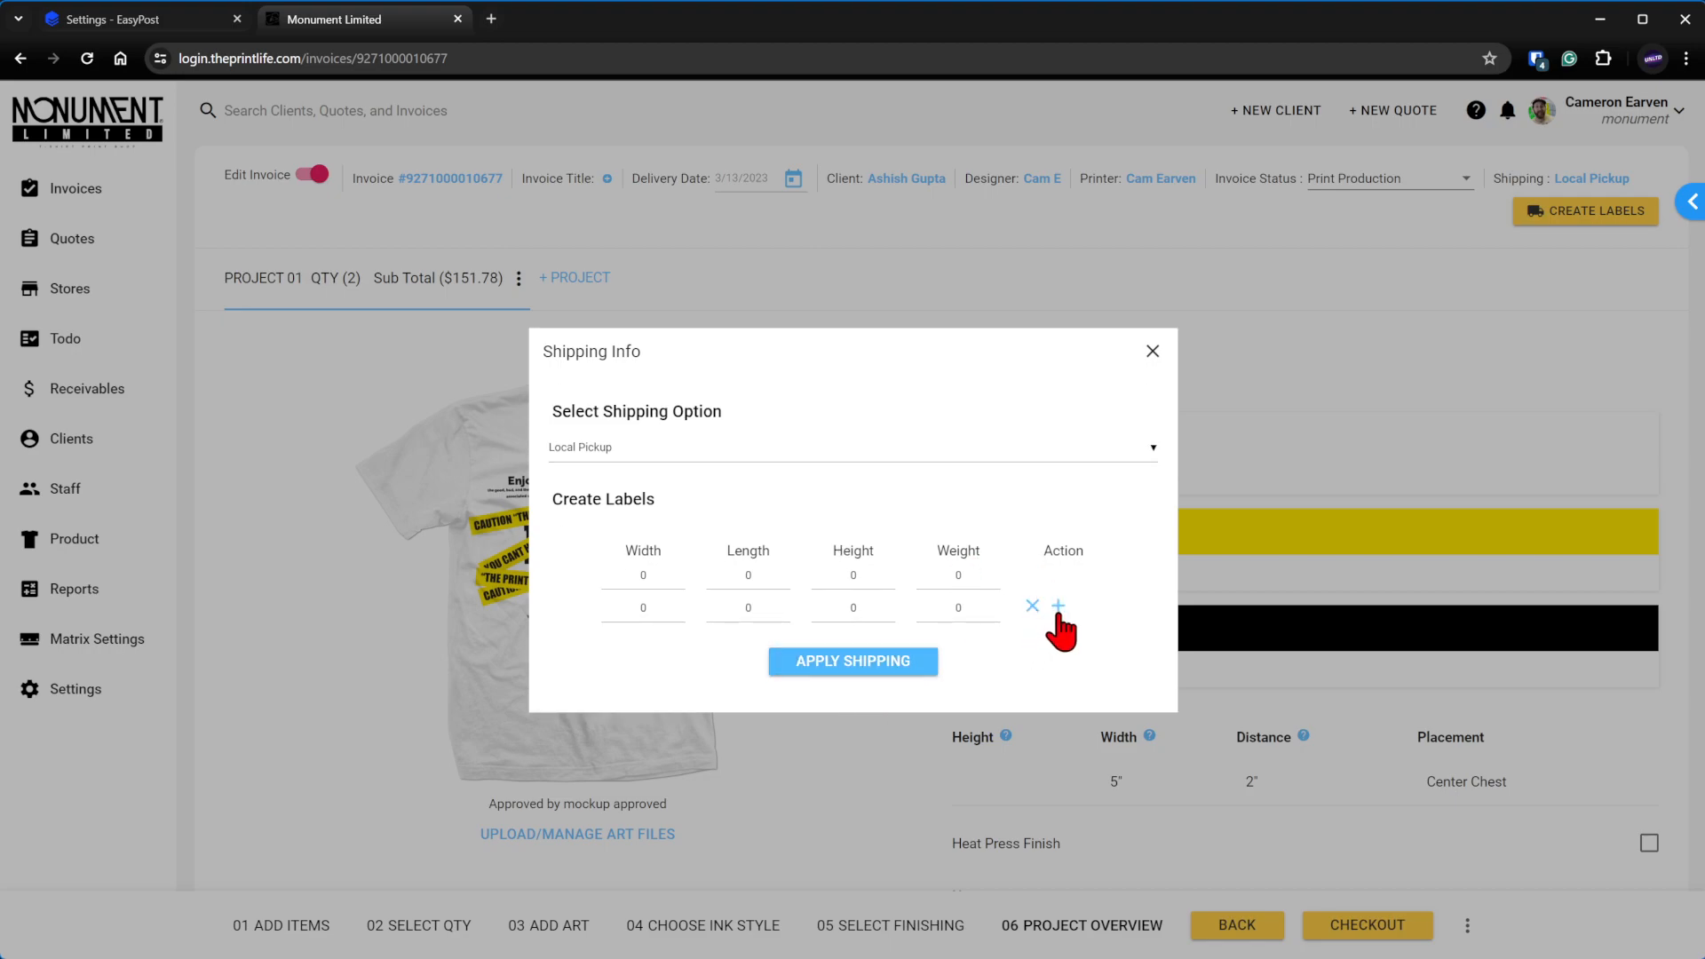
left_click(1059, 605)
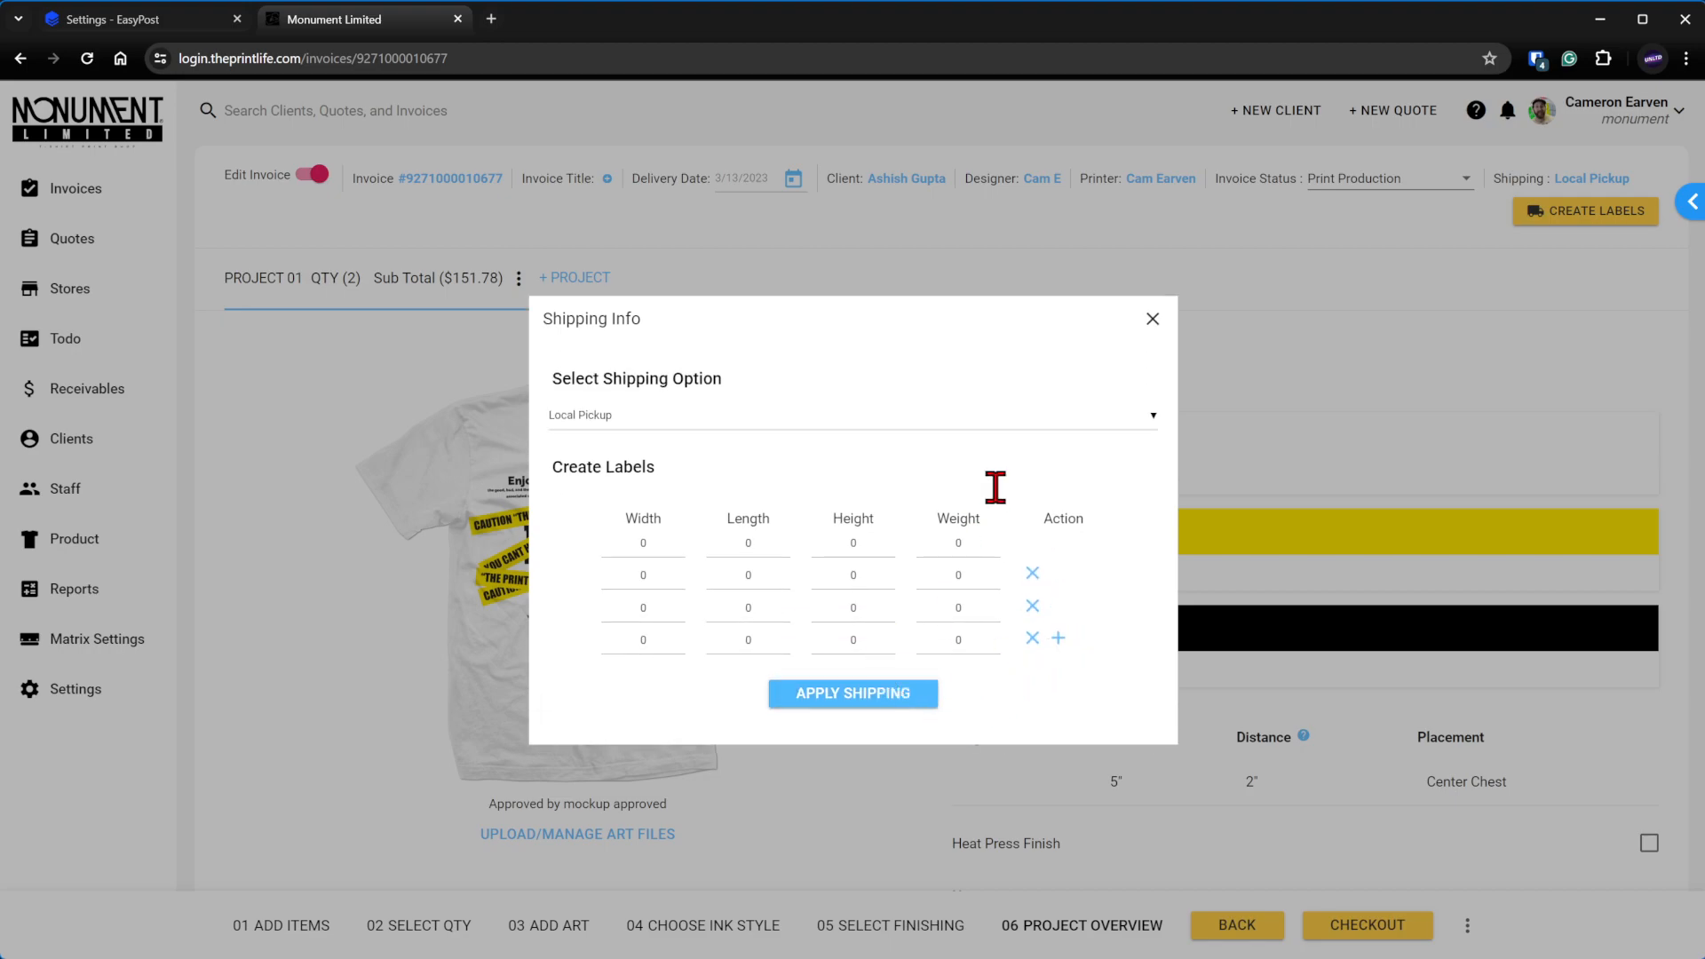
left_click(1151, 318)
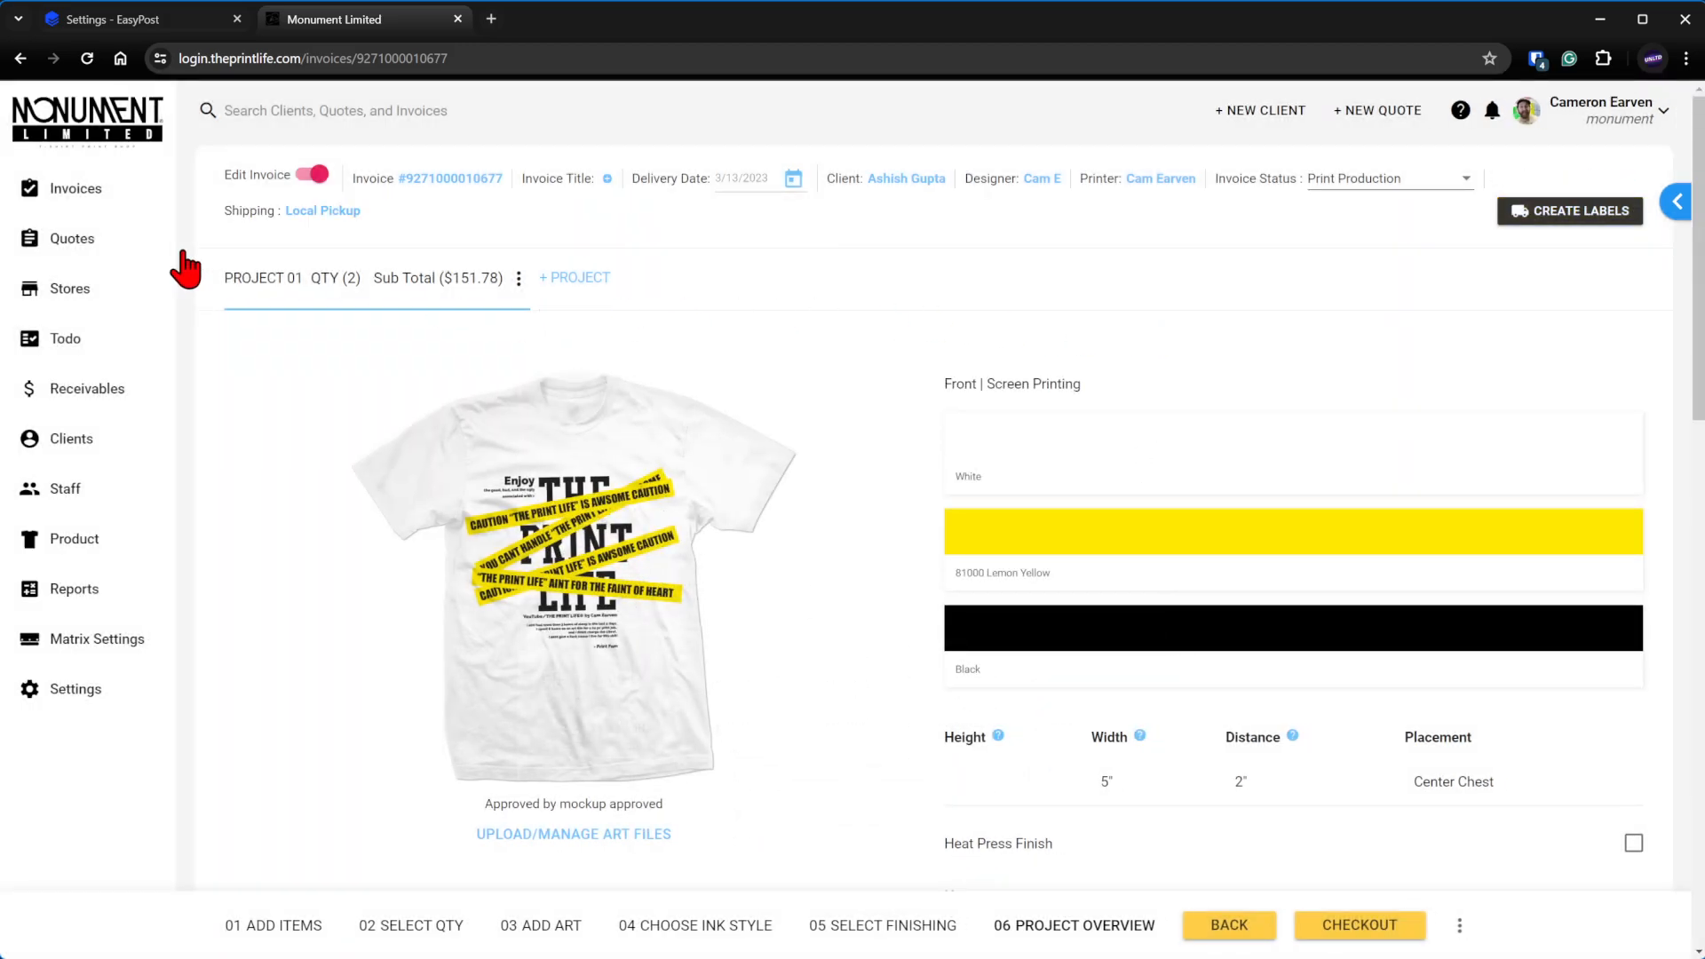